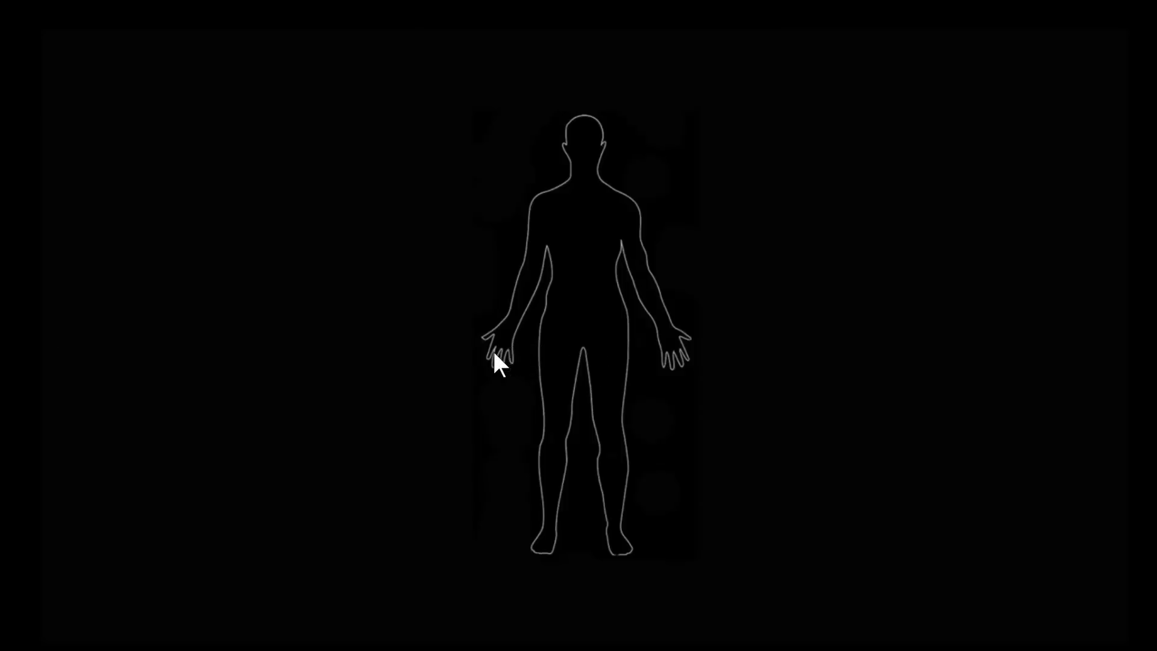
mouse_move(508, 351)
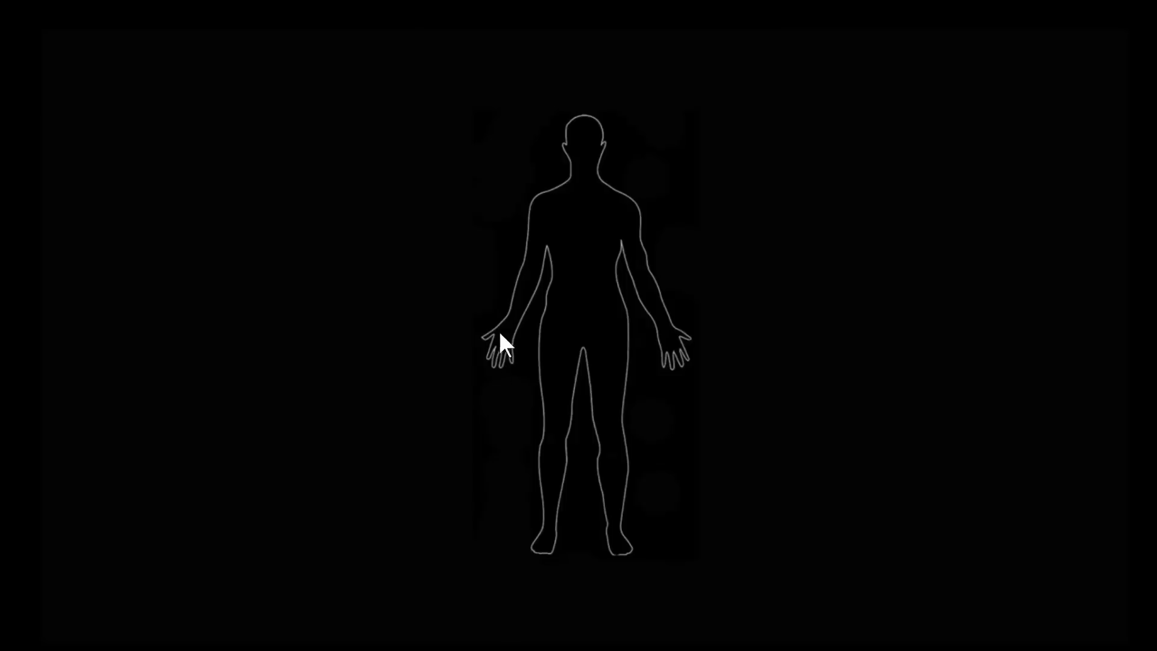
mouse_move(483, 403)
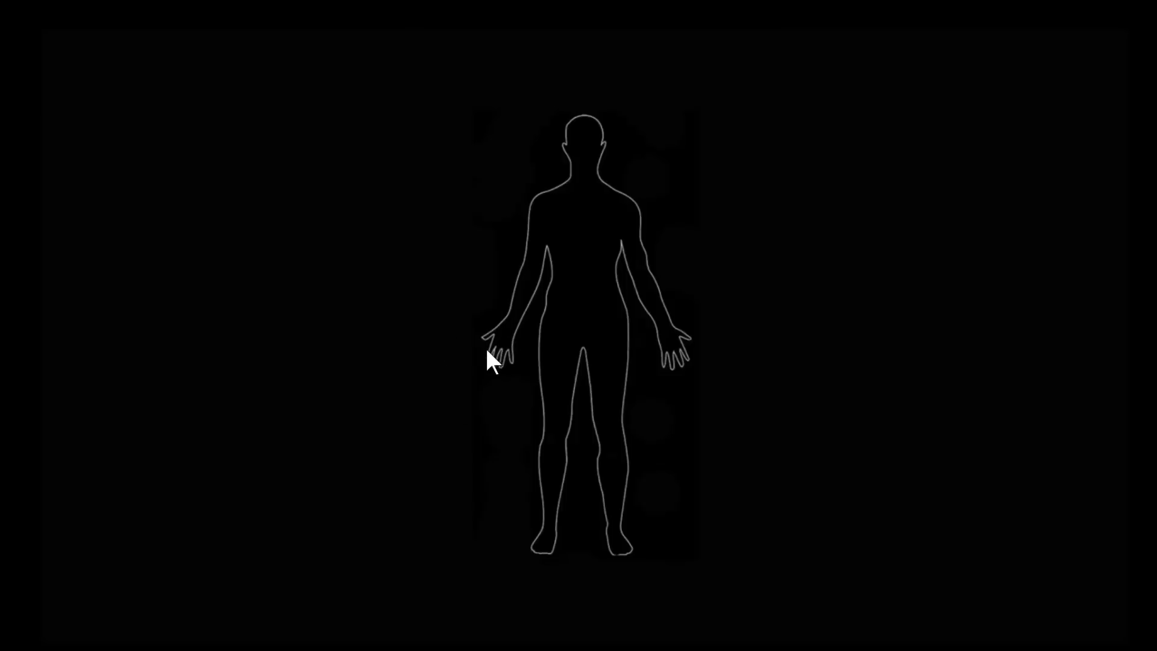
mouse_move(539, 222)
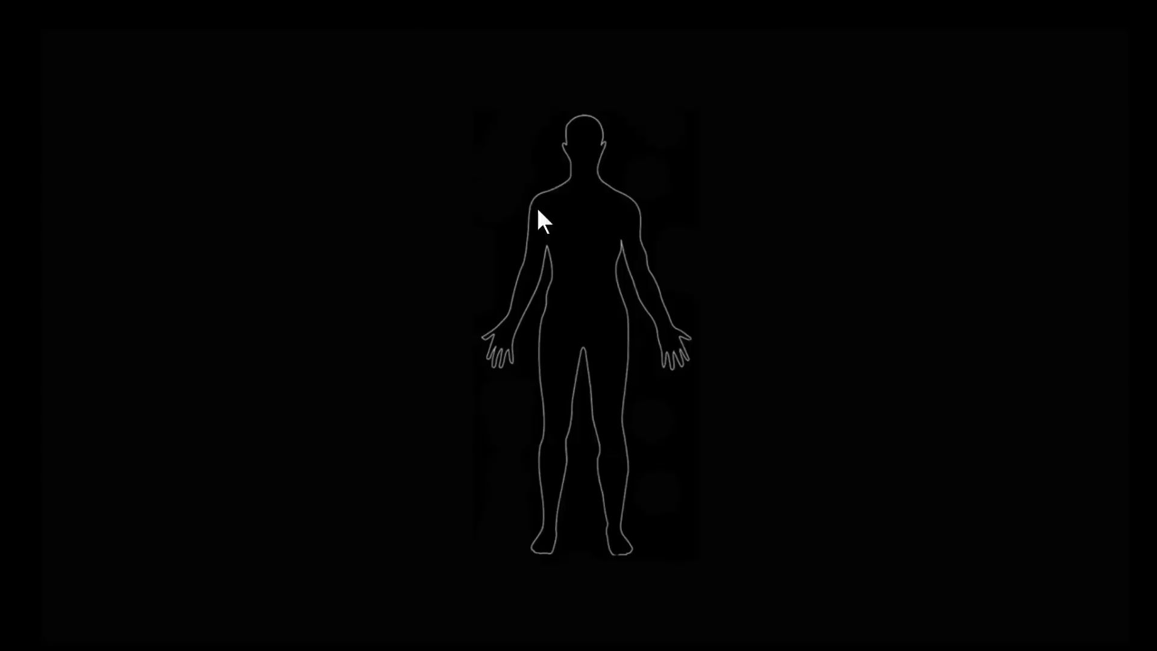
mouse_move(694, 505)
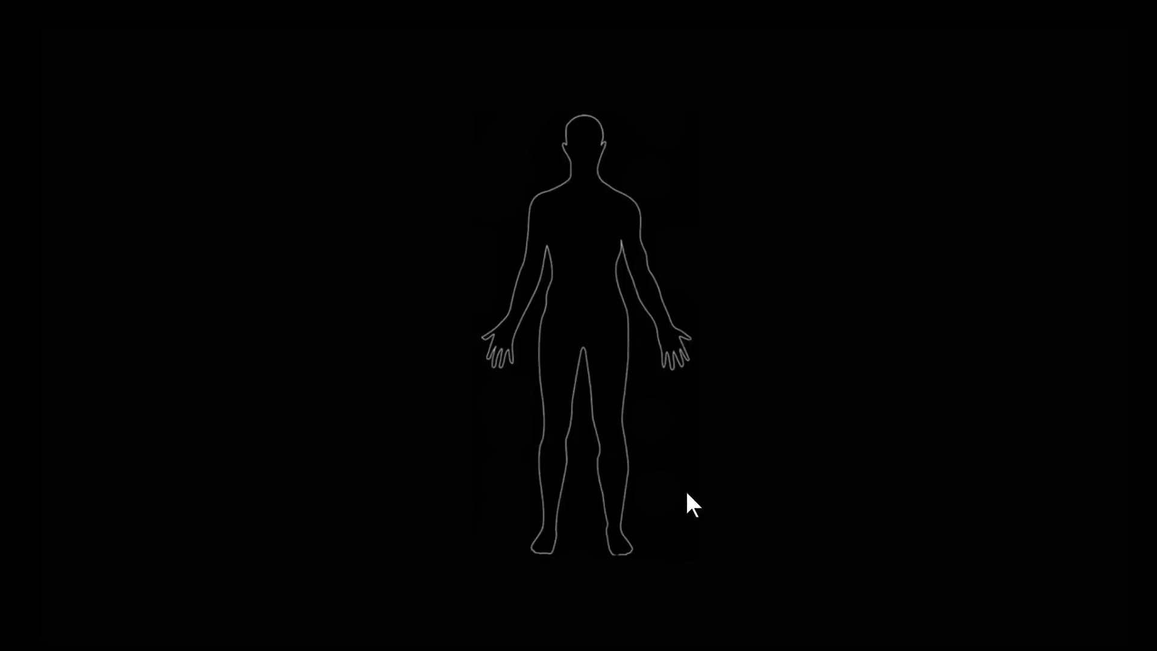
mouse_move(611, 570)
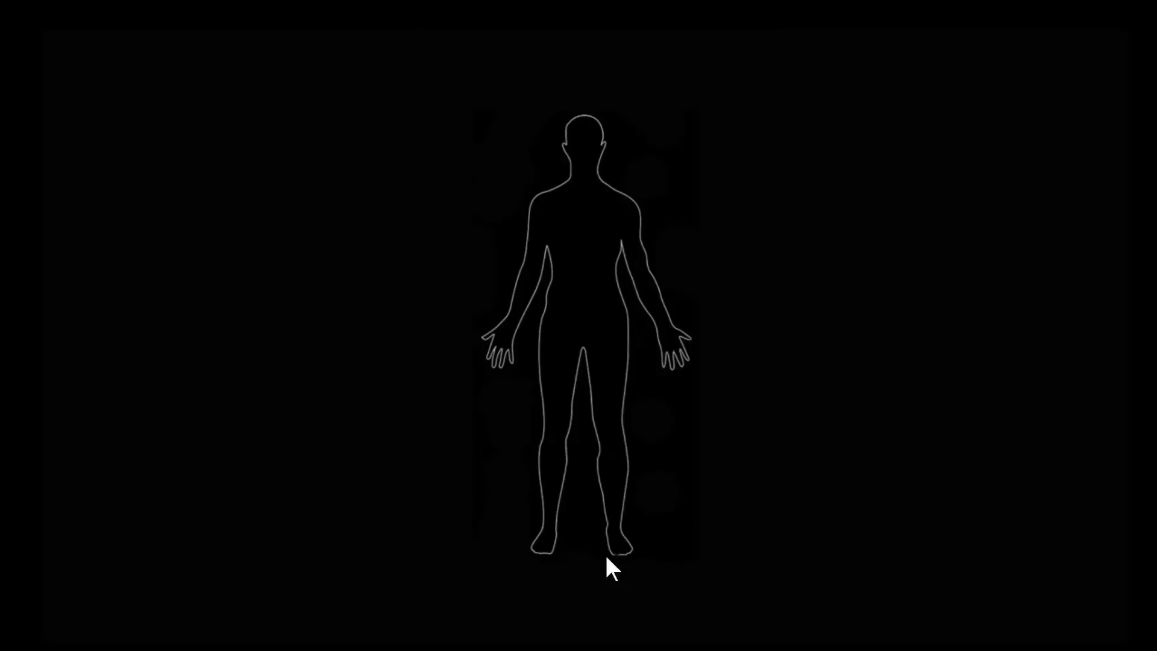
mouse_move(627, 565)
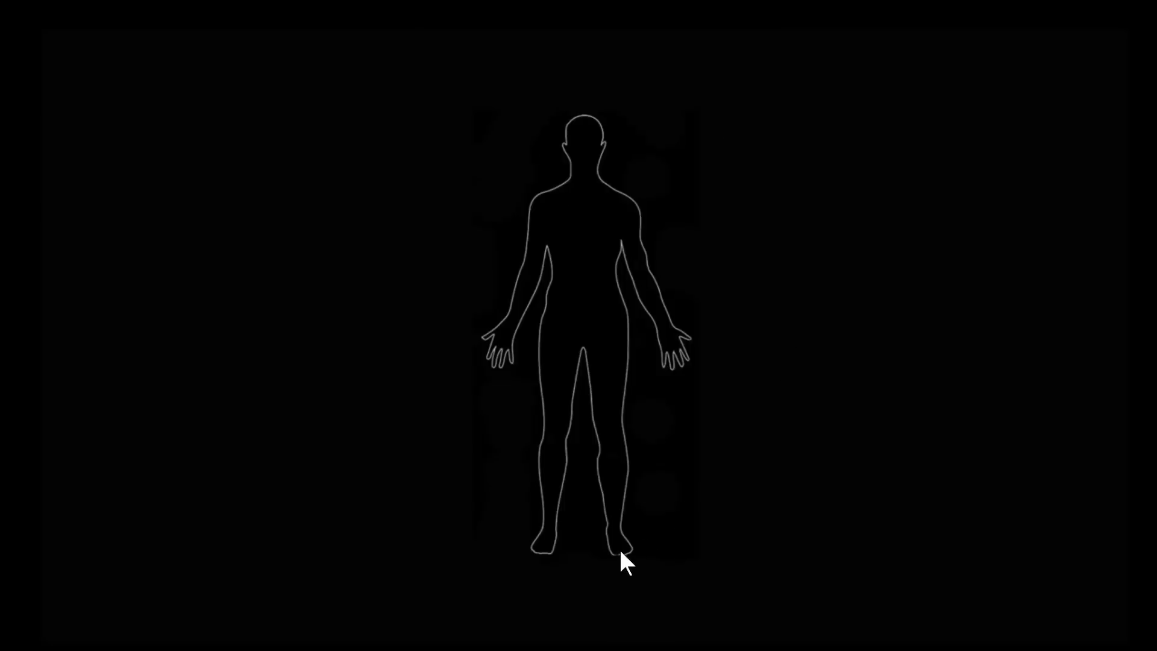
mouse_move(626, 577)
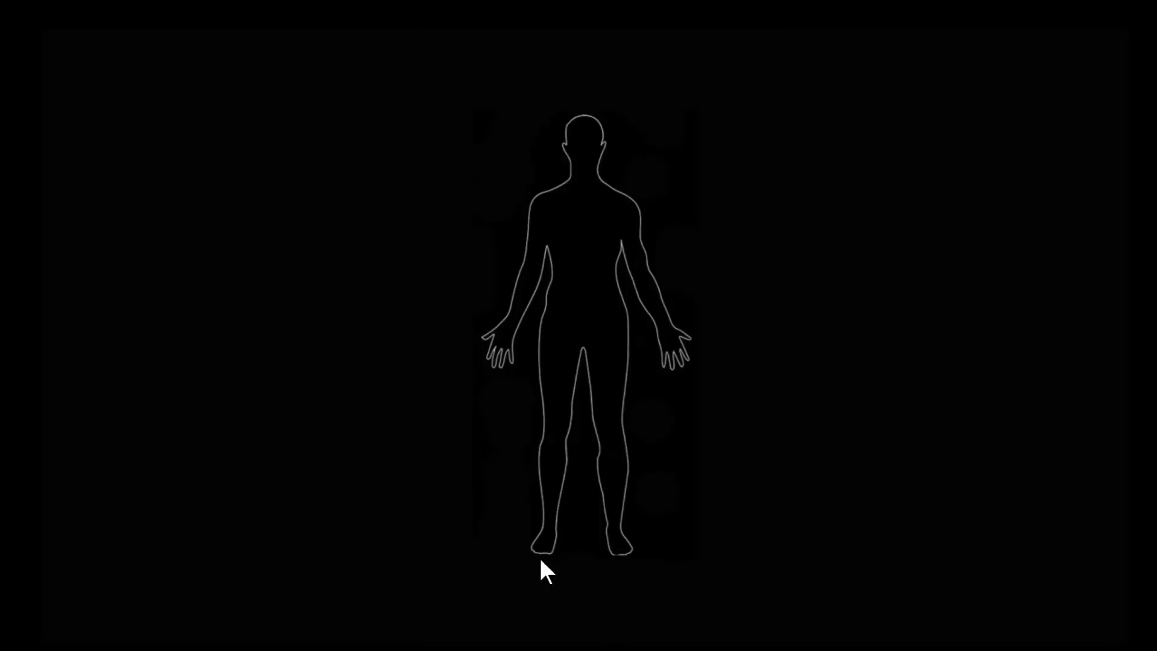
mouse_move(612, 554)
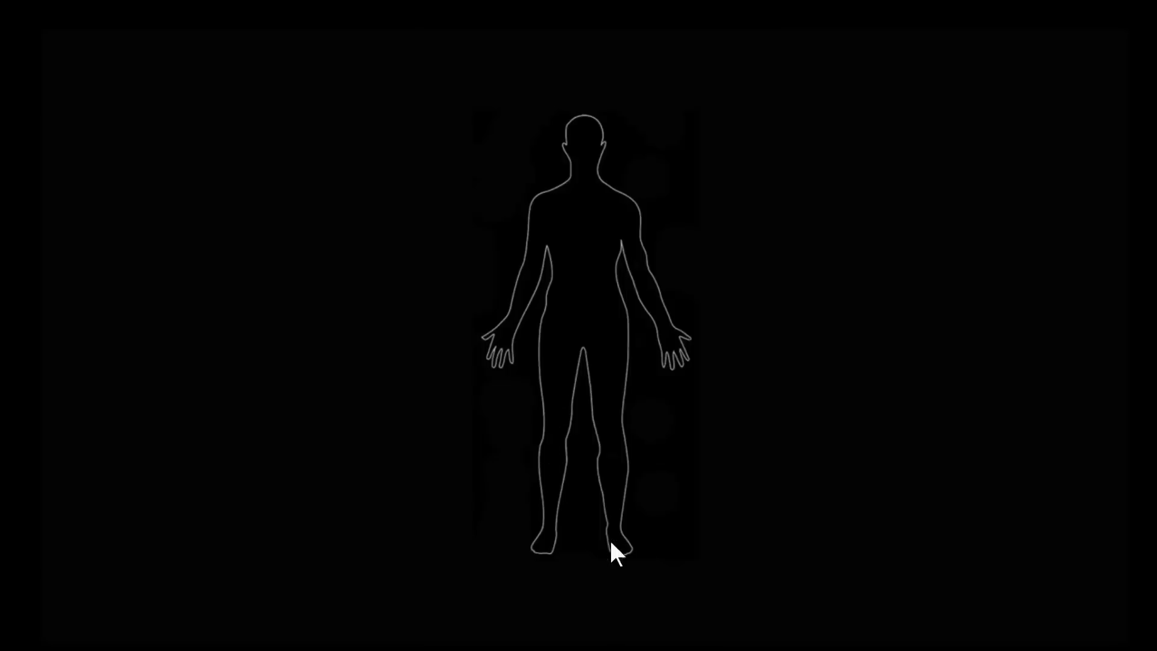
mouse_move(676, 613)
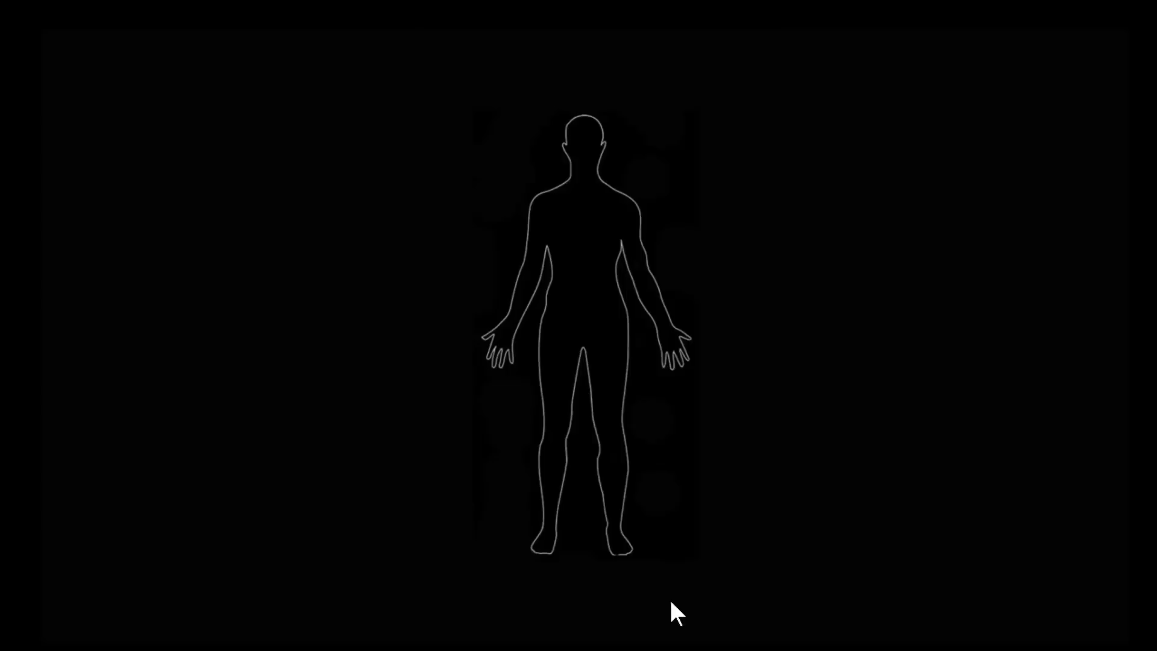
mouse_move(697, 577)
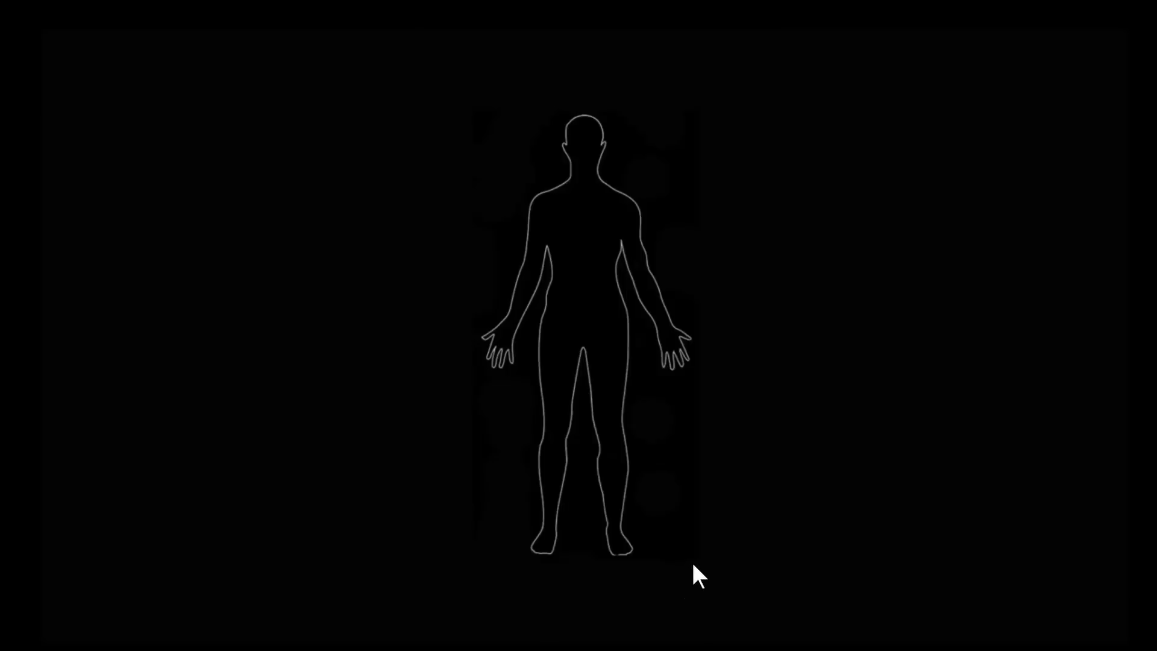
mouse_move(557, 627)
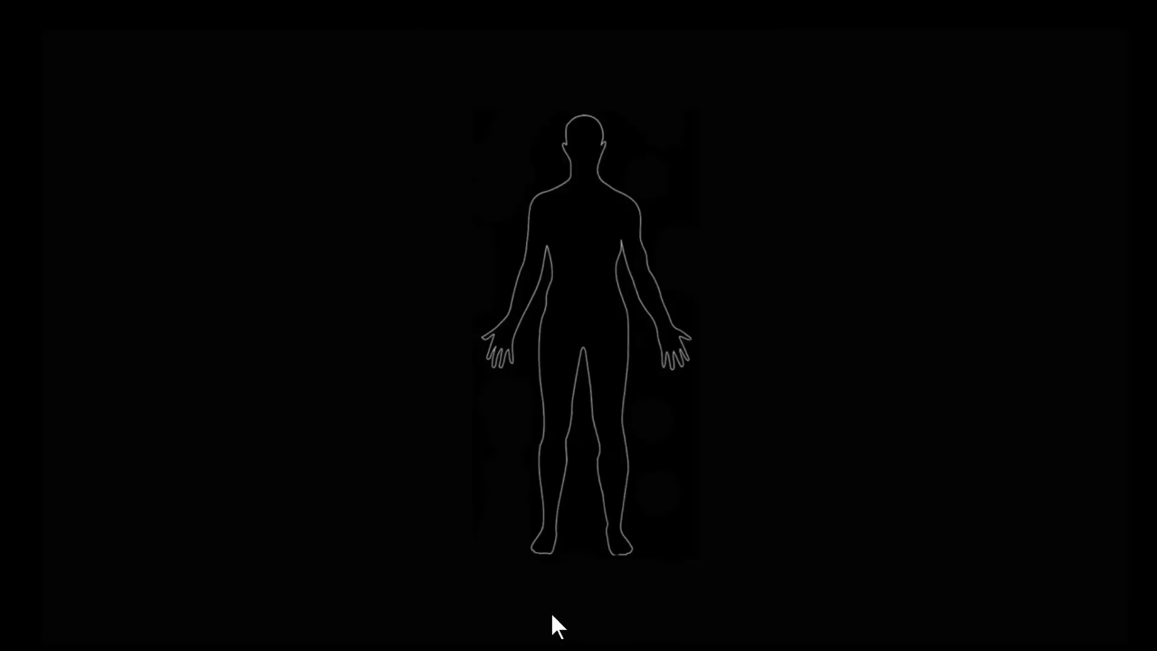
mouse_move(639, 565)
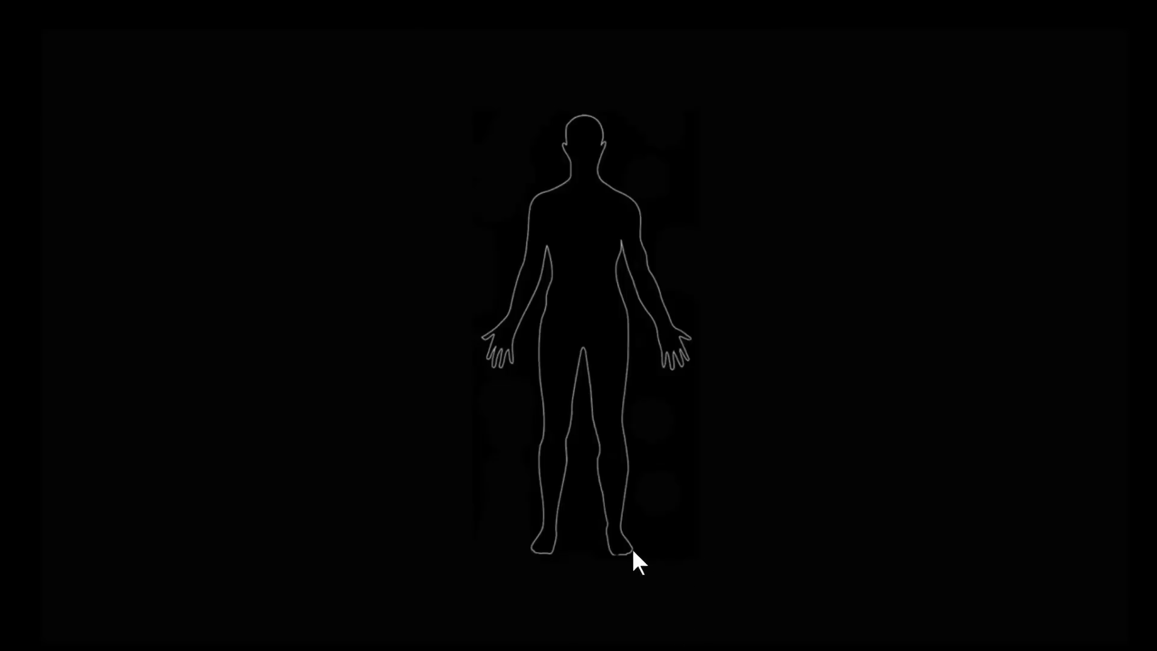
mouse_move(616, 568)
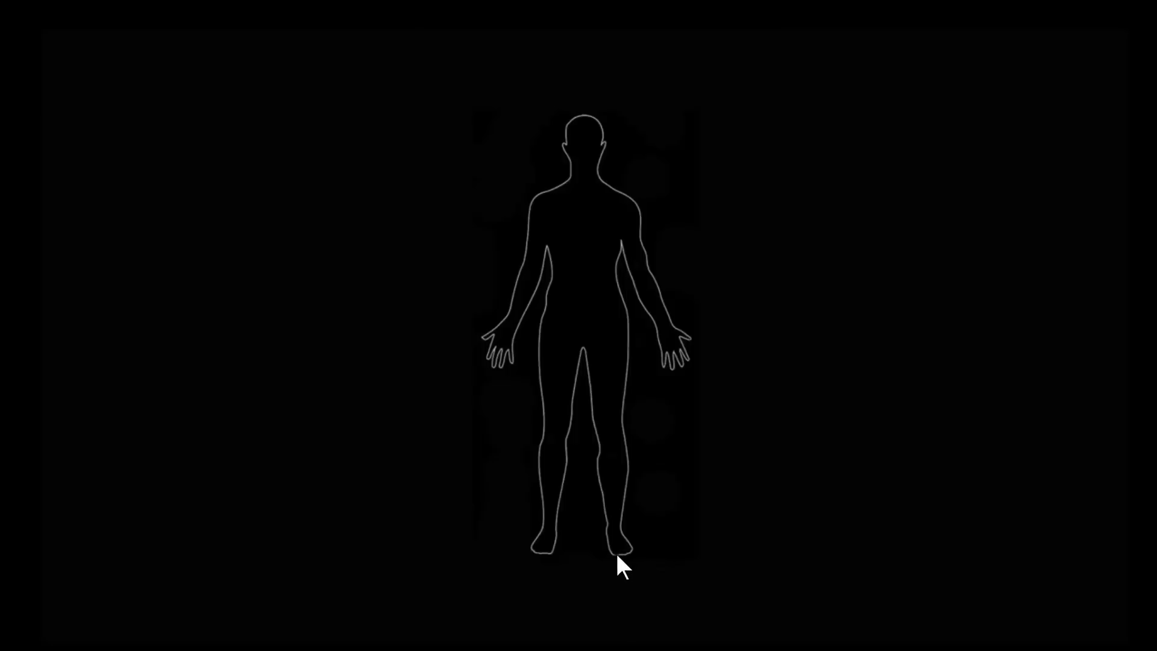
mouse_move(629, 547)
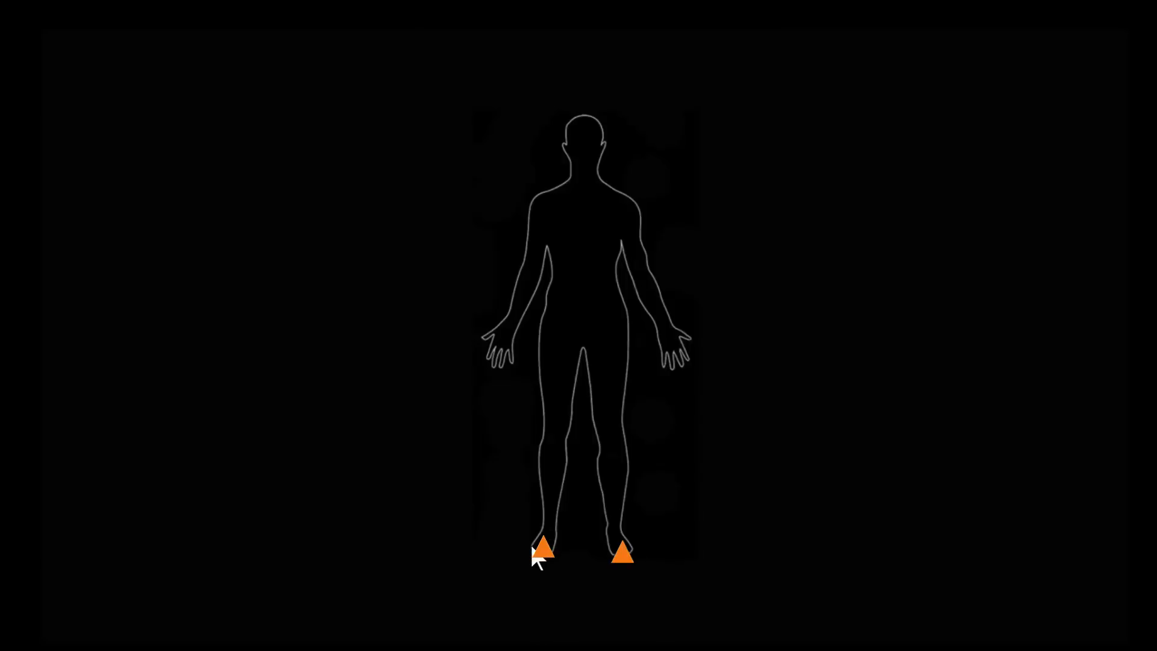
mouse_move(629, 577)
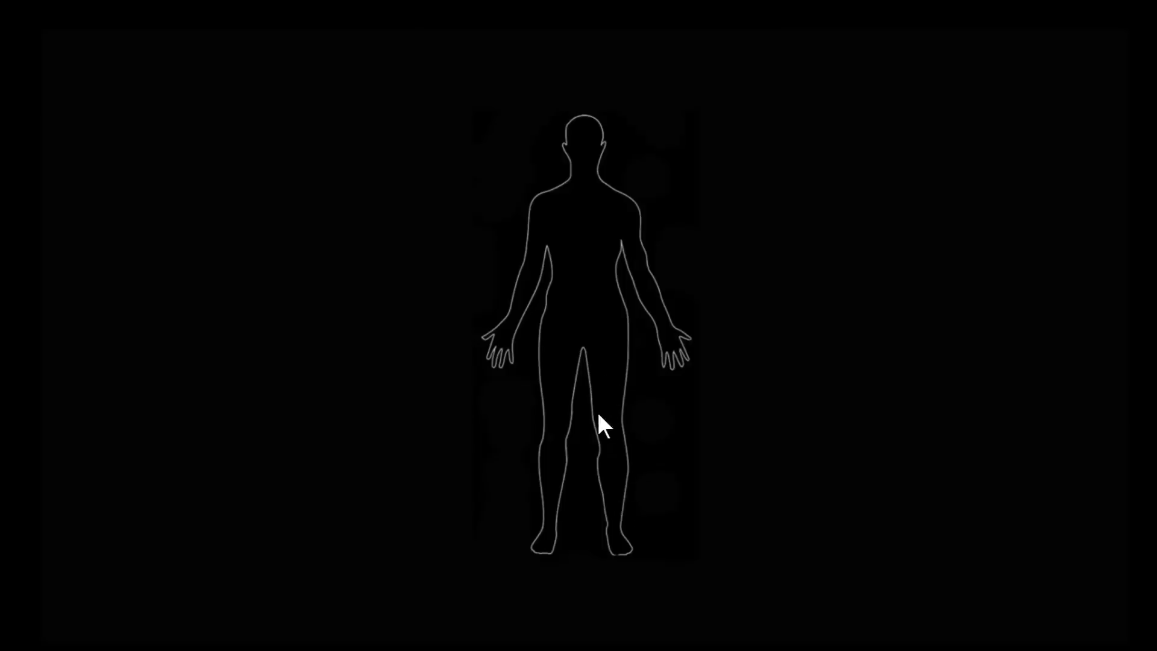
mouse_move(526, 499)
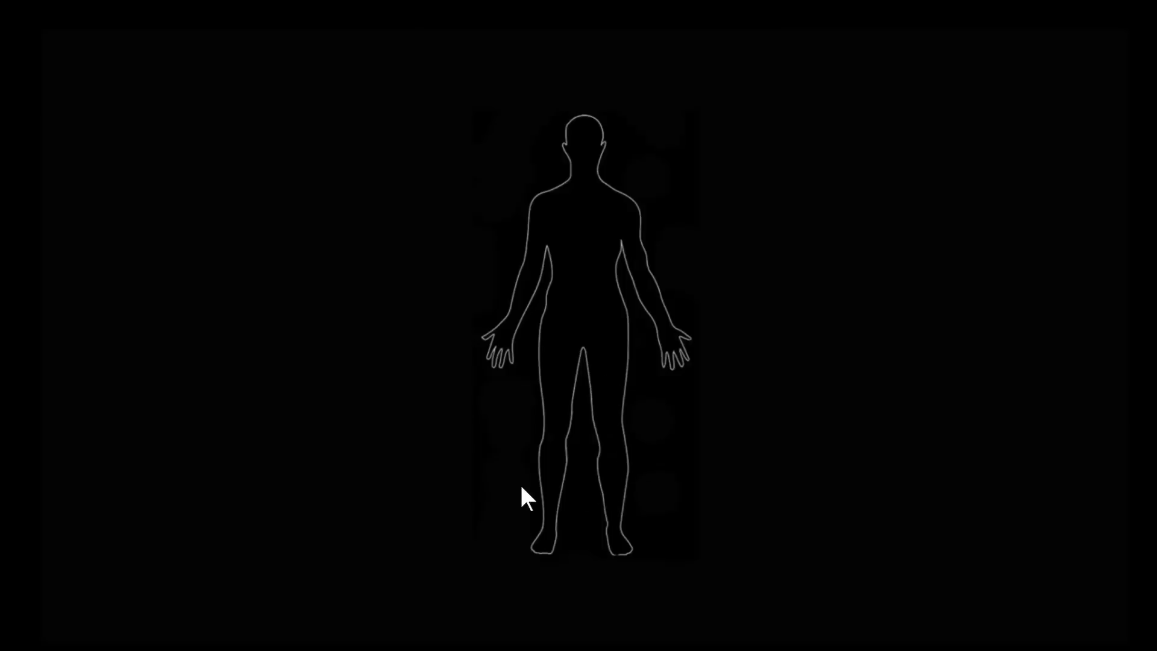
mouse_move(549, 483)
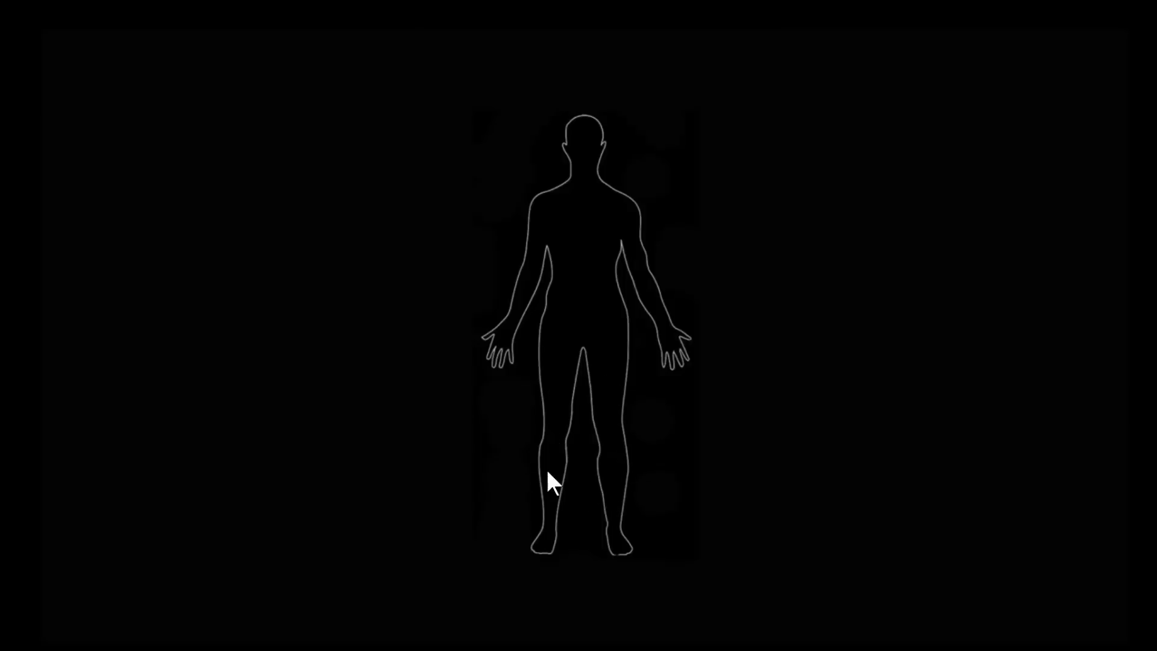
mouse_move(613, 387)
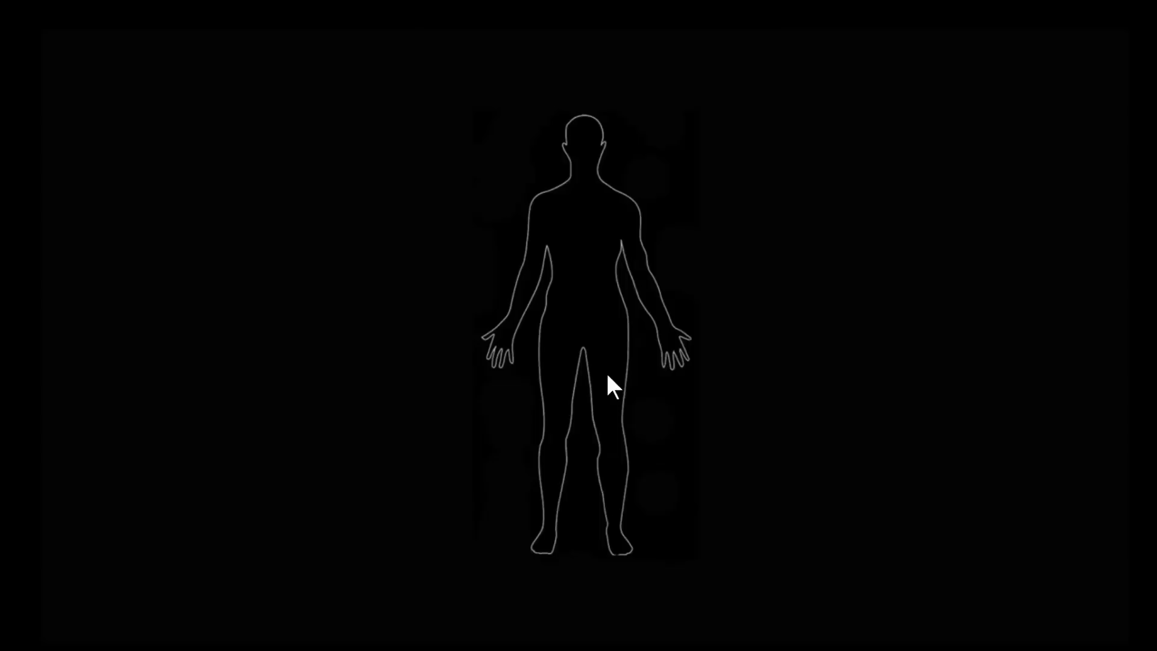
mouse_move(547, 413)
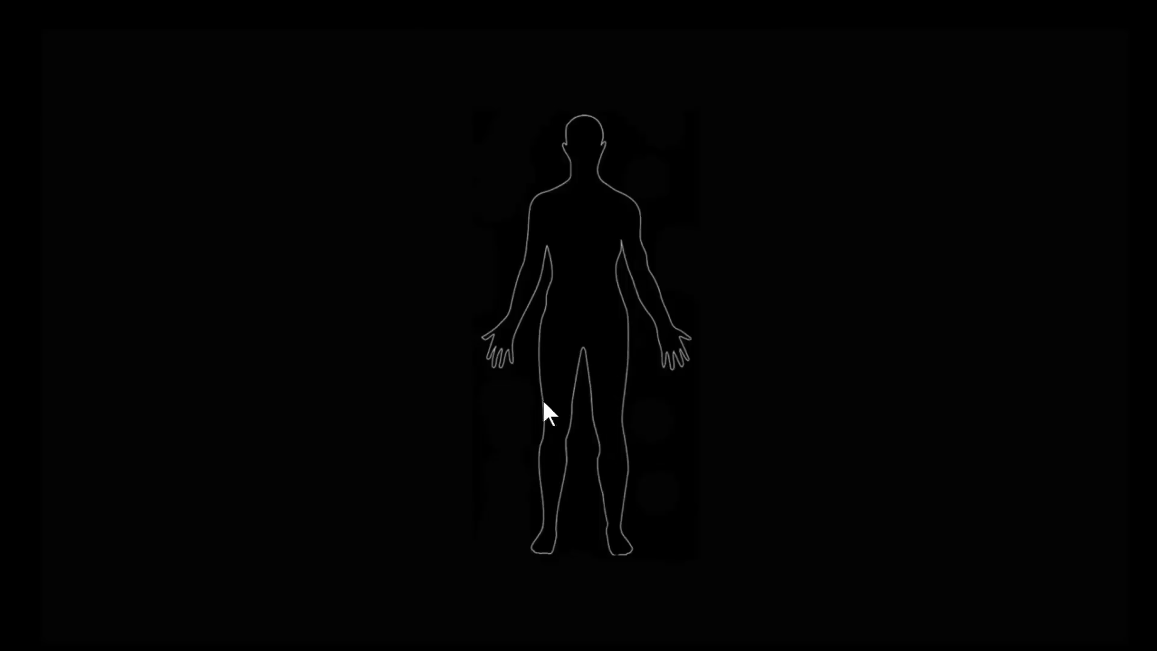
mouse_move(628, 513)
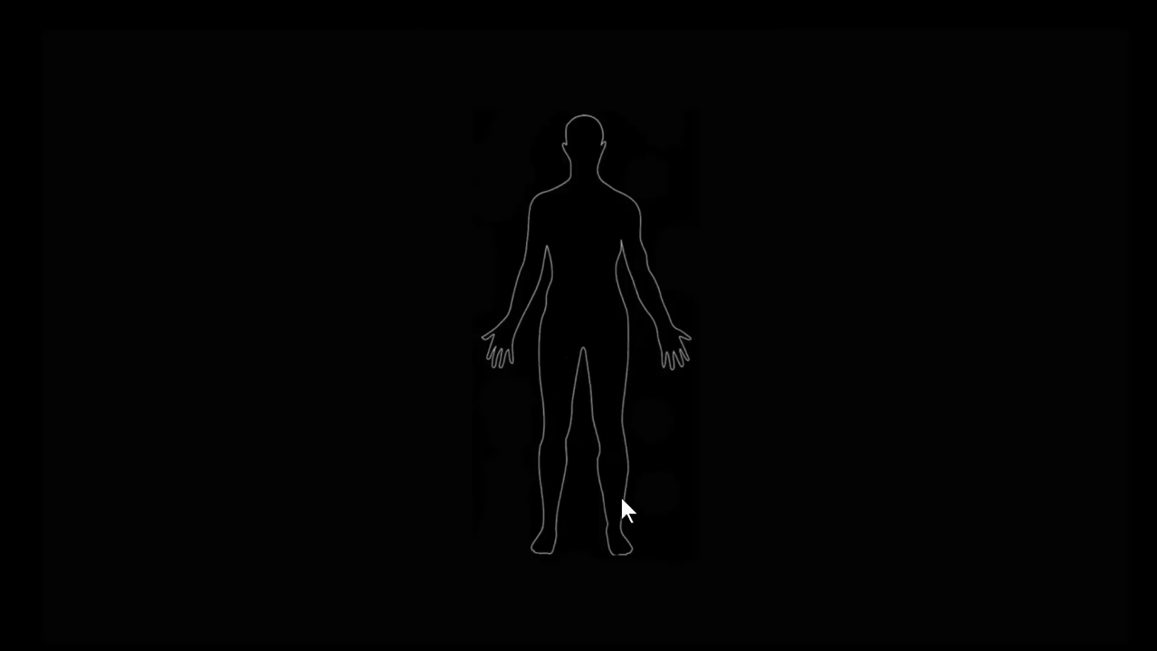
mouse_move(616, 522)
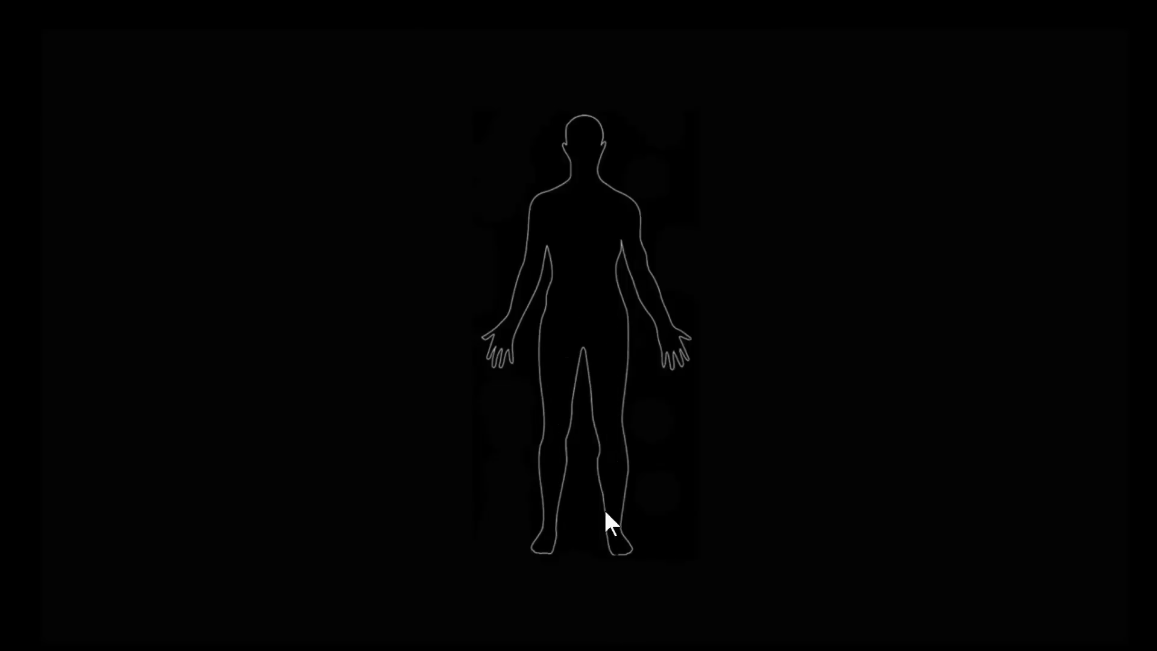
mouse_move(571, 588)
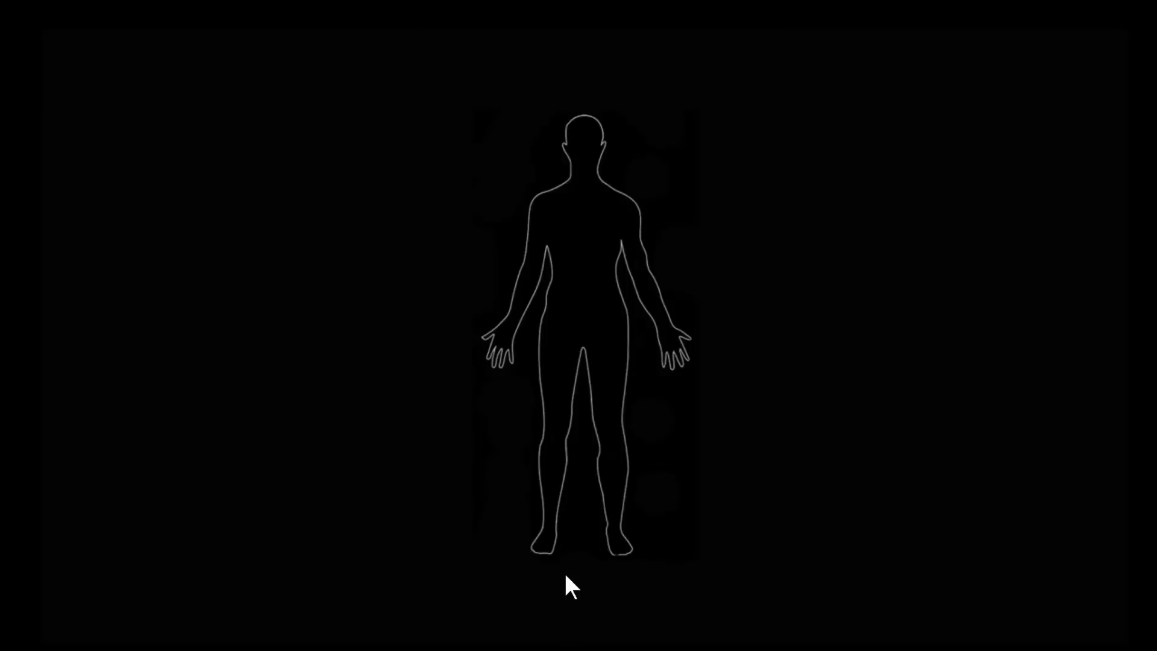
mouse_move(604, 495)
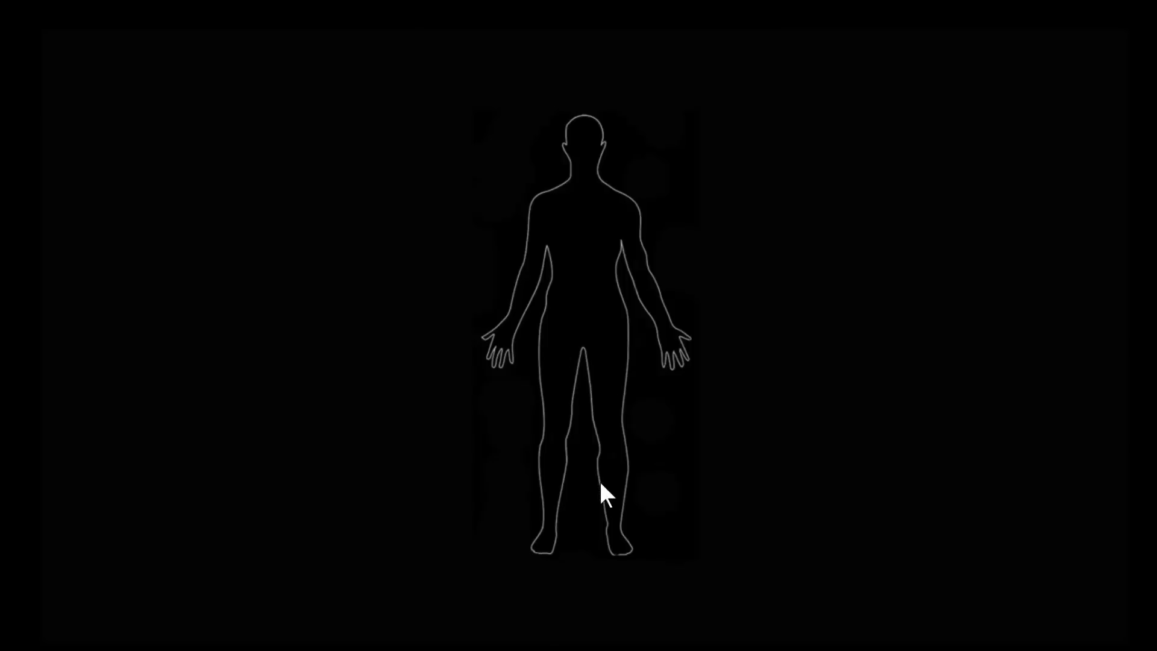
mouse_move(618, 560)
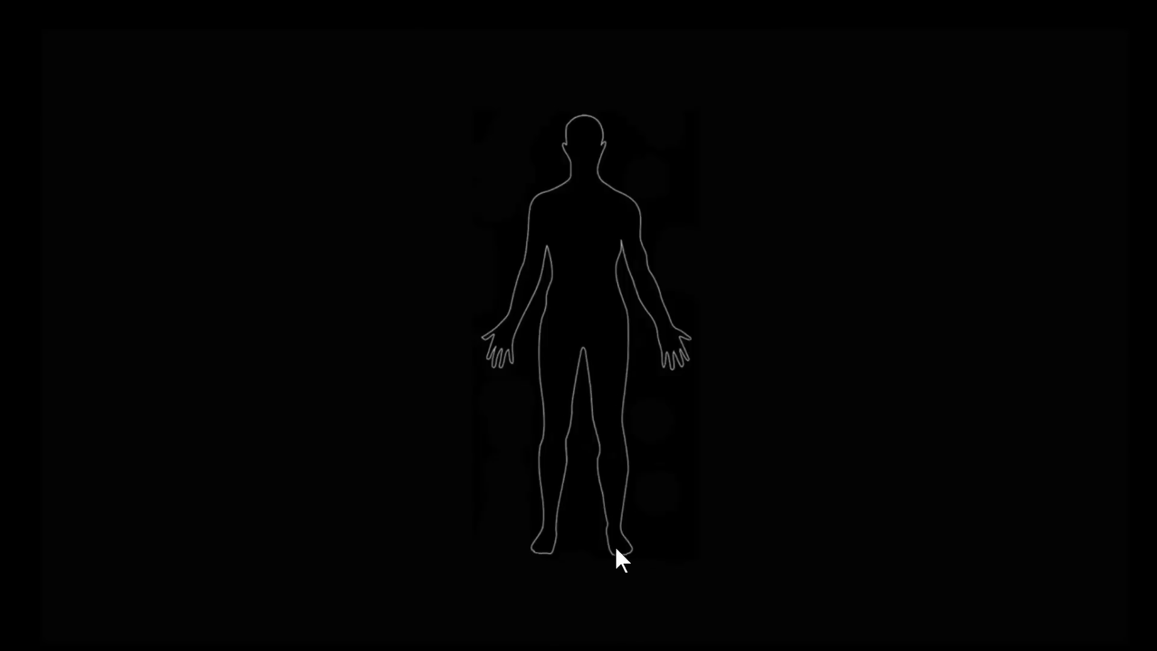
mouse_move(590, 353)
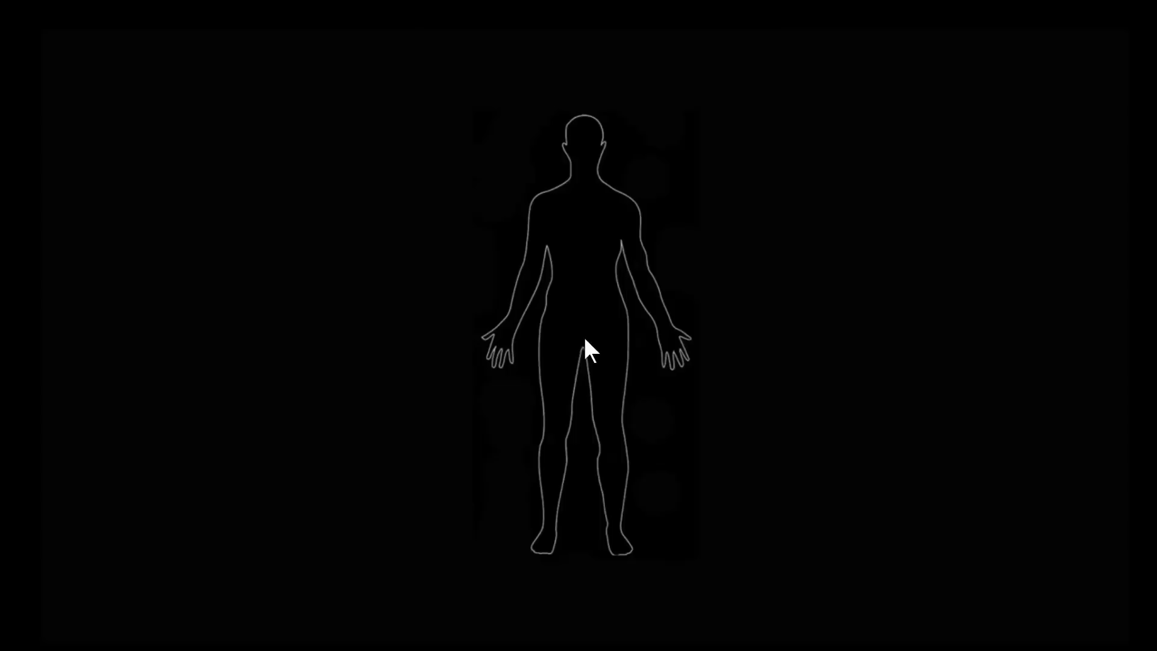
mouse_move(546, 557)
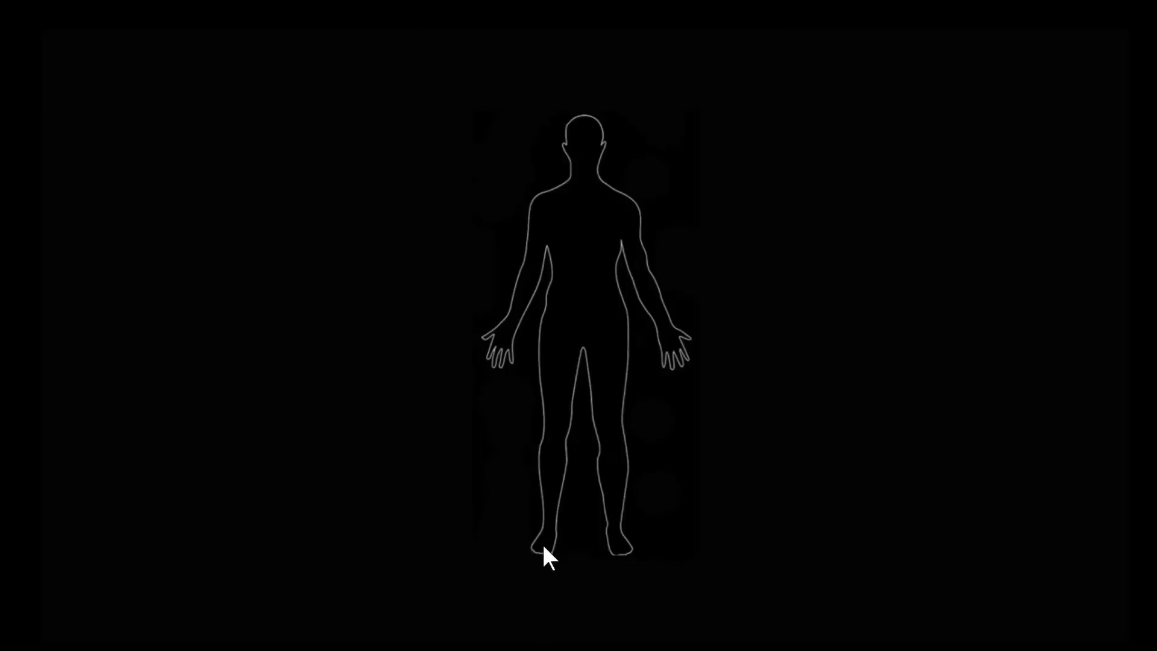
mouse_move(758, 391)
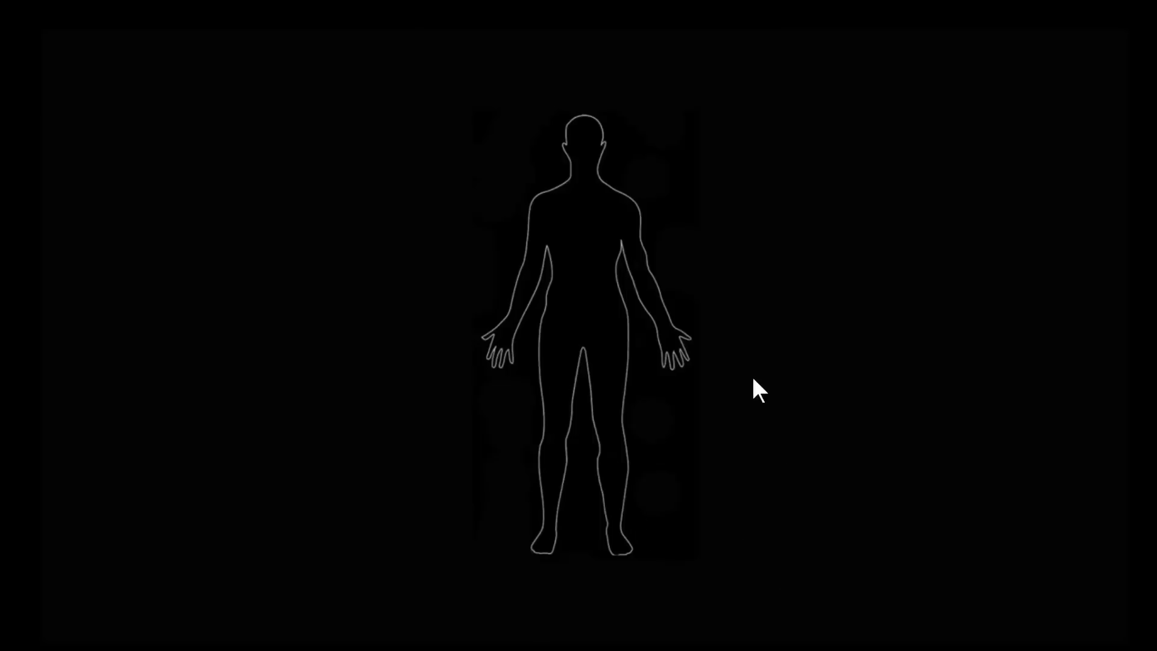
mouse_move(633, 455)
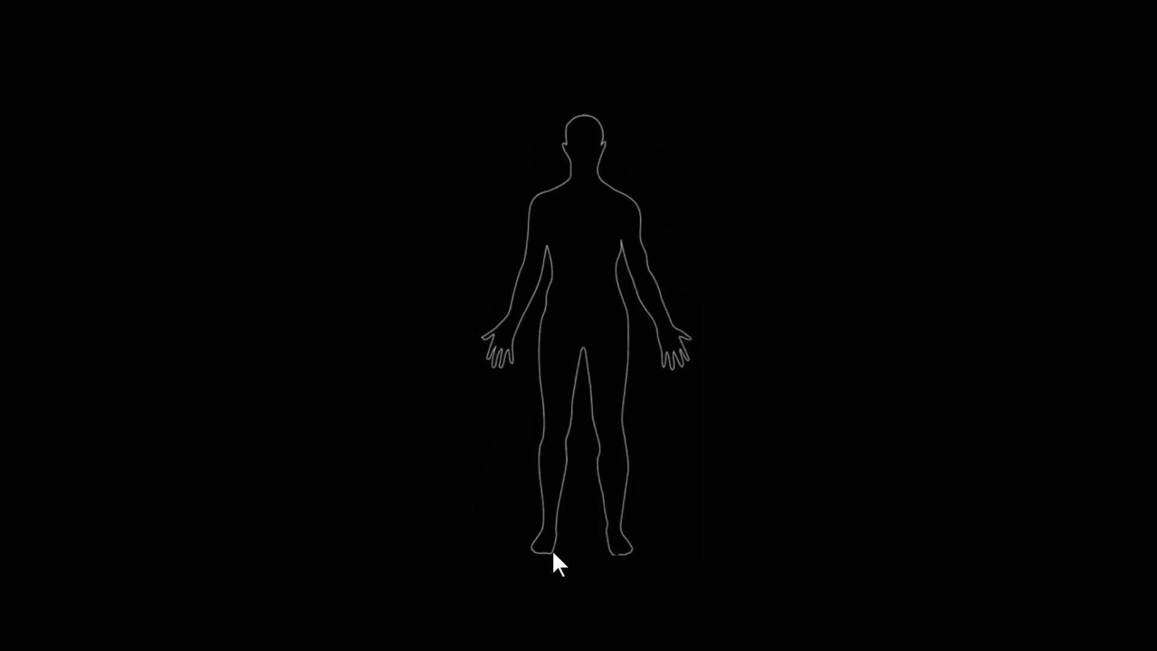
mouse_move(466, 568)
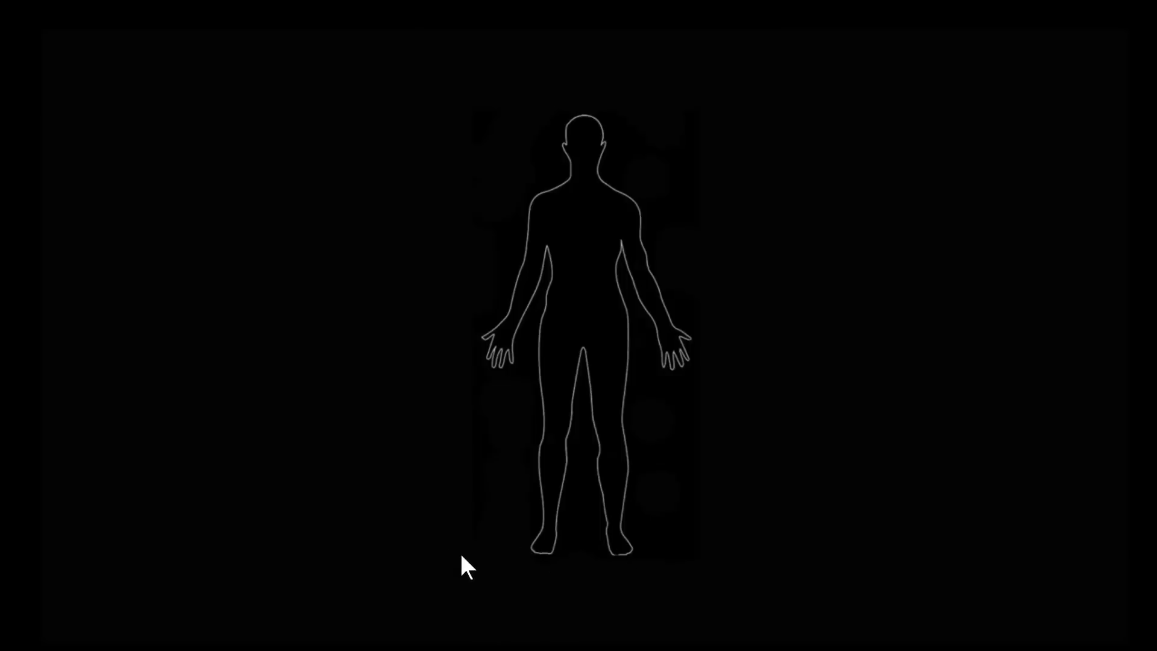
mouse_move(588, 370)
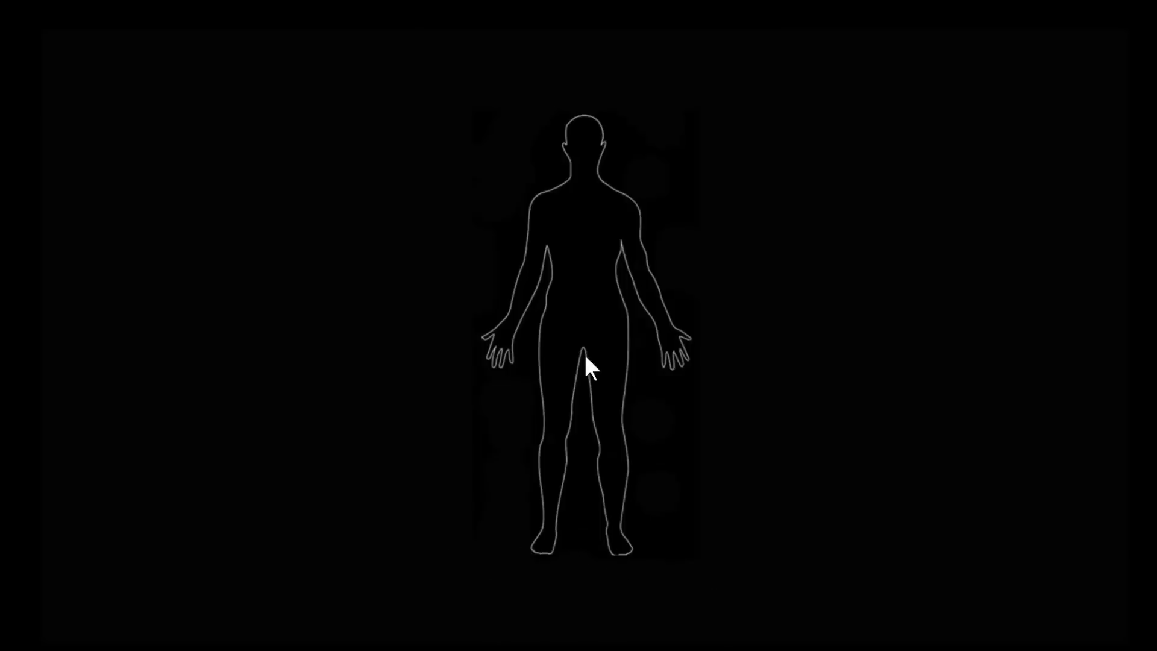
mouse_move(564, 362)
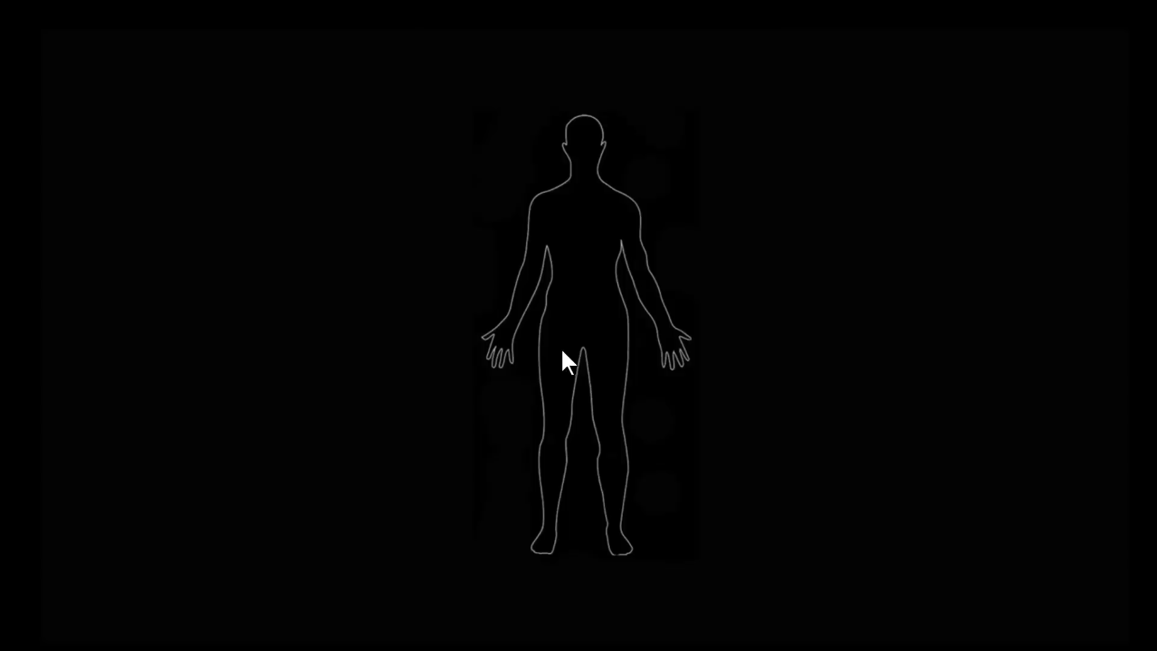
mouse_move(537, 581)
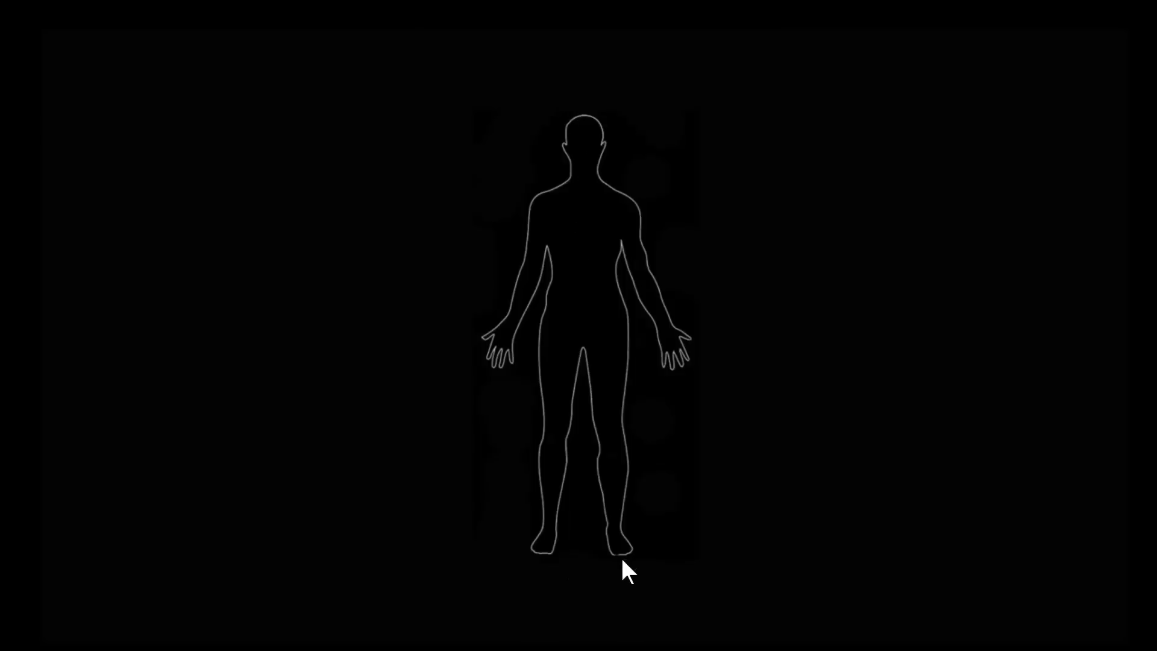
mouse_move(939, 340)
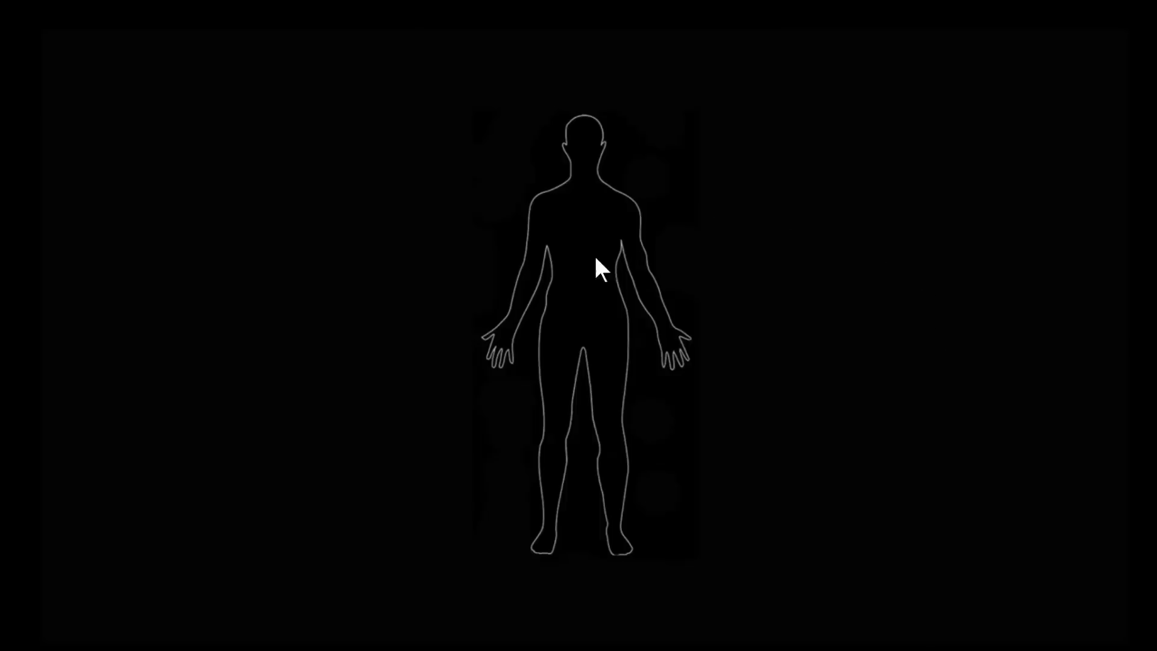
mouse_move(611, 380)
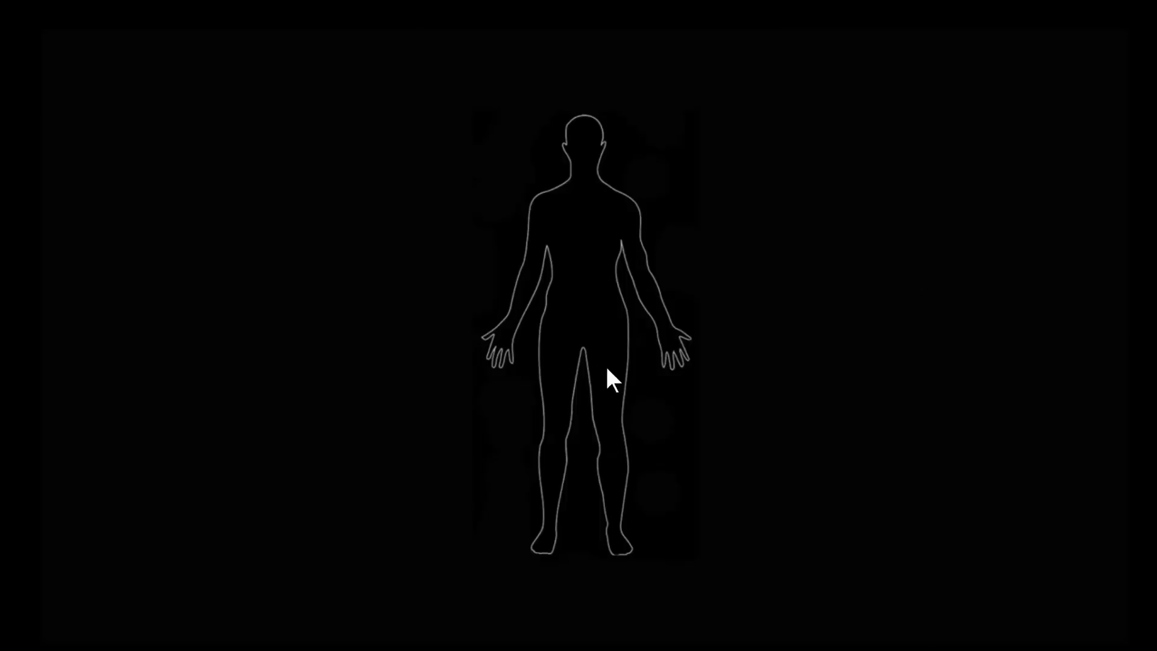
mouse_move(479, 530)
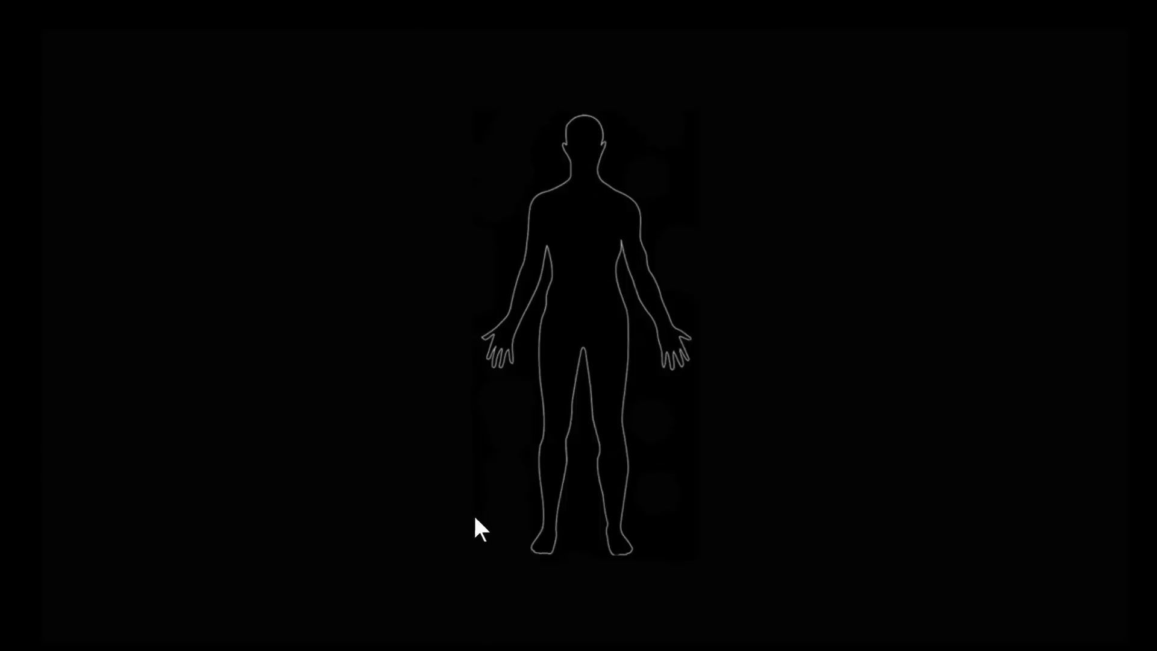
mouse_move(597, 144)
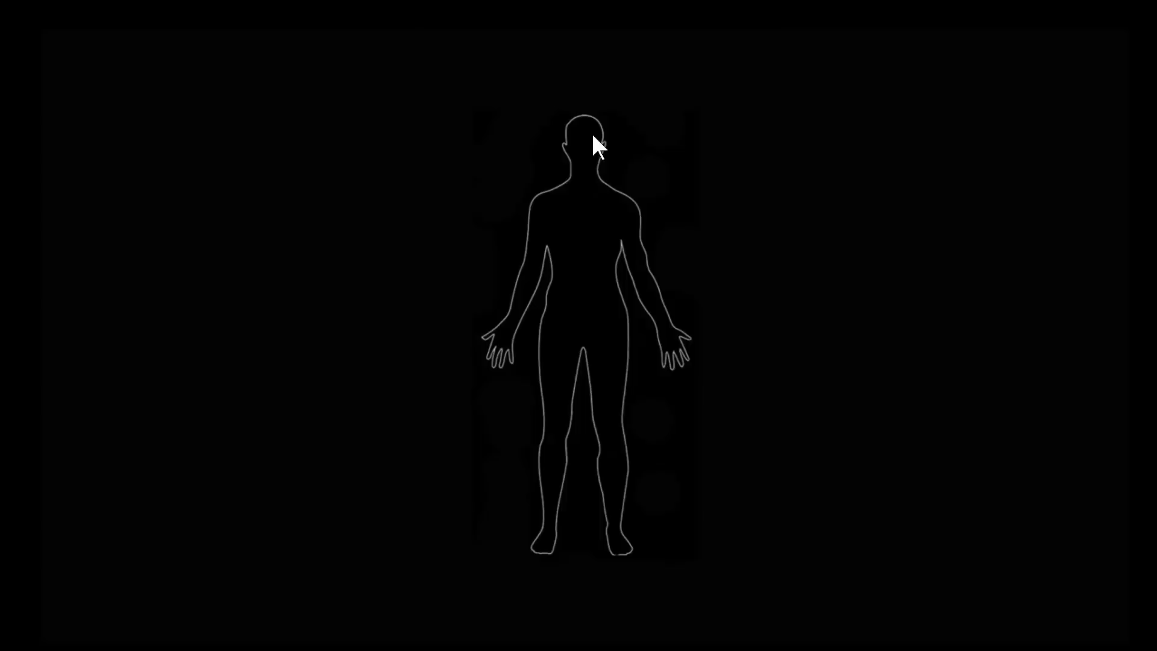
mouse_move(580, 164)
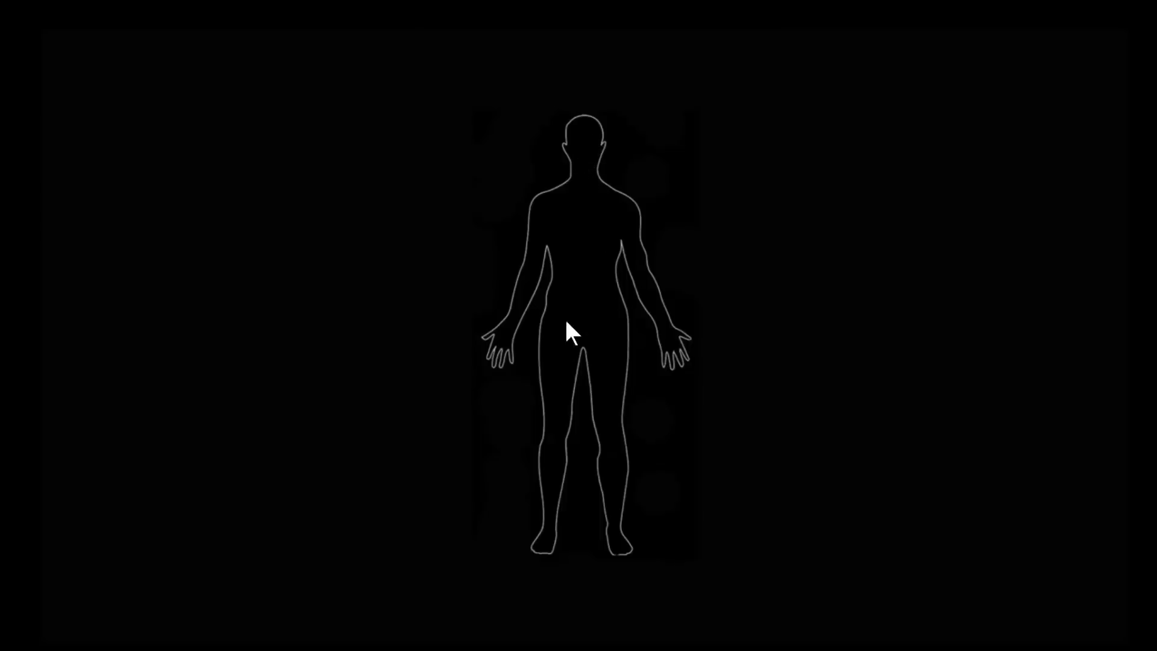
mouse_move(793, 395)
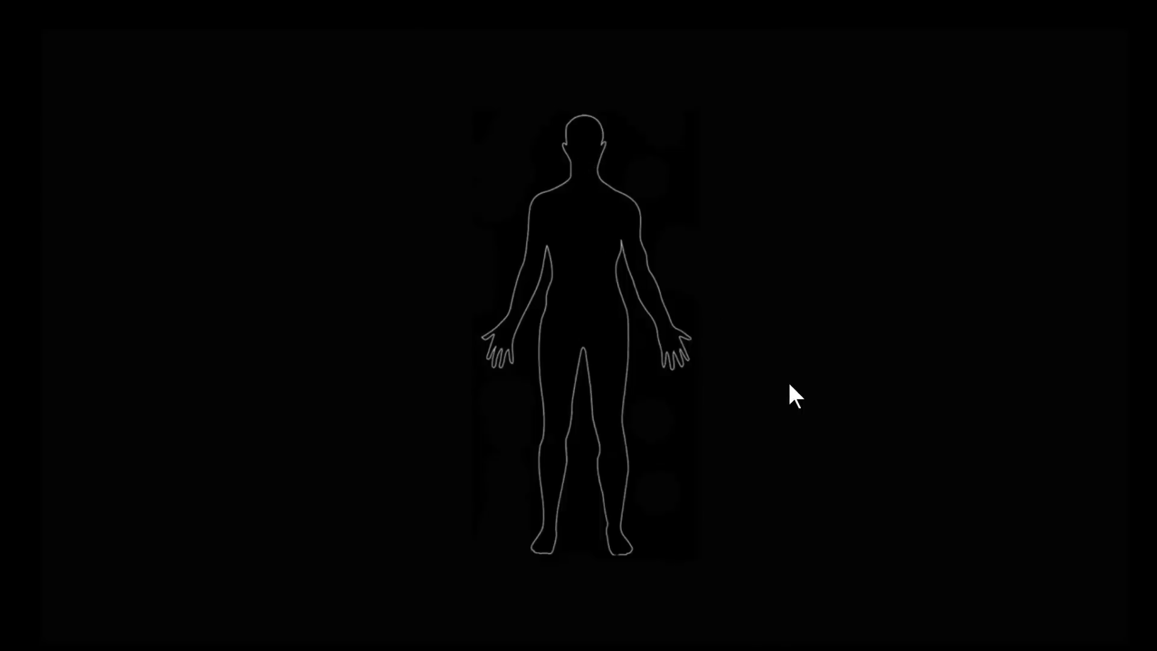
mouse_move(682, 362)
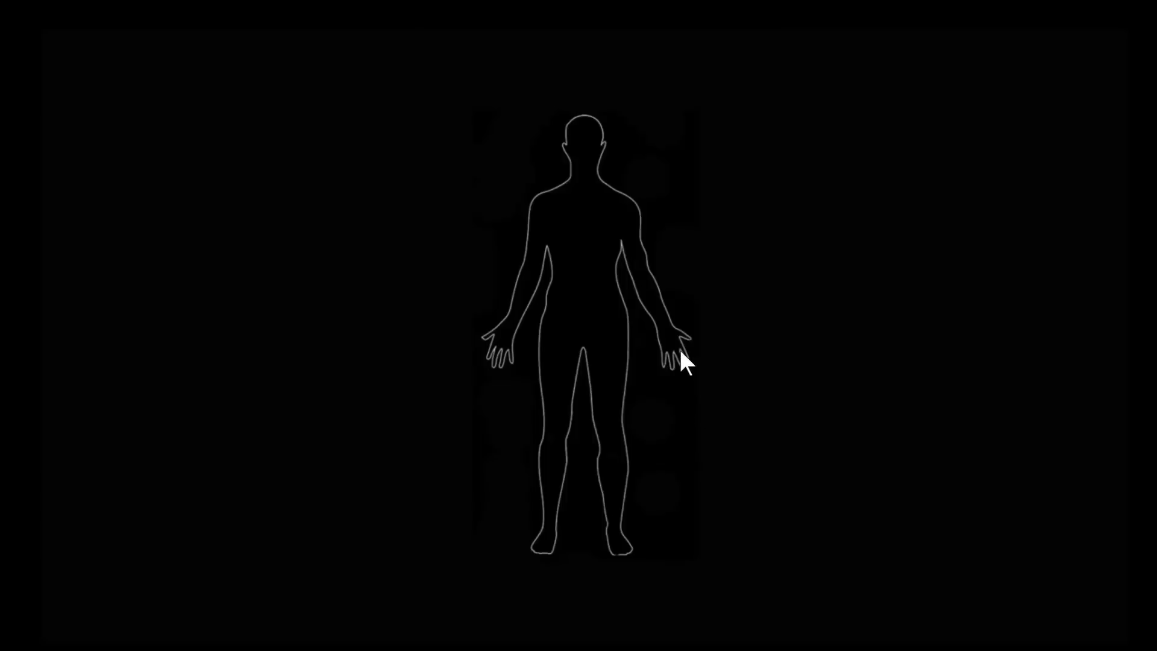
mouse_move(560, 469)
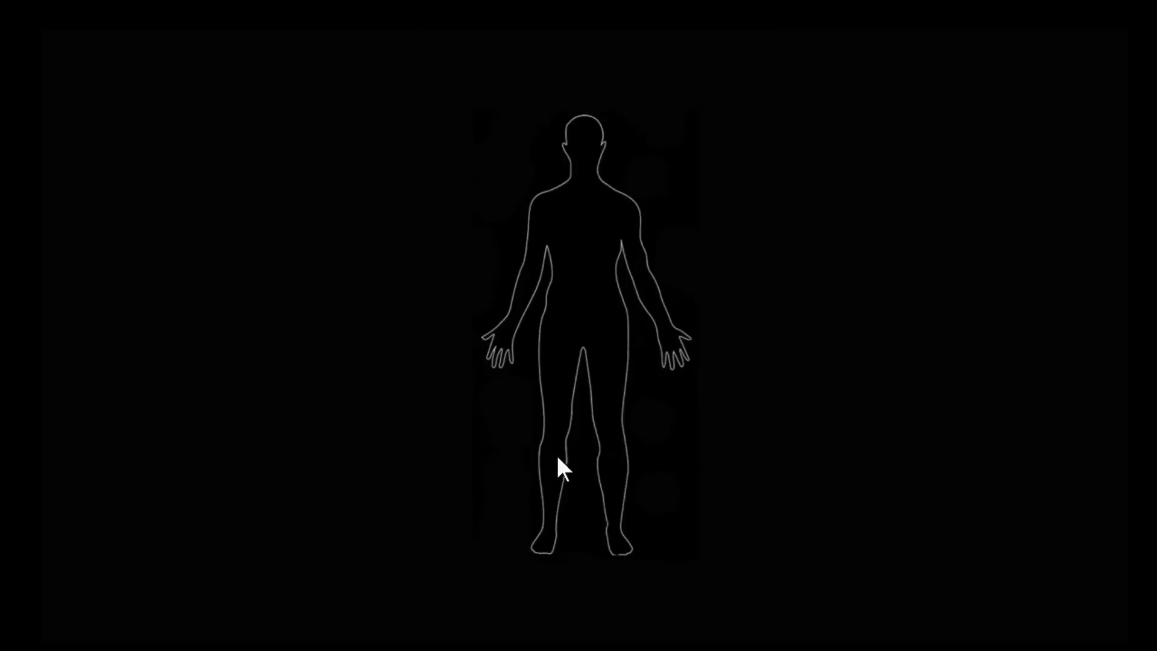
mouse_move(699, 481)
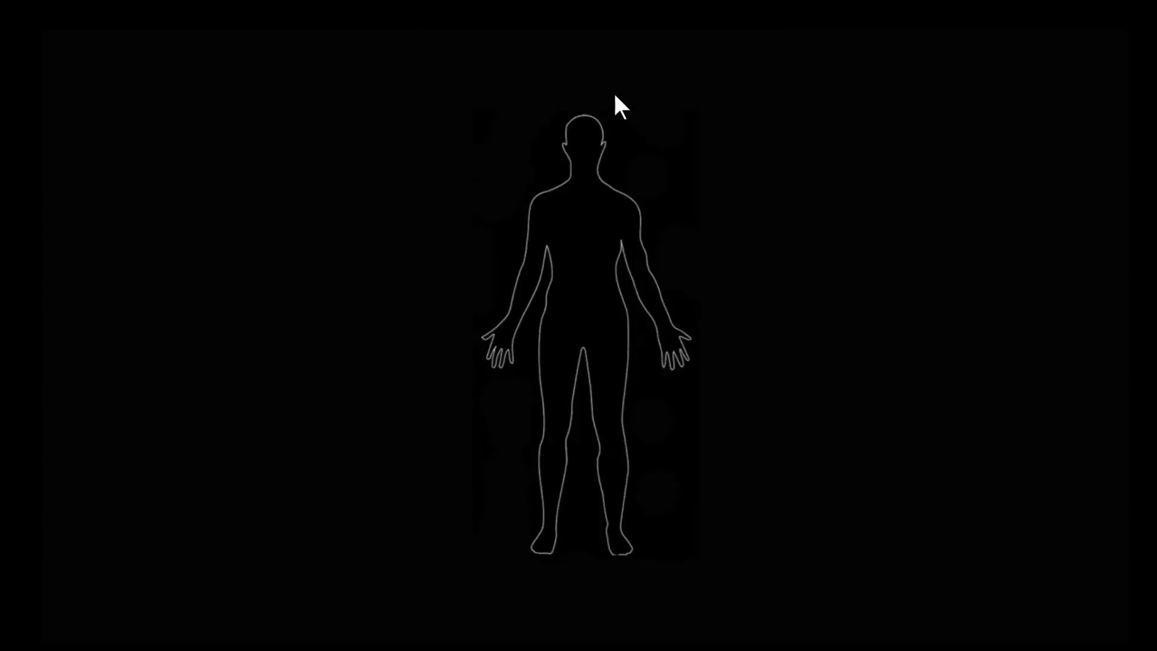
mouse_move(479, 444)
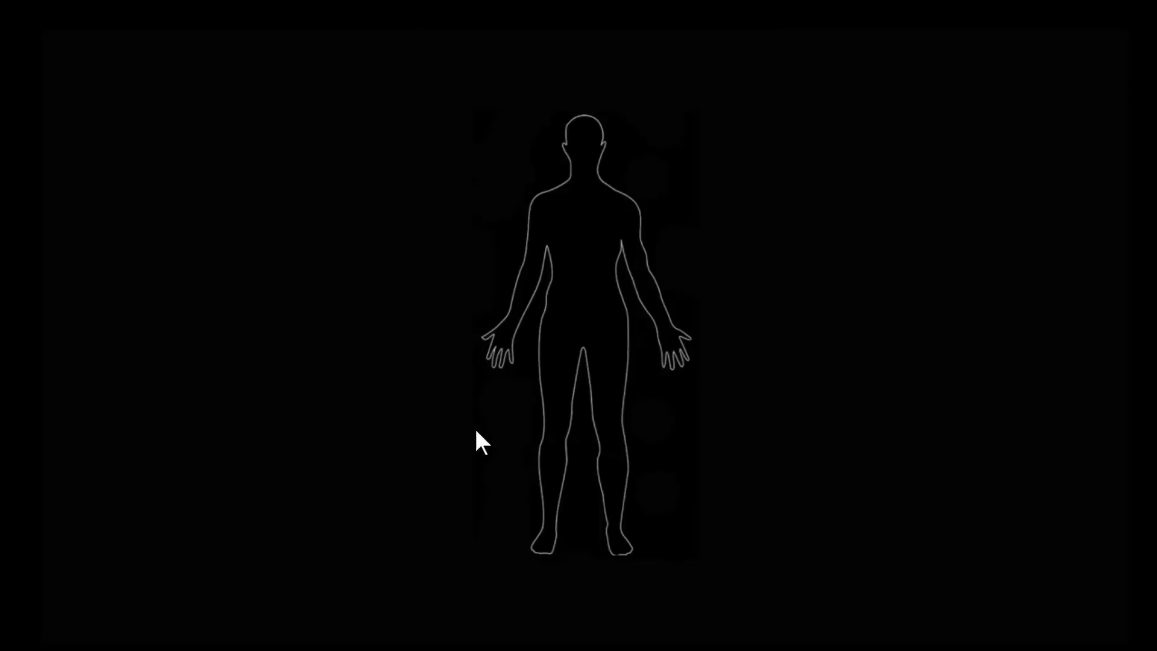
mouse_move(576, 251)
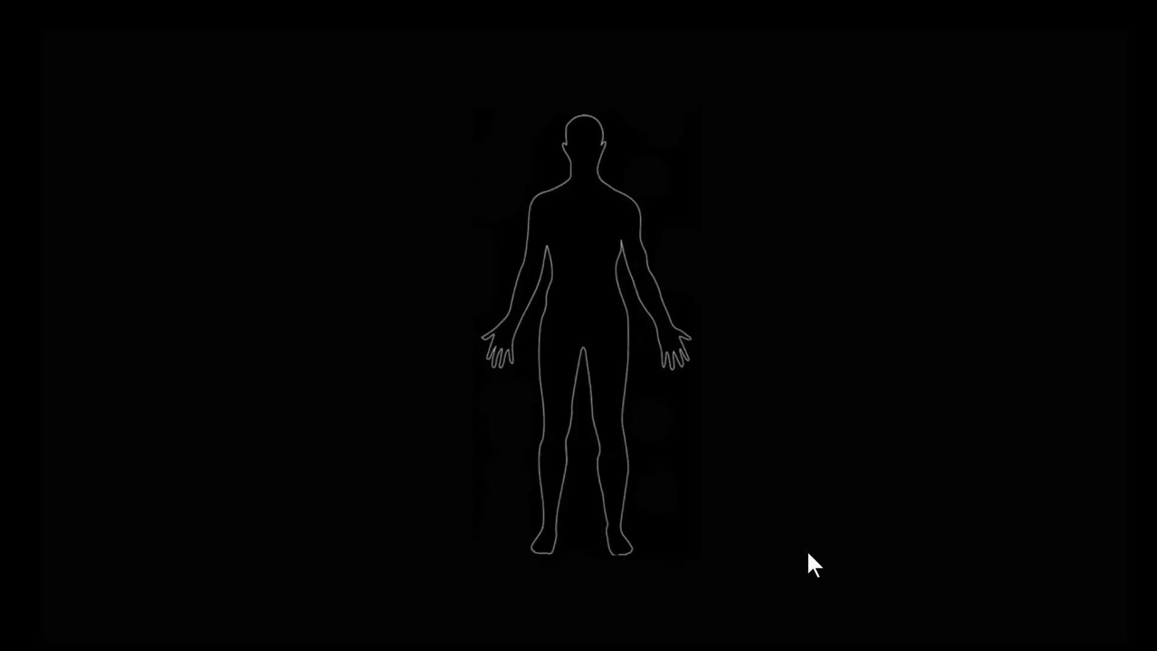
mouse_move(697, 596)
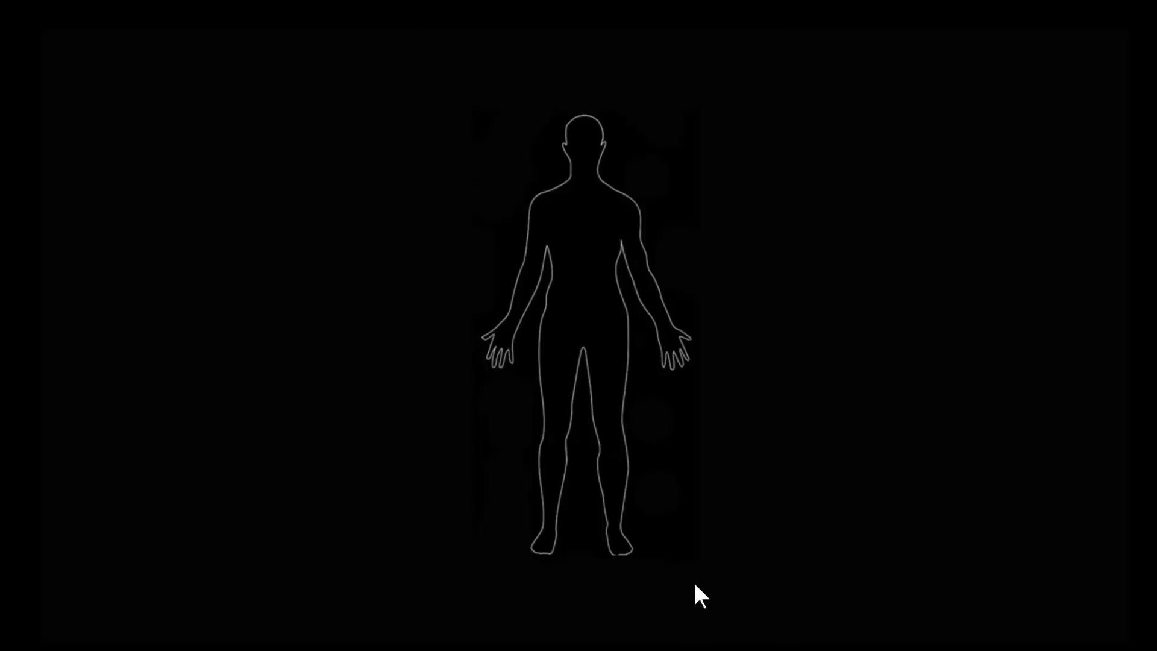
mouse_move(715, 597)
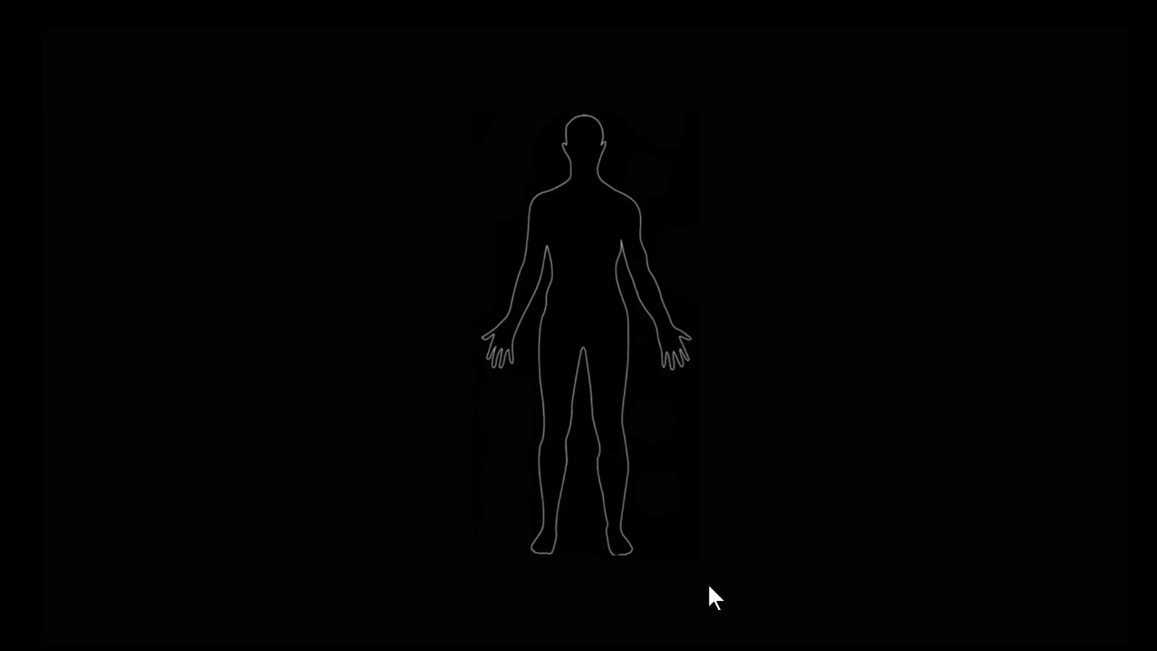
mouse_move(546, 333)
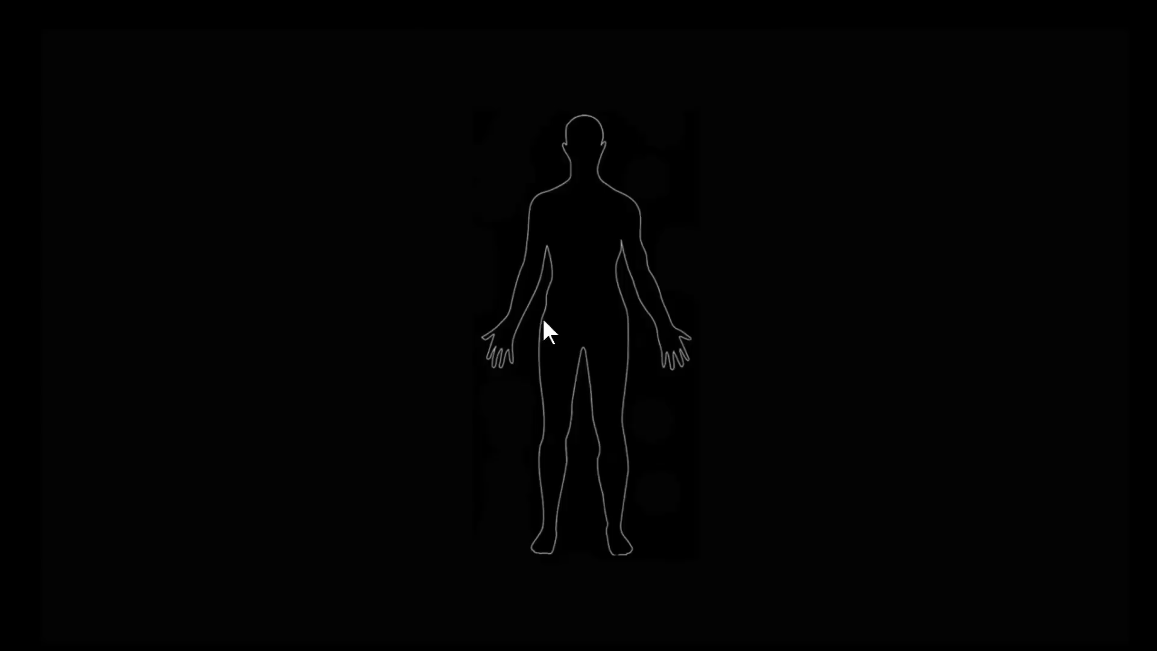
mouse_move(617, 507)
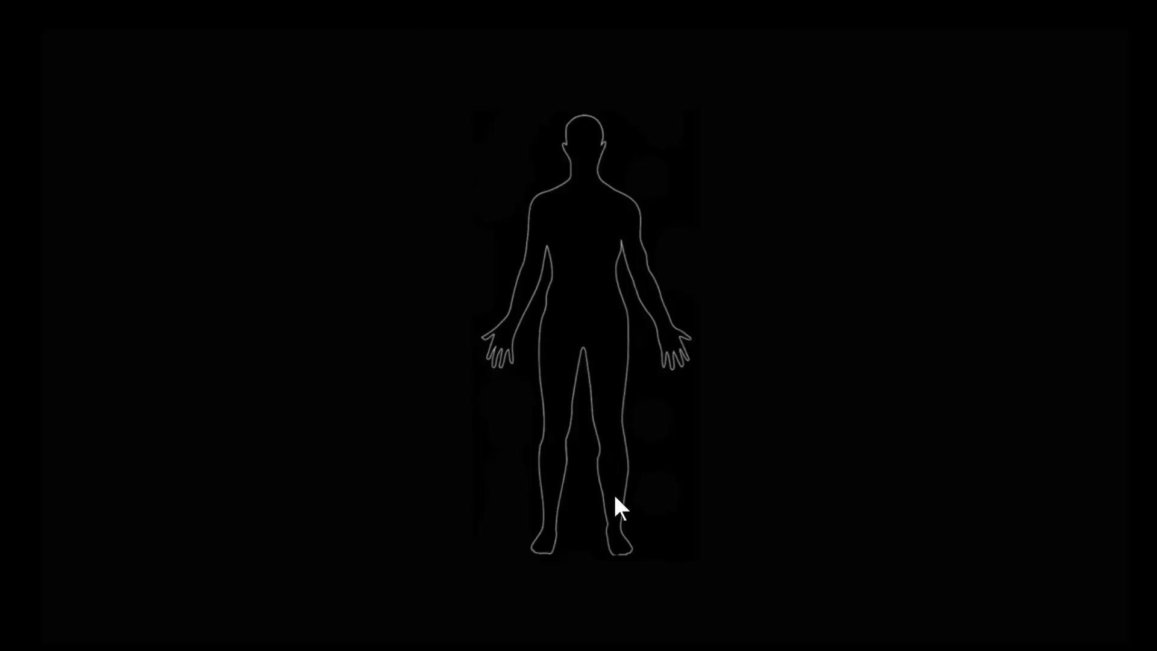
mouse_move(675, 534)
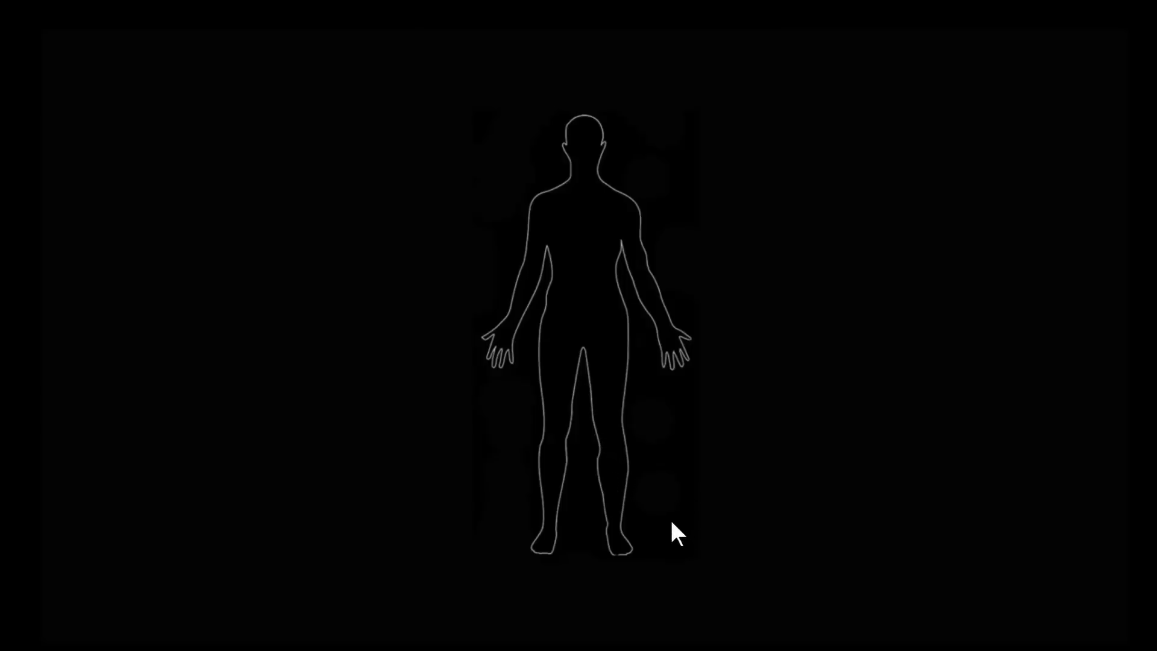
mouse_move(620, 494)
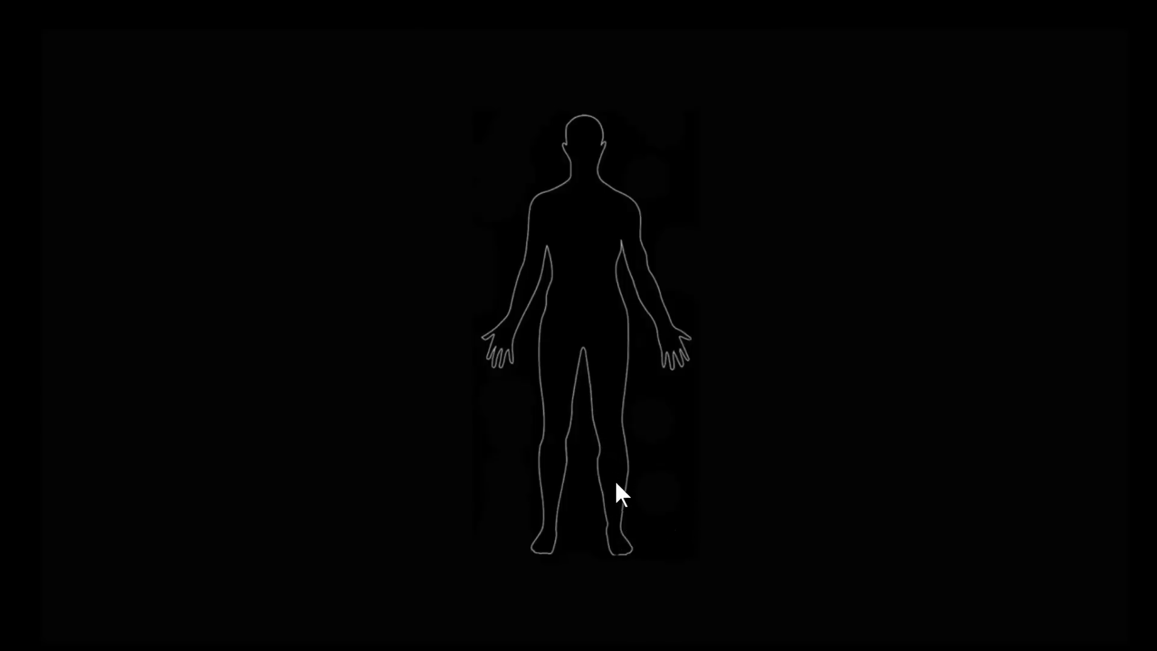
mouse_move(616, 535)
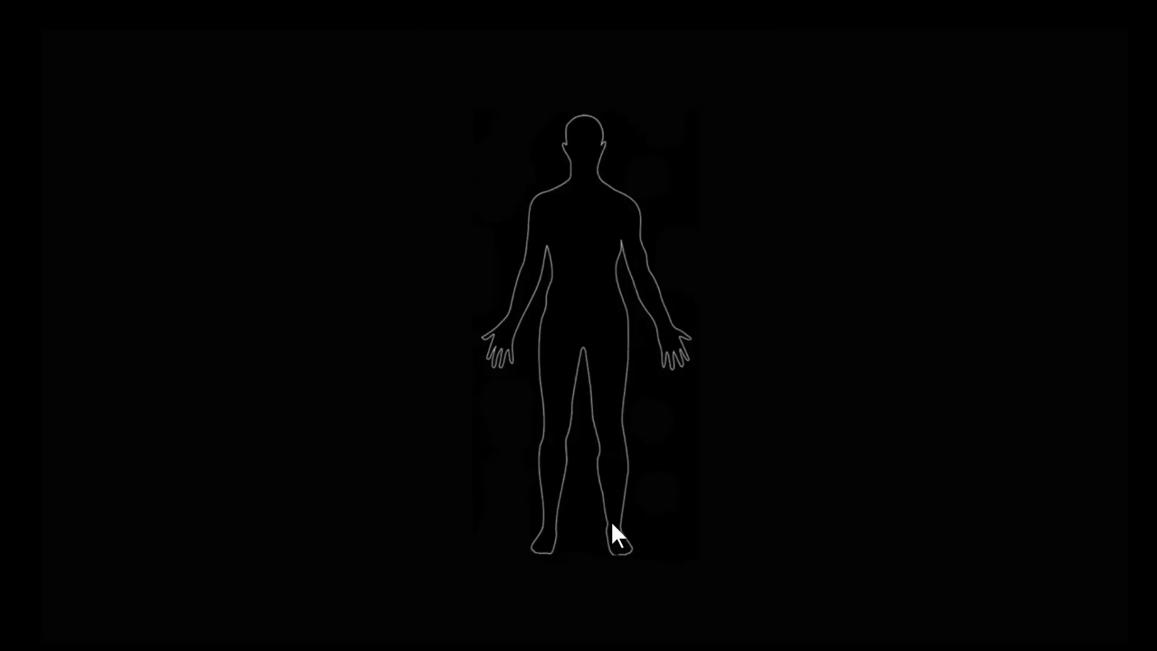
mouse_move(624, 152)
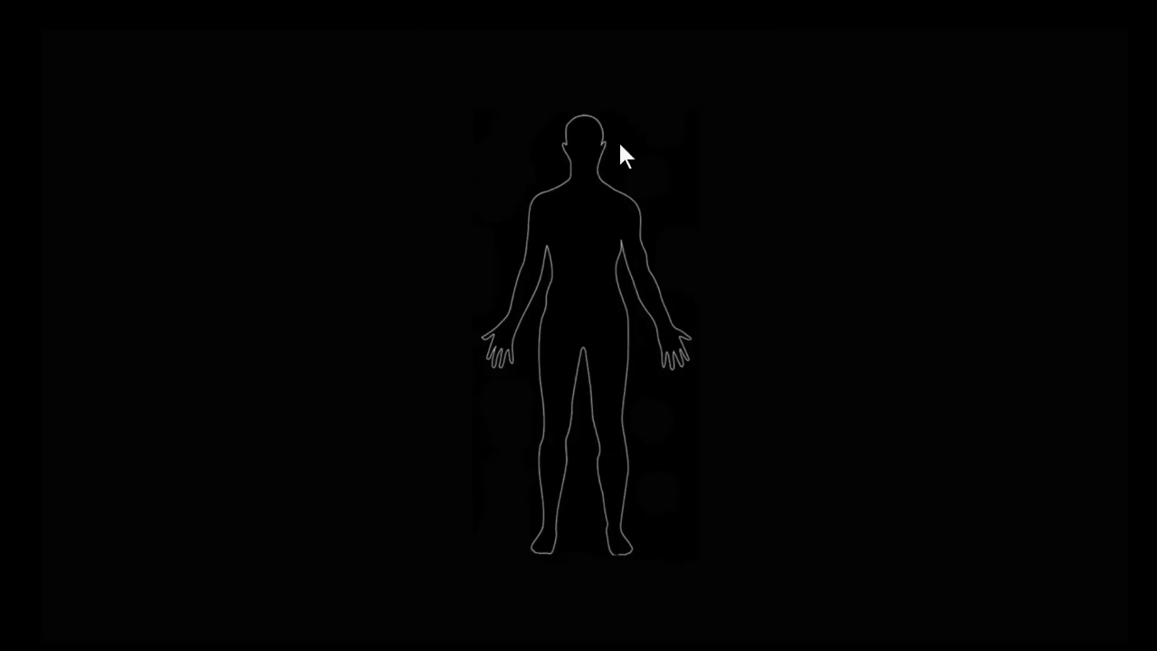
mouse_move(545, 586)
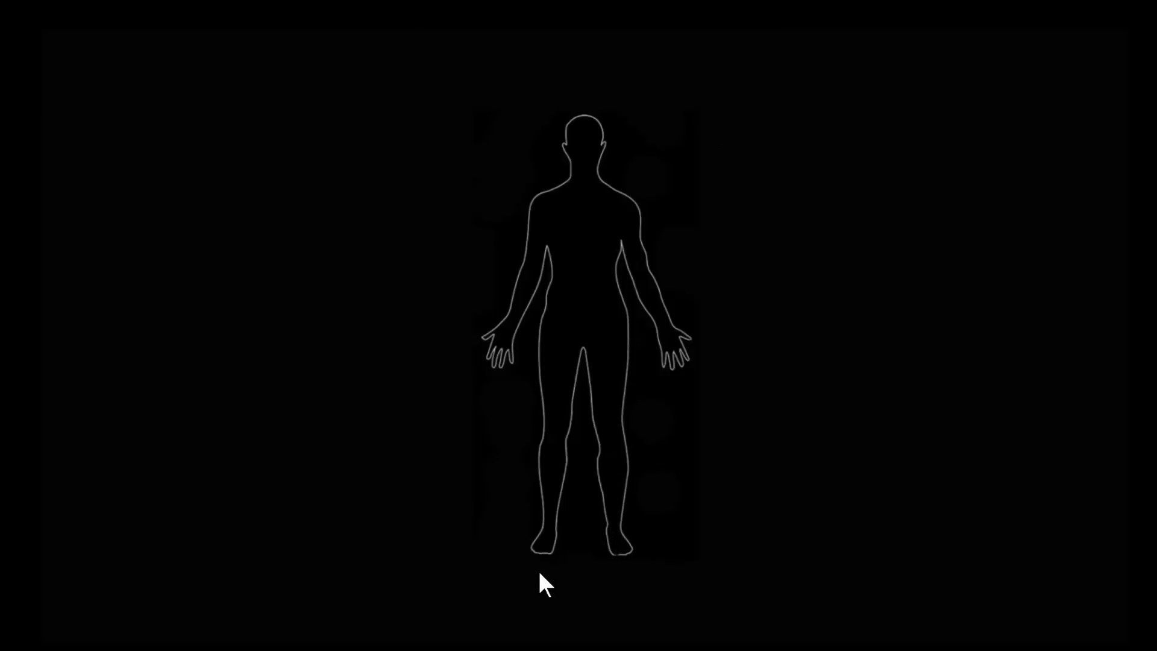
mouse_move(532, 579)
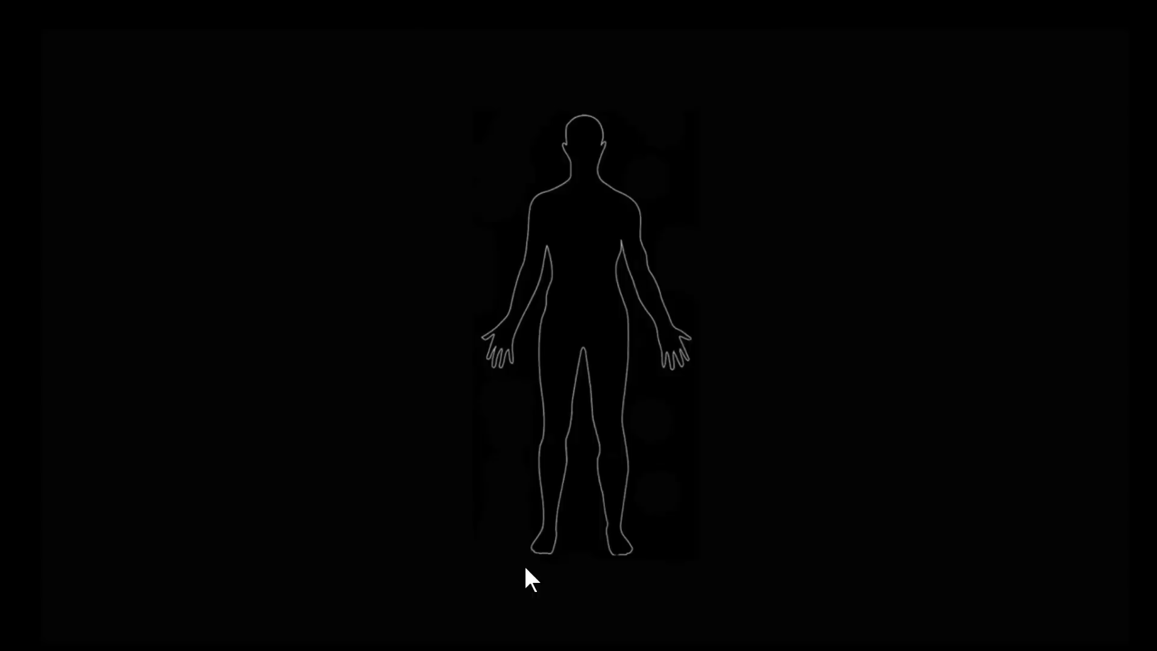
mouse_move(660, 570)
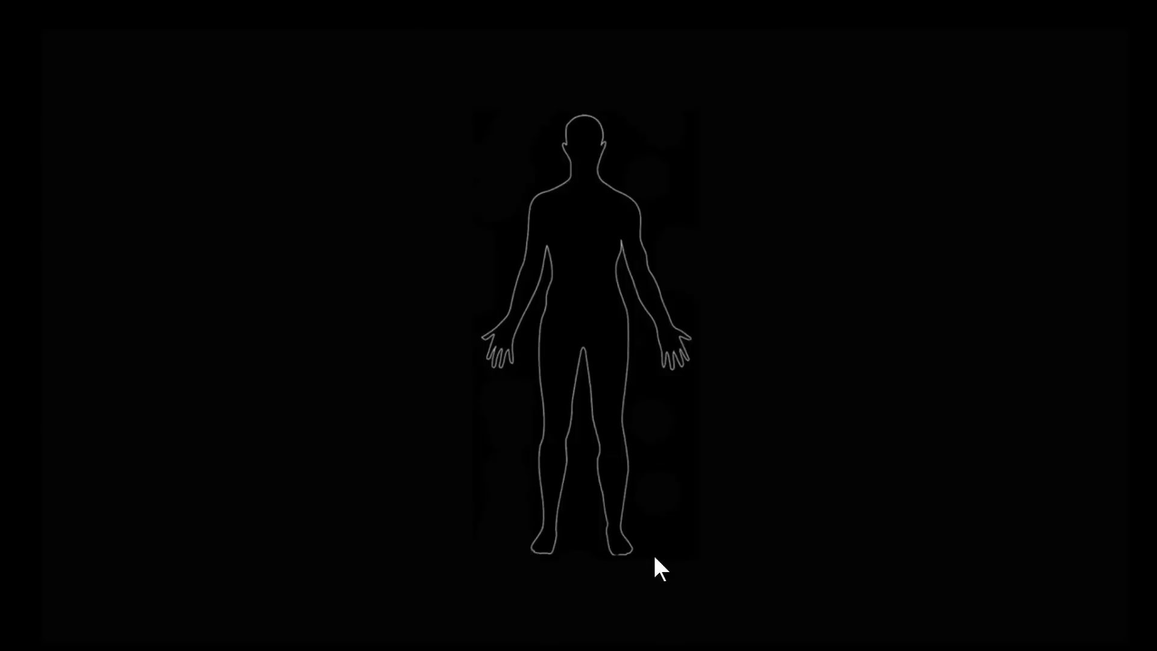
mouse_move(556, 442)
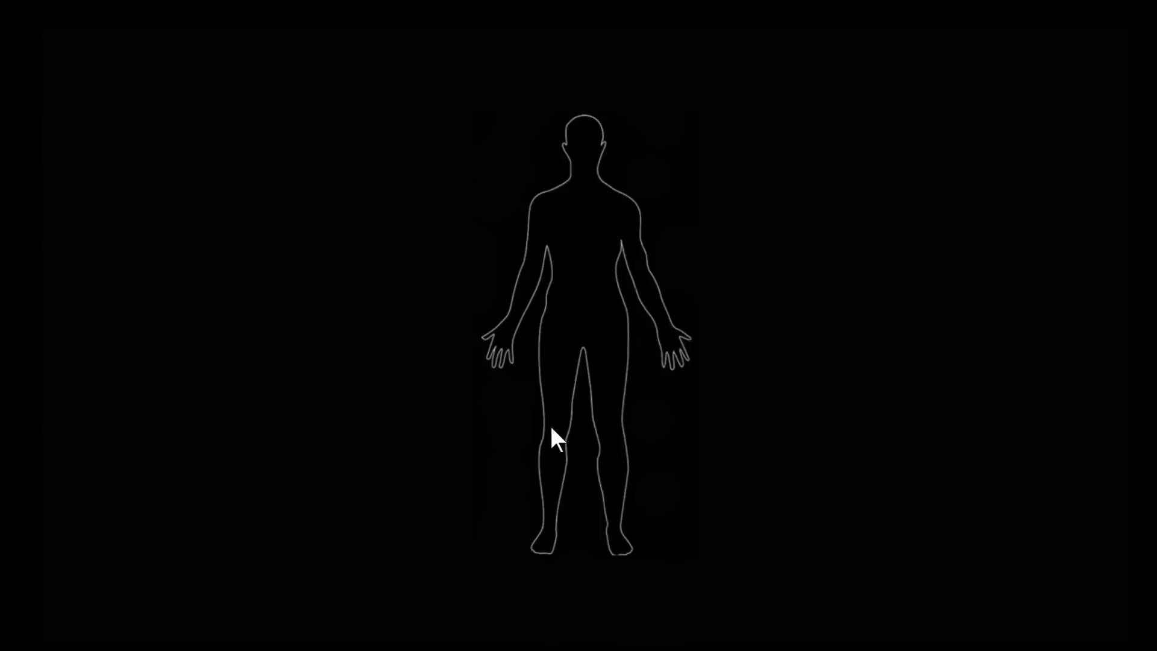
mouse_move(542, 515)
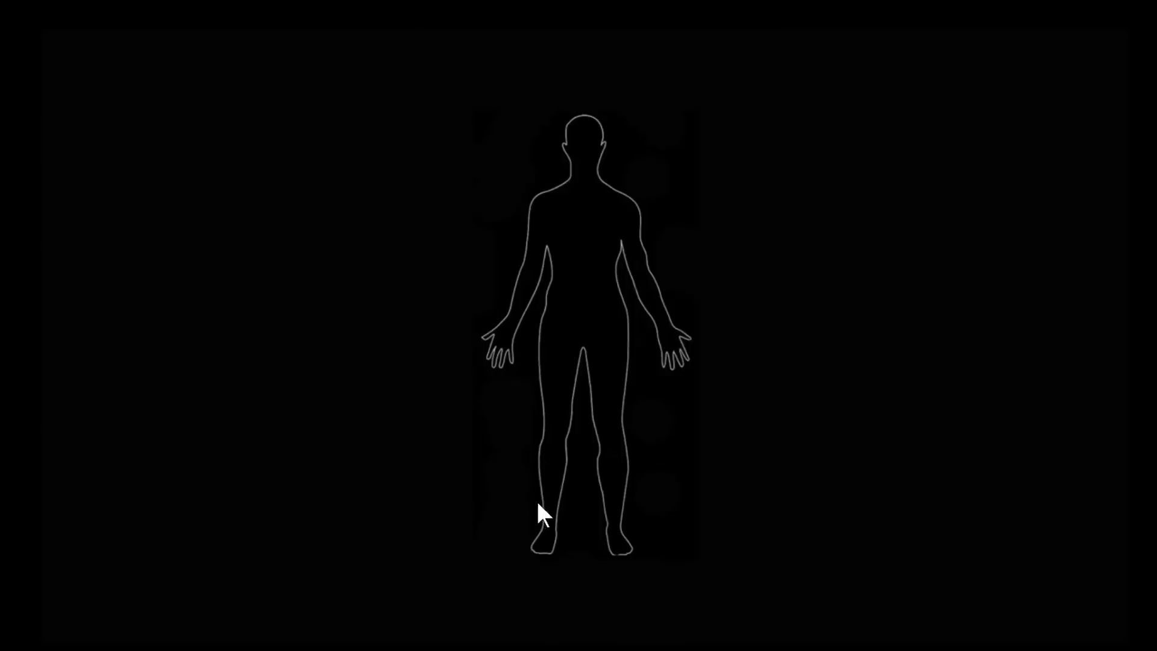
mouse_move(538, 497)
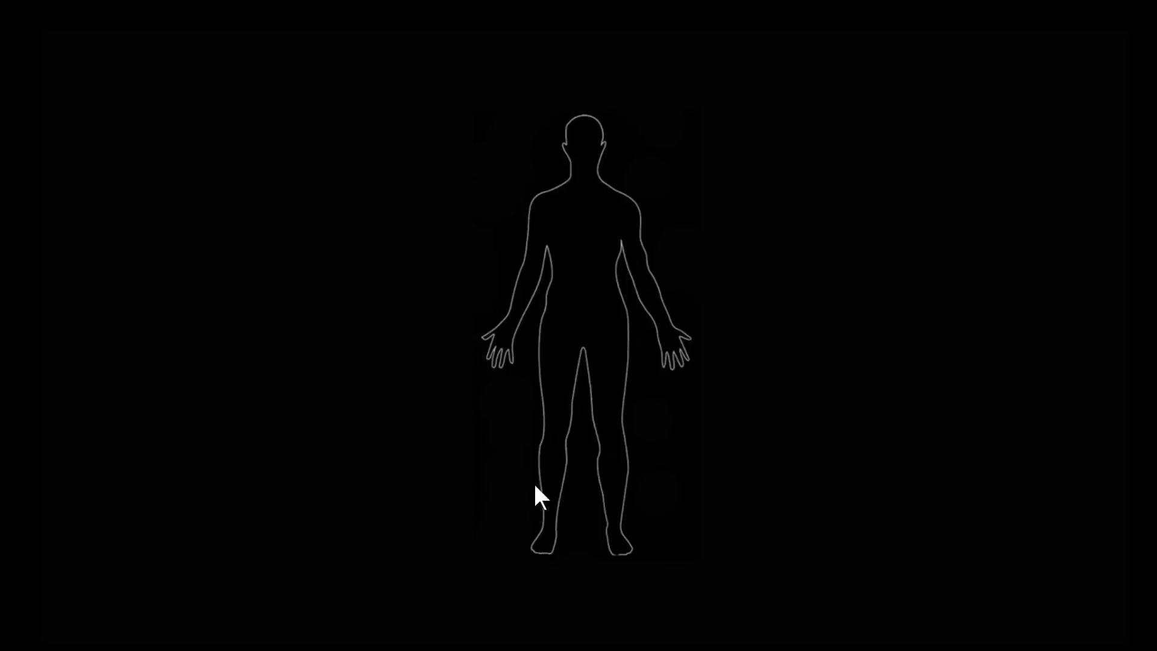
mouse_move(948, 474)
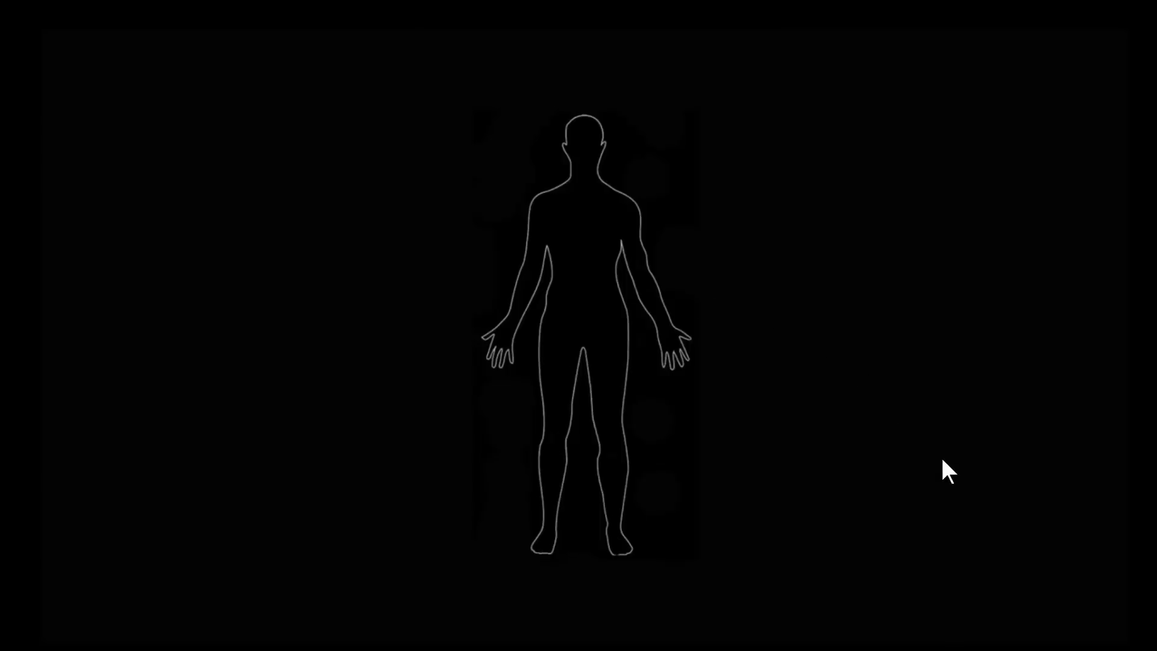
mouse_move(540, 448)
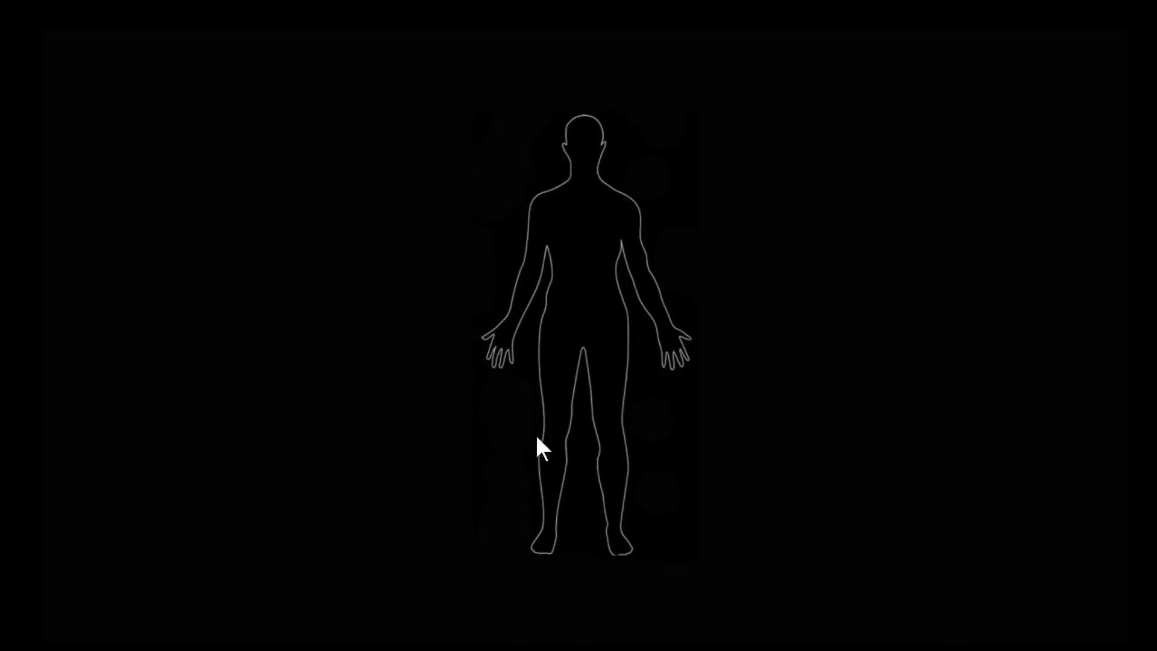
mouse_move(571, 188)
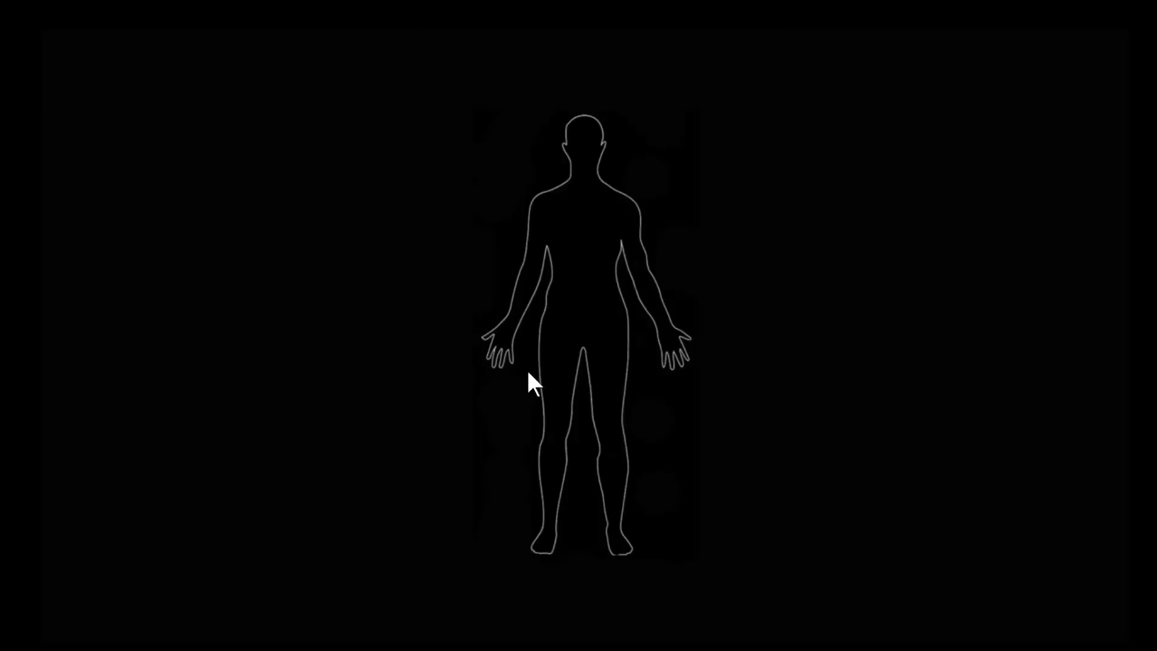
mouse_move(675, 344)
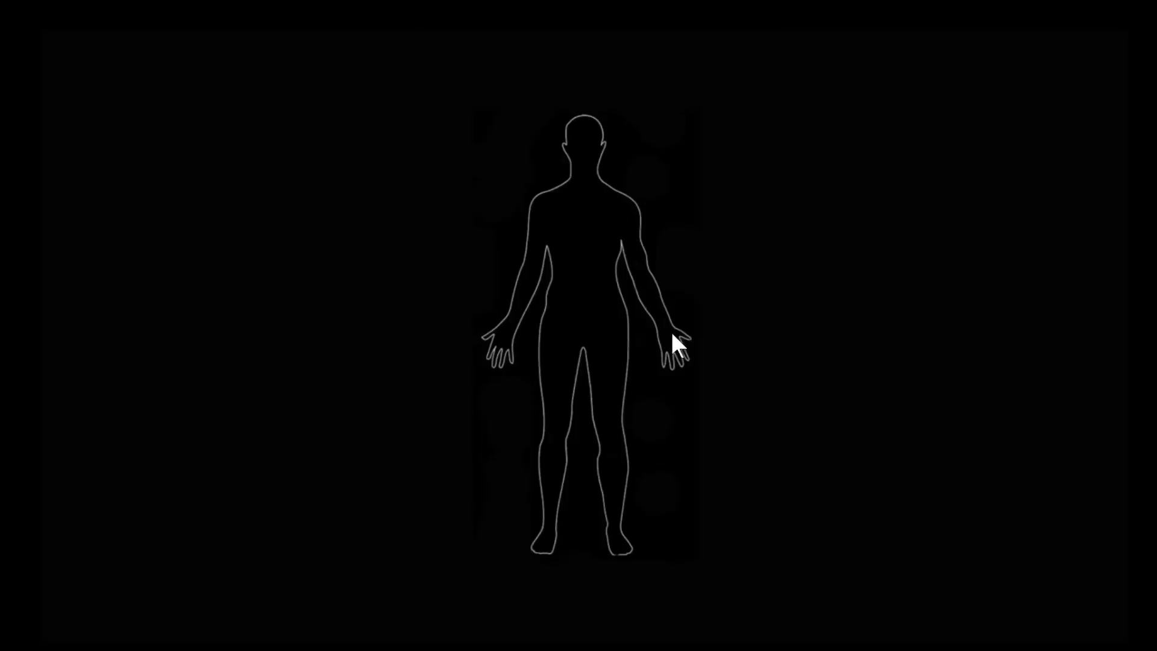
mouse_move(656, 121)
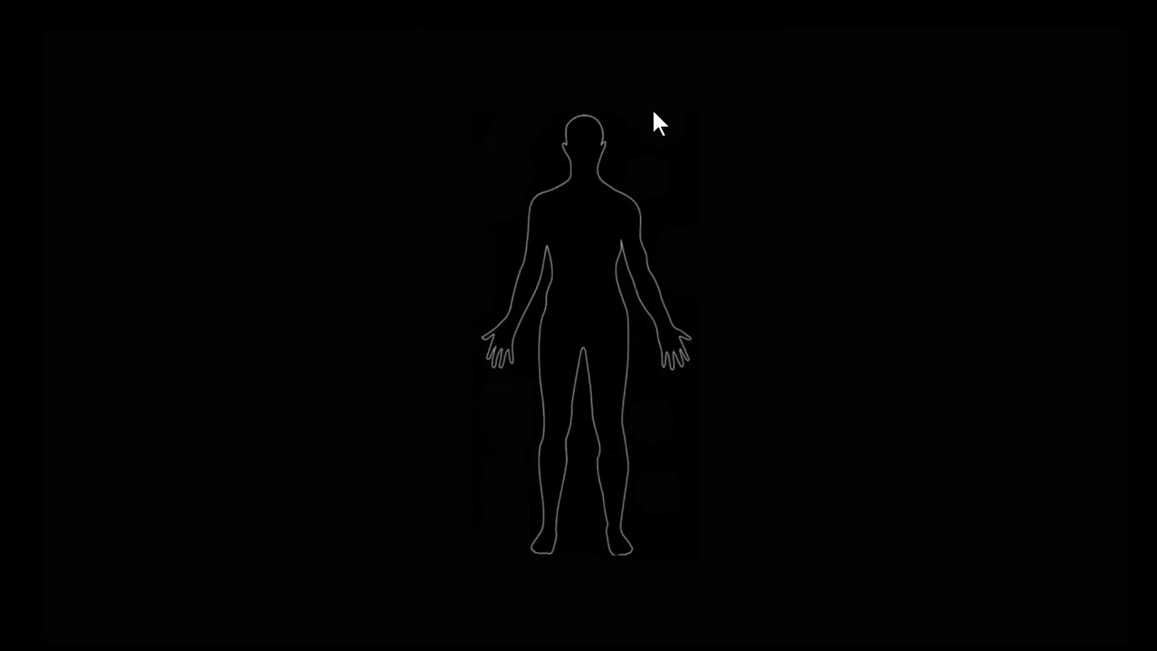
mouse_move(629, 538)
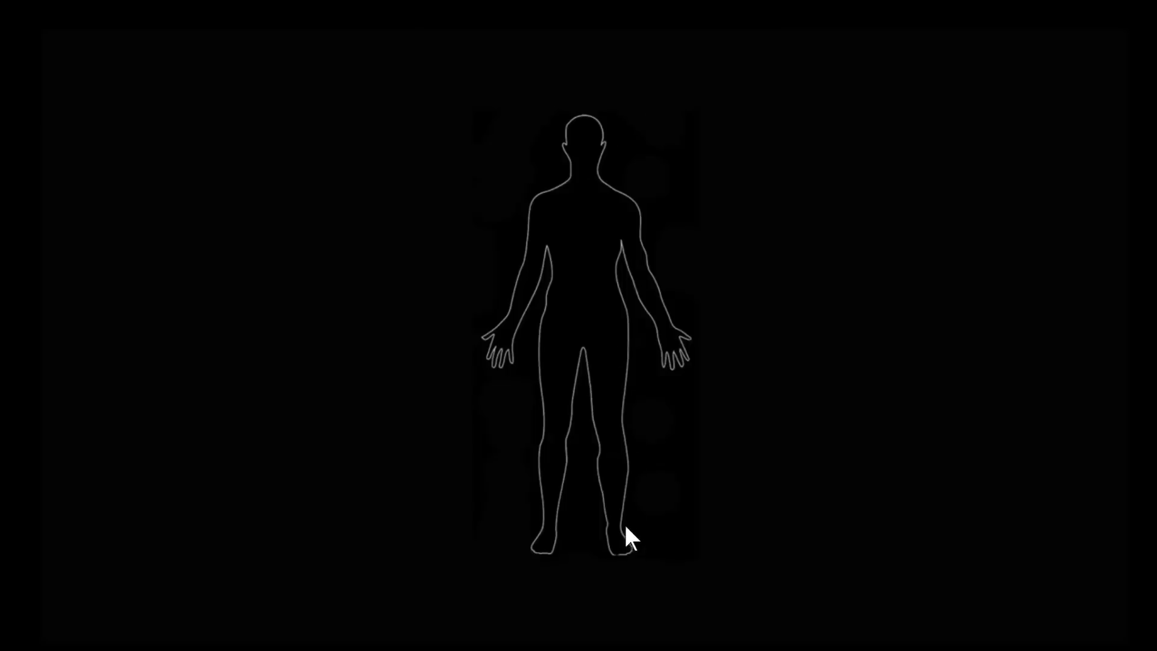
mouse_move(656, 330)
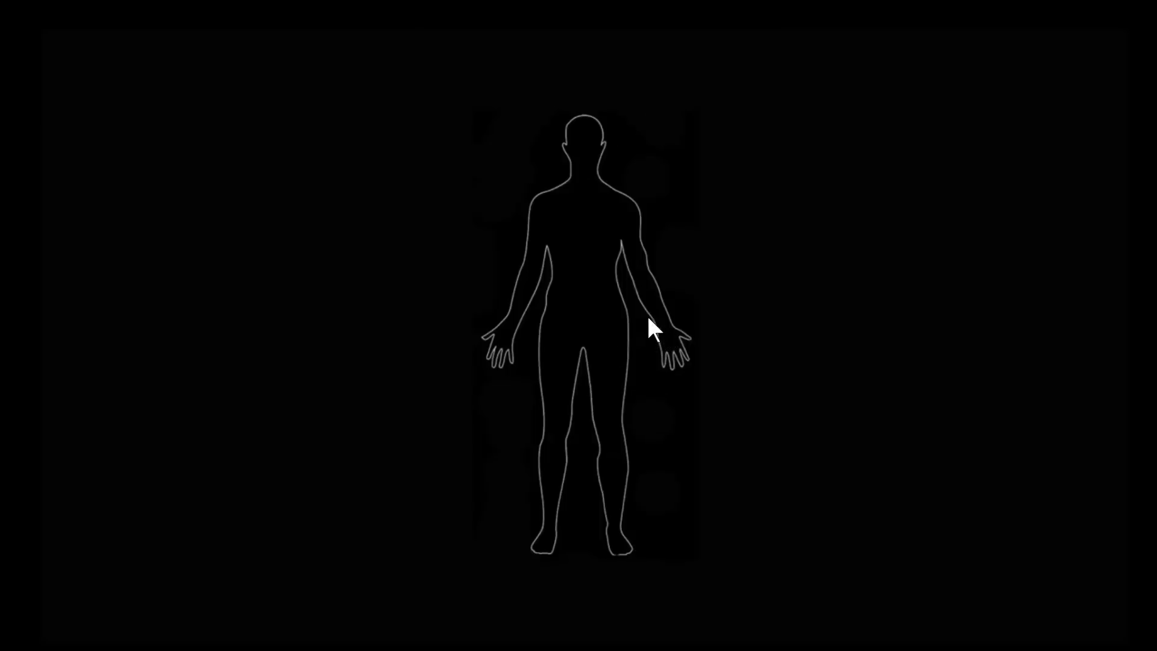
mouse_move(657, 320)
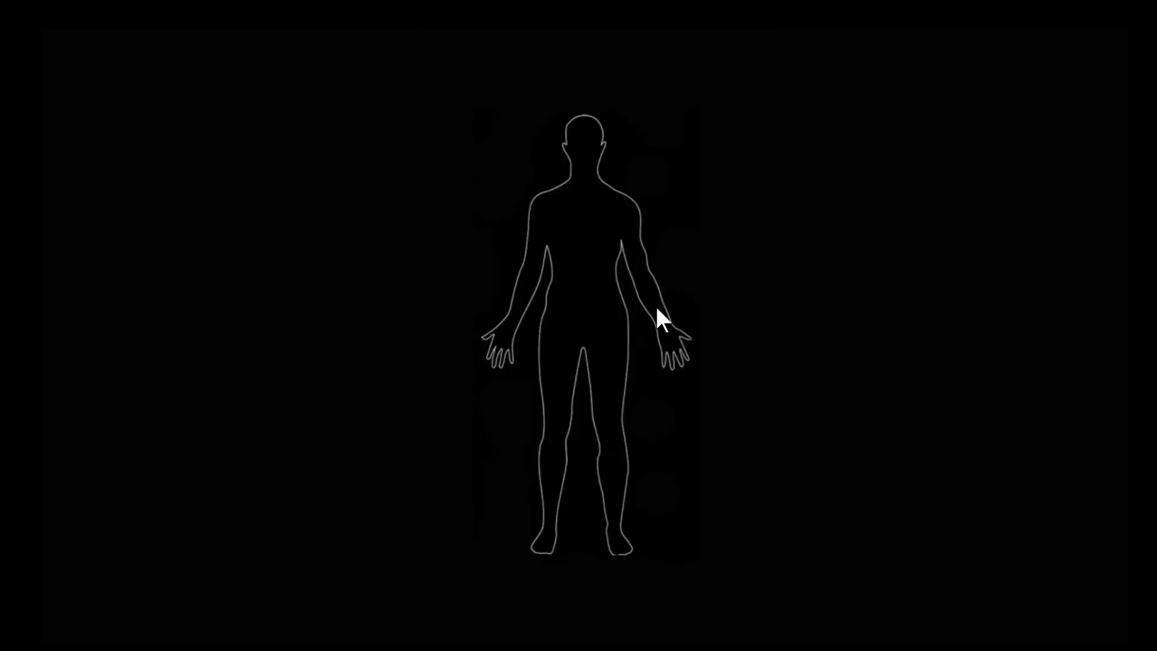
mouse_move(666, 334)
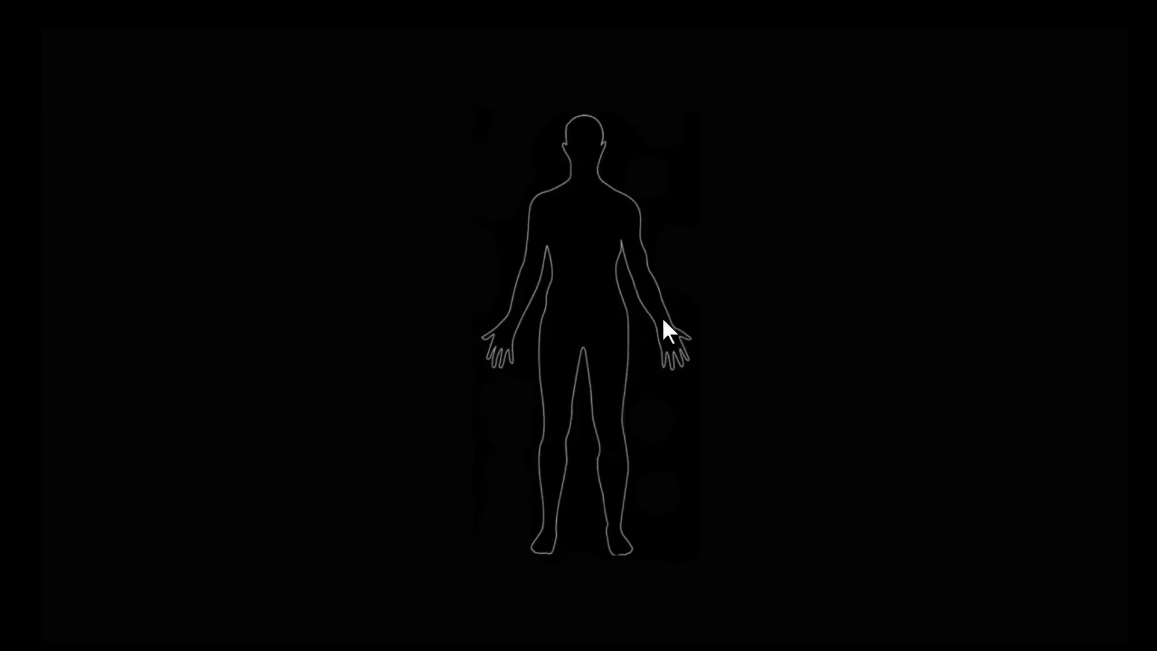
mouse_move(643, 292)
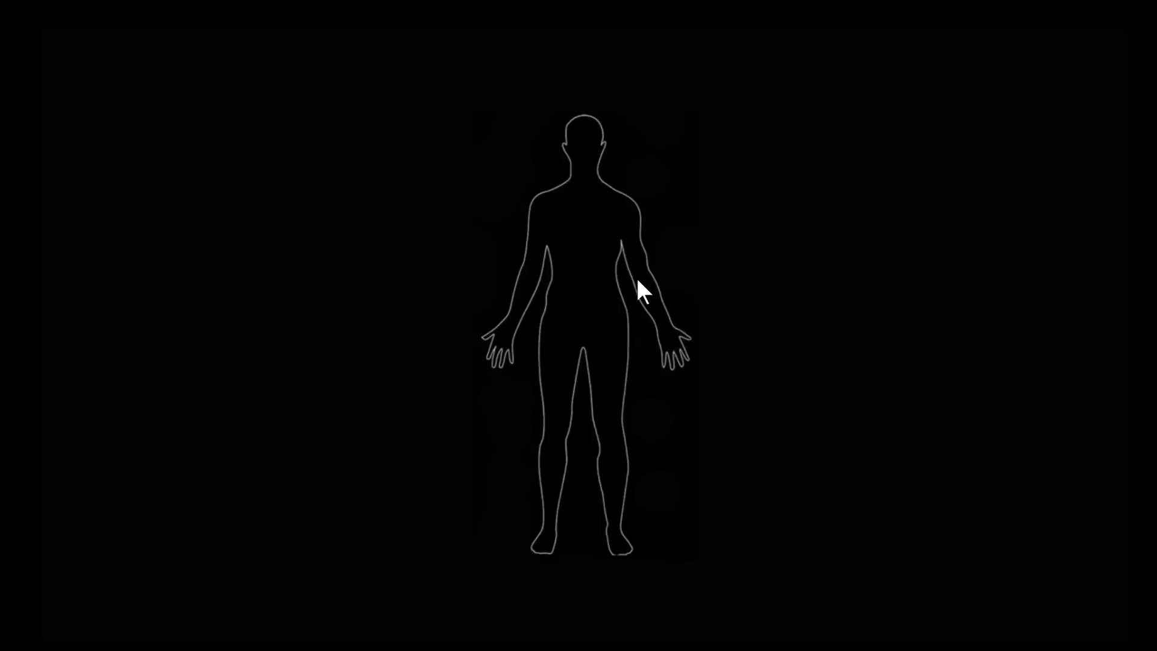
mouse_move(644, 282)
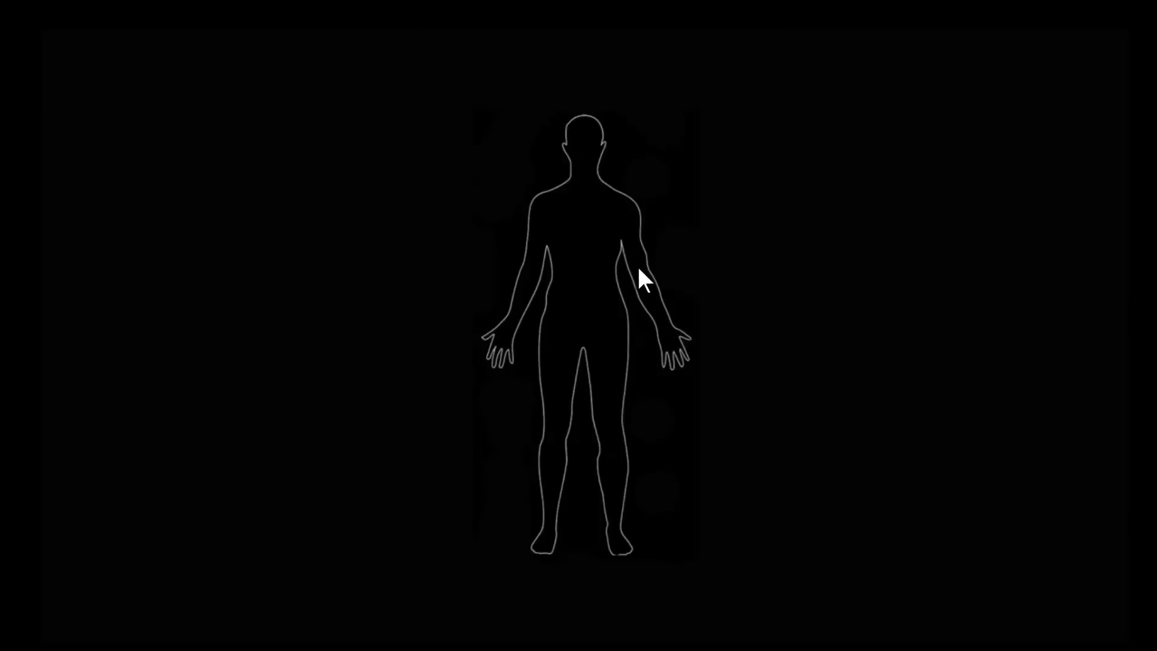
mouse_move(648, 292)
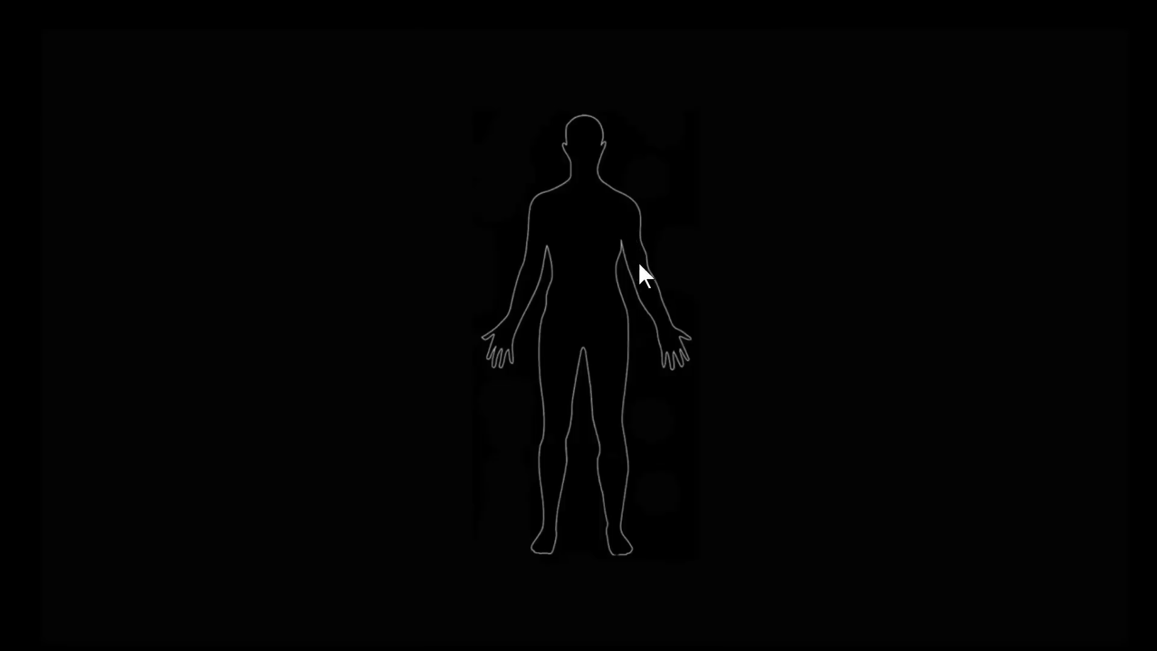
mouse_move(630, 233)
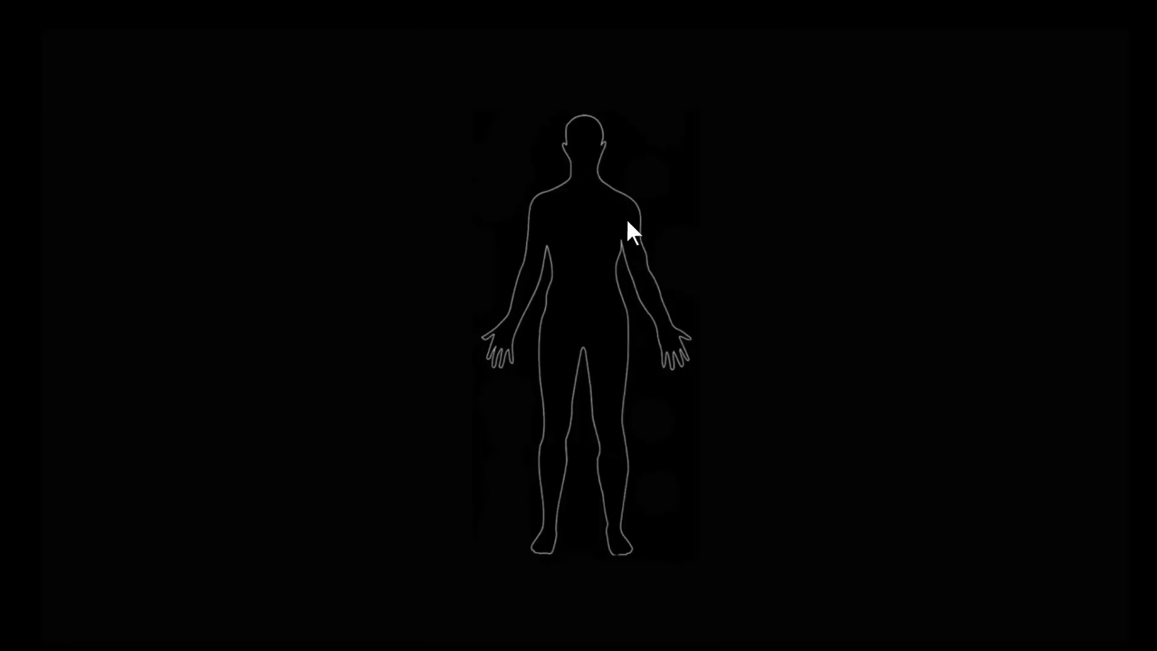
mouse_move(664, 314)
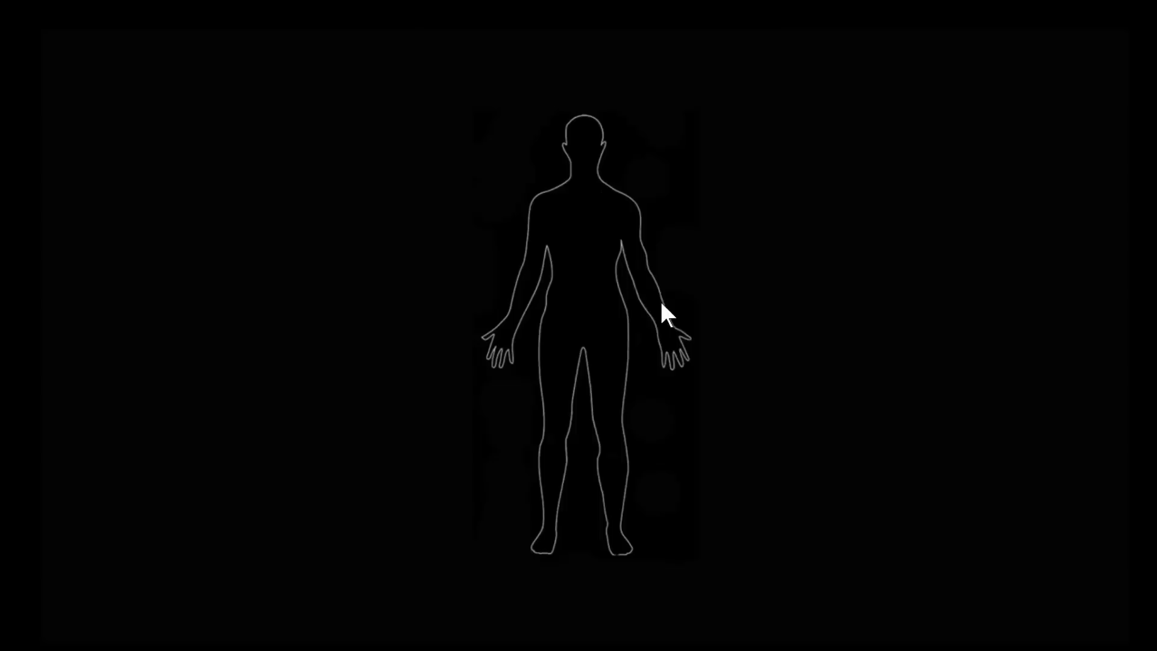
mouse_move(686, 353)
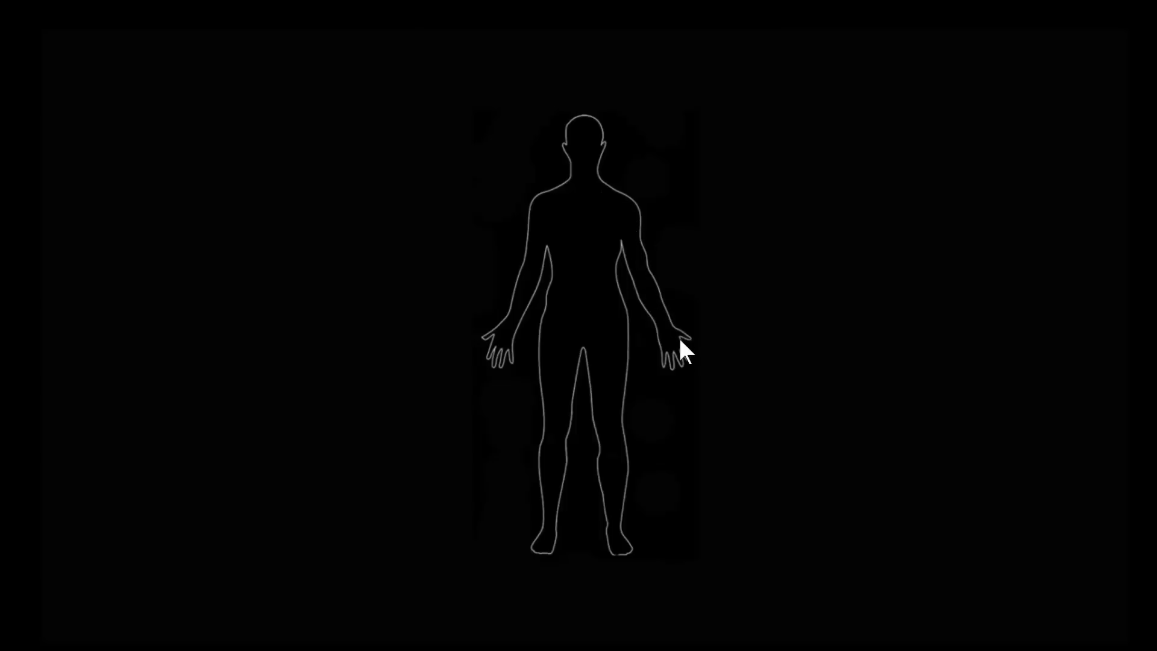
mouse_move(677, 369)
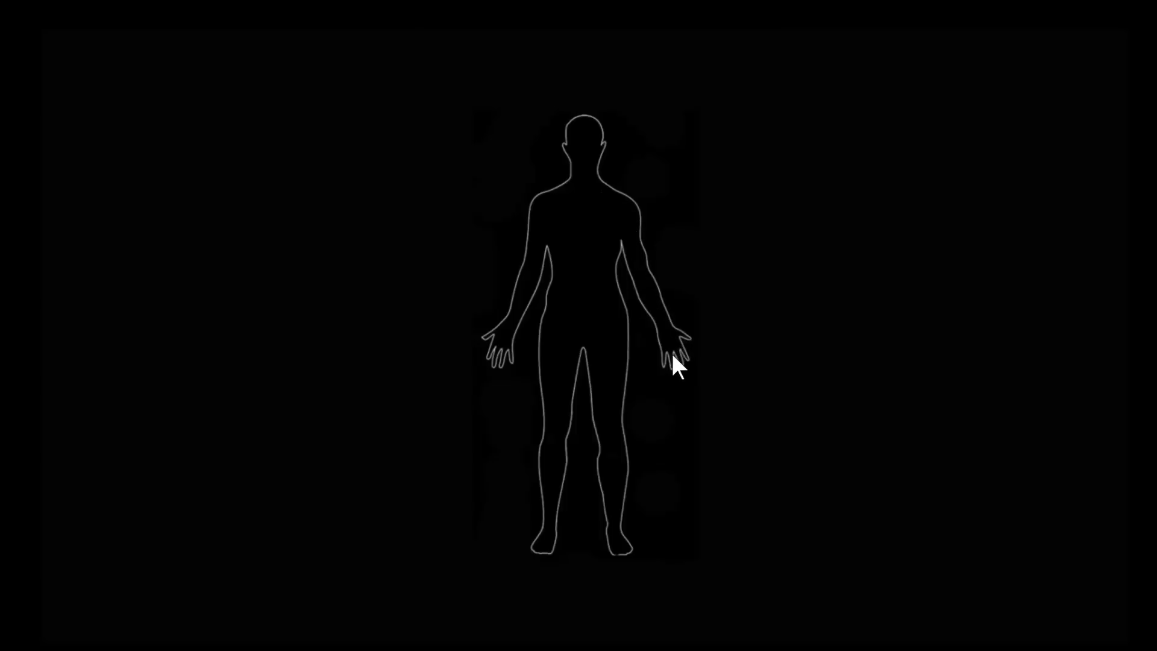
mouse_move(642, 288)
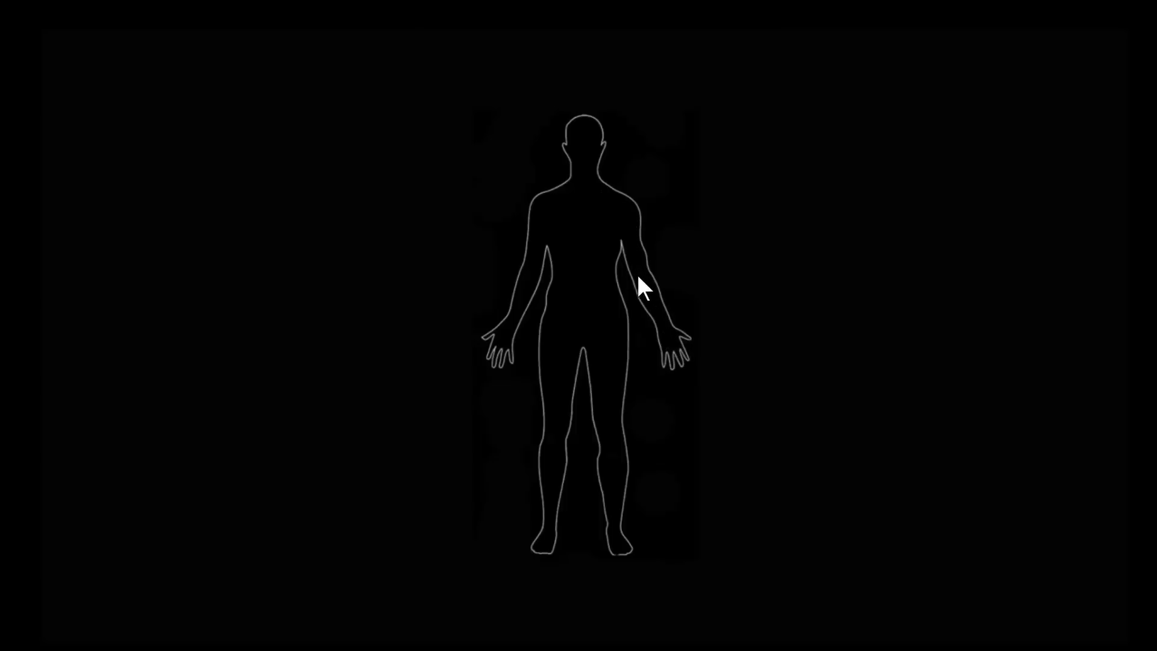
mouse_move(668, 332)
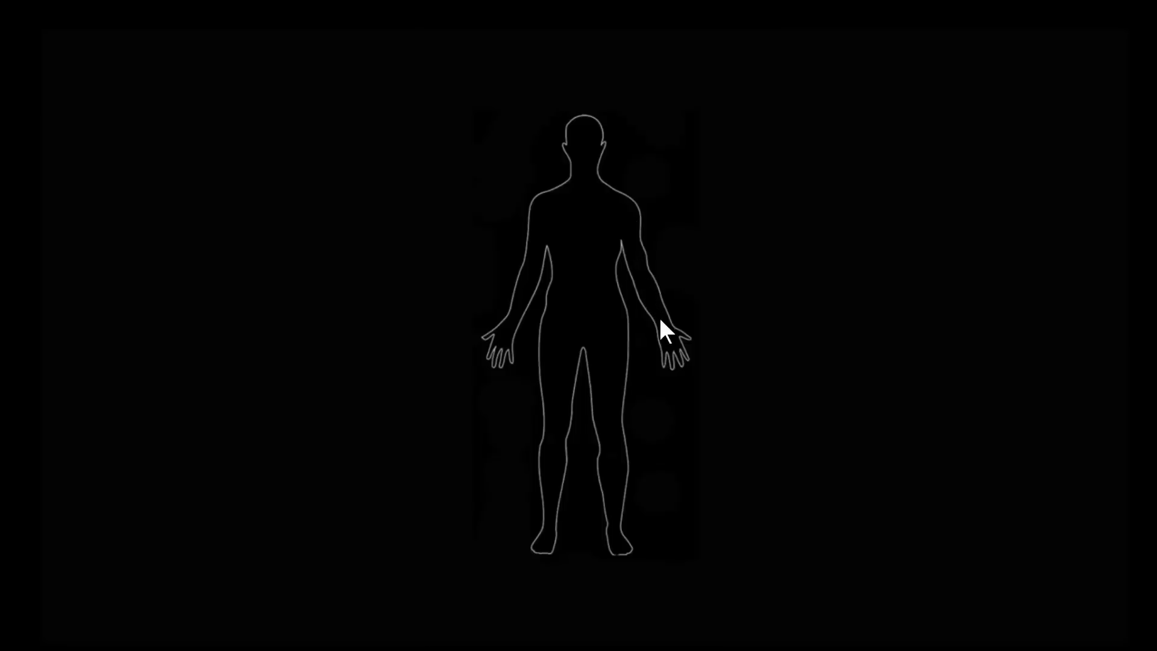
mouse_move(677, 361)
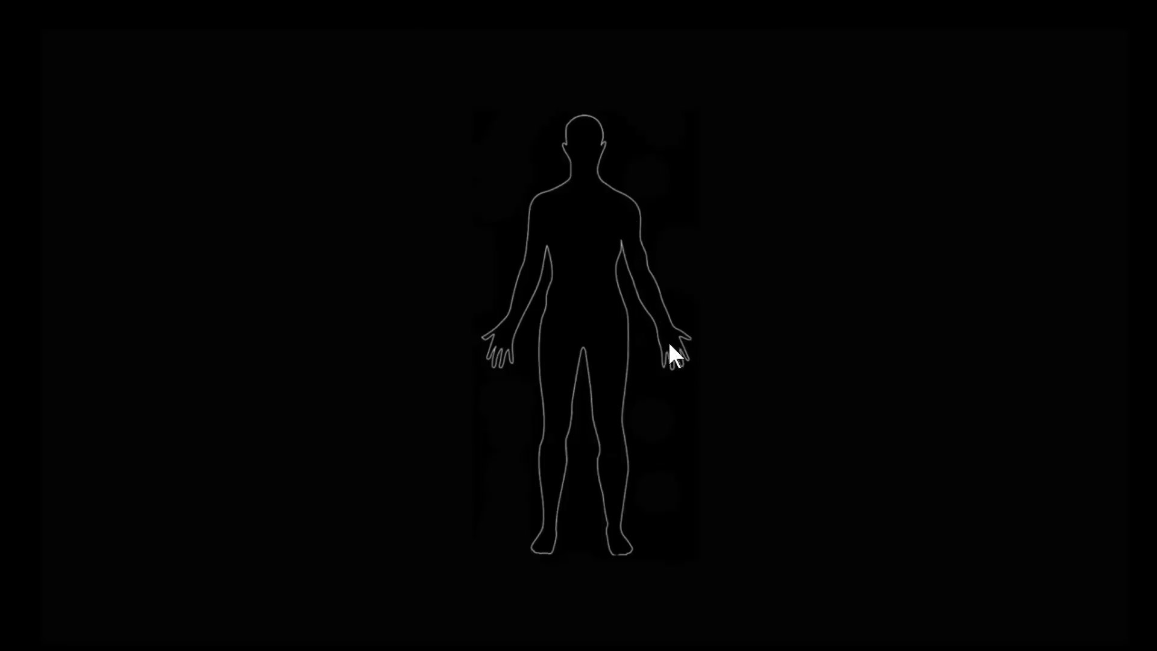
mouse_move(624, 216)
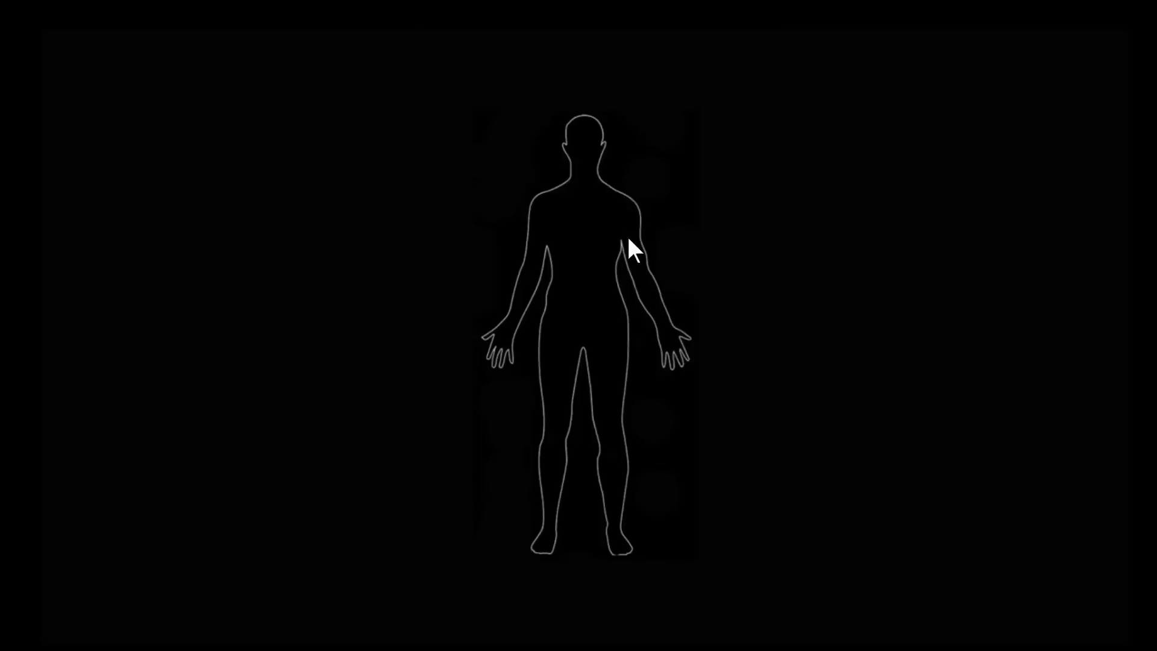
mouse_move(672, 344)
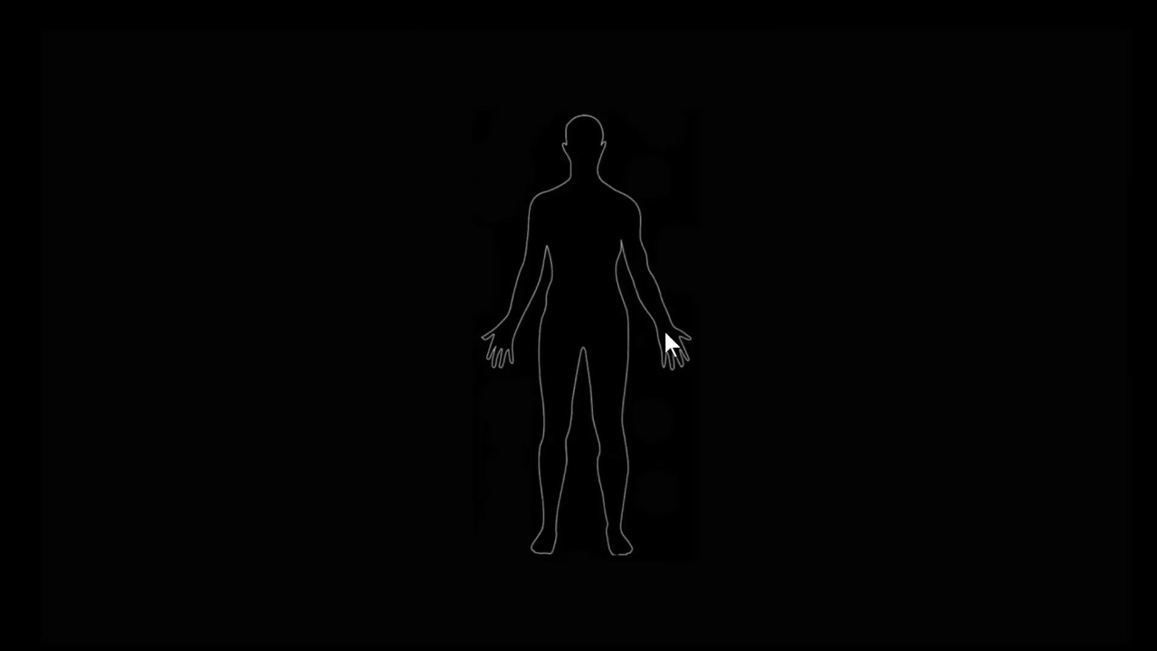
mouse_move(677, 355)
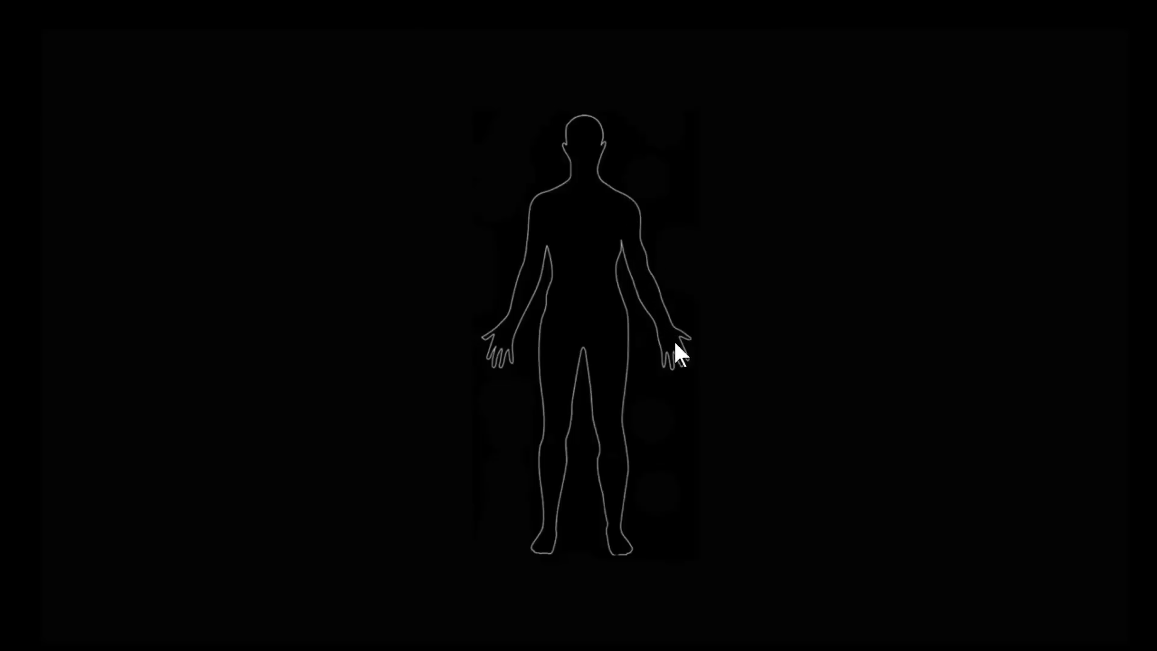
mouse_move(663, 312)
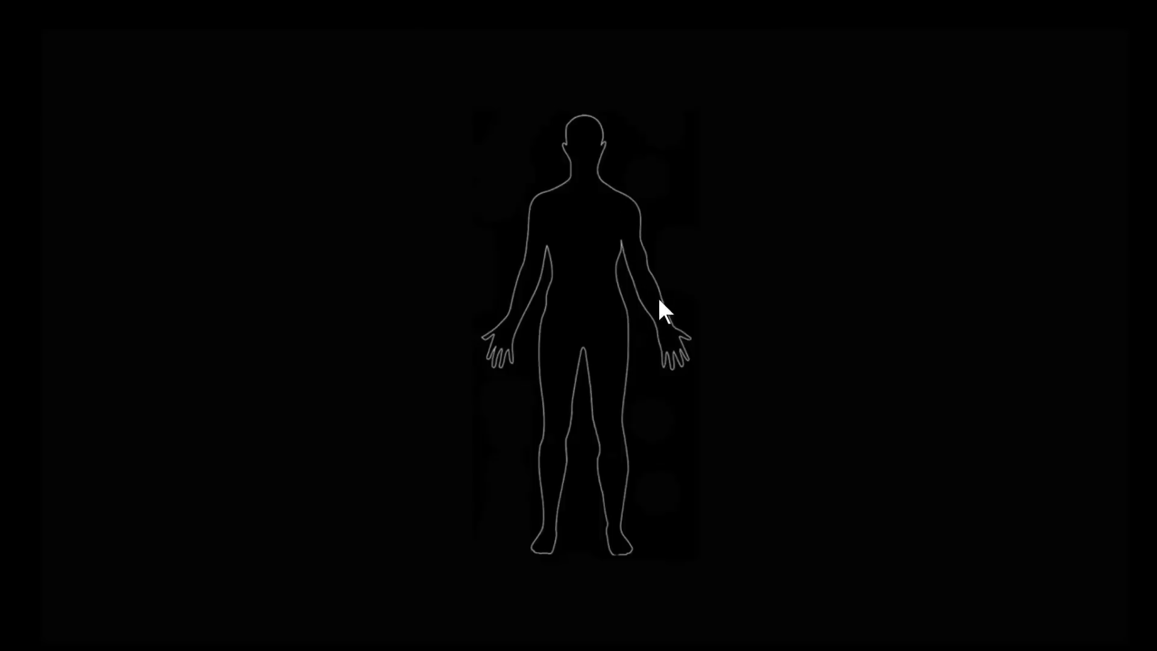
mouse_move(656, 288)
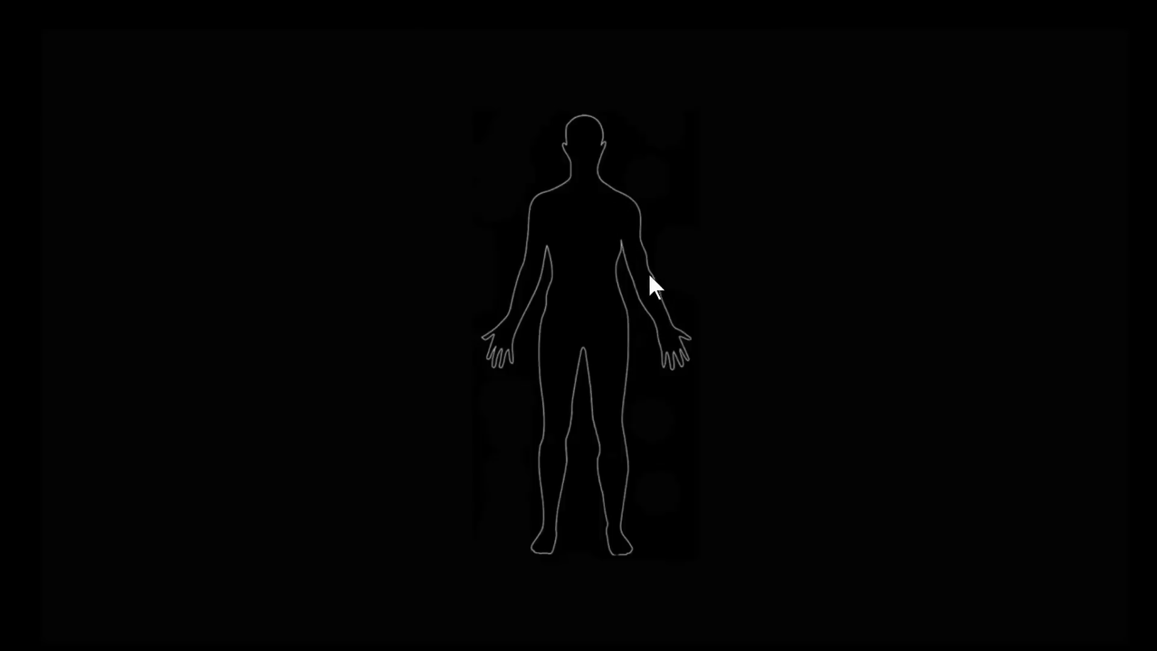
mouse_move(651, 308)
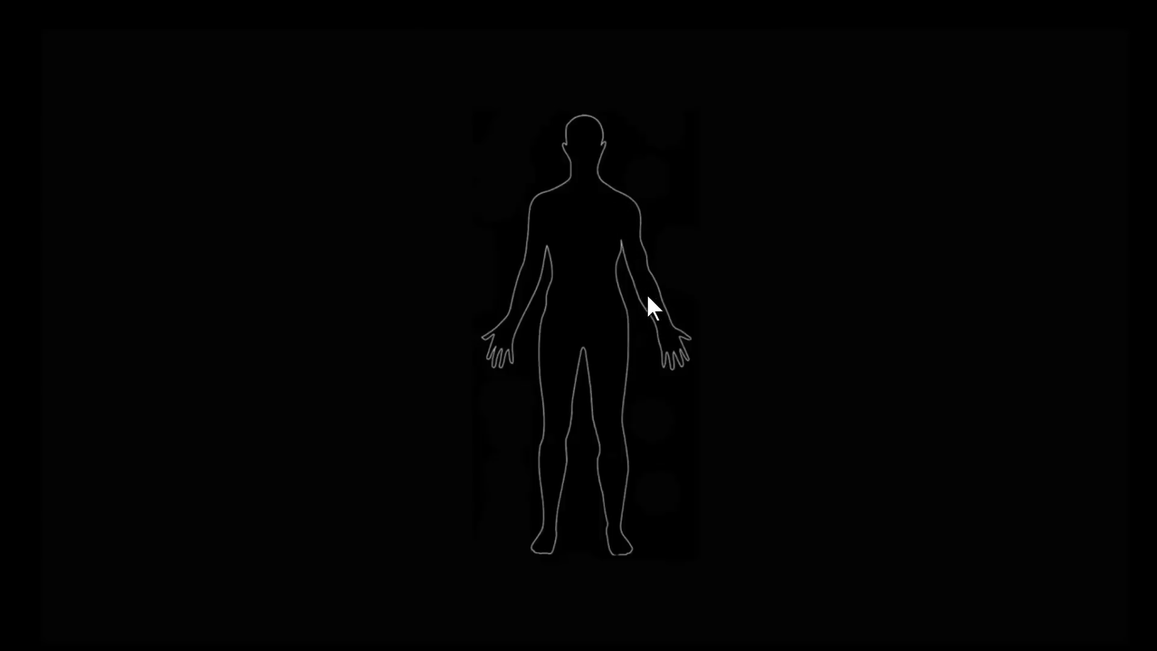
mouse_move(648, 292)
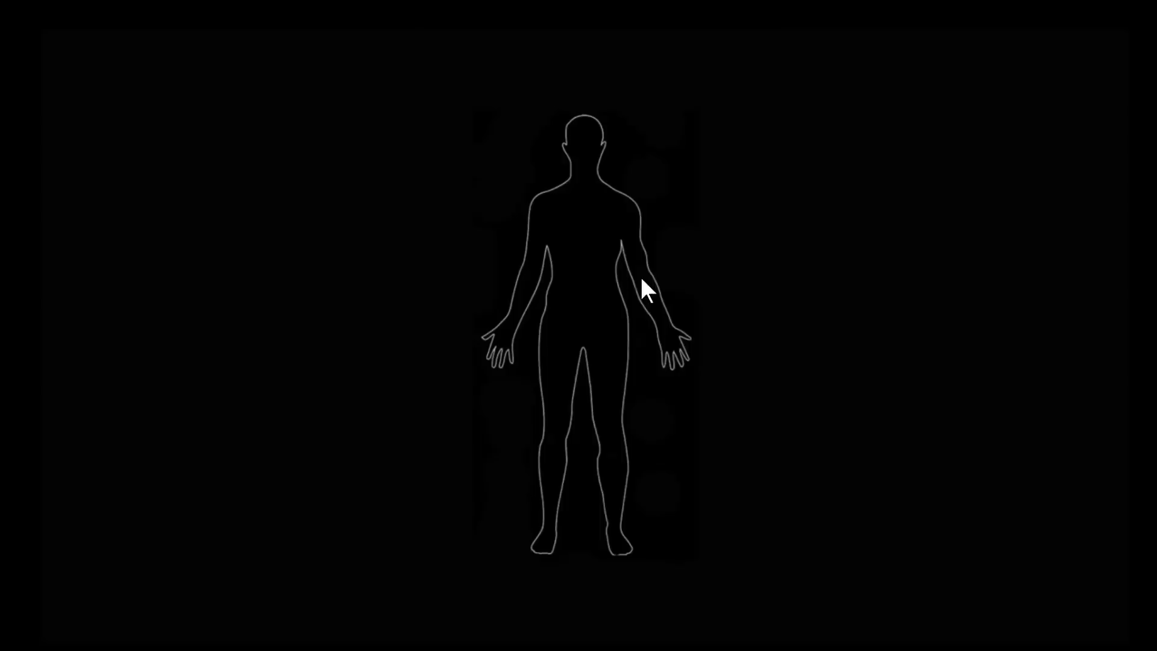
mouse_move(639, 301)
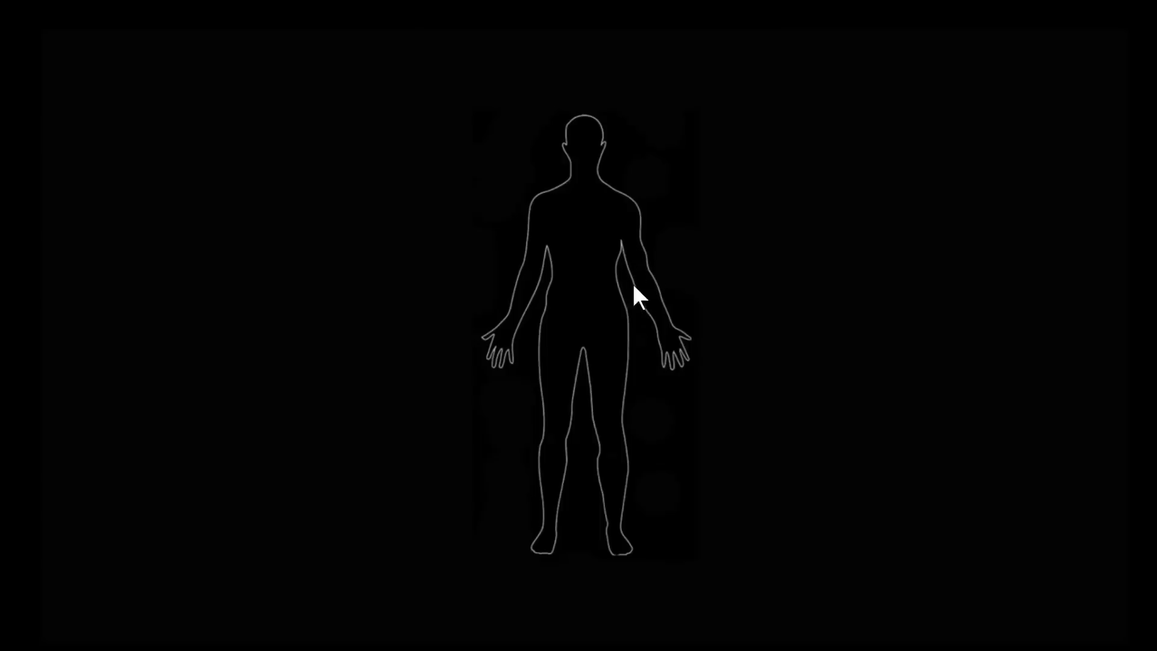
mouse_move(649, 299)
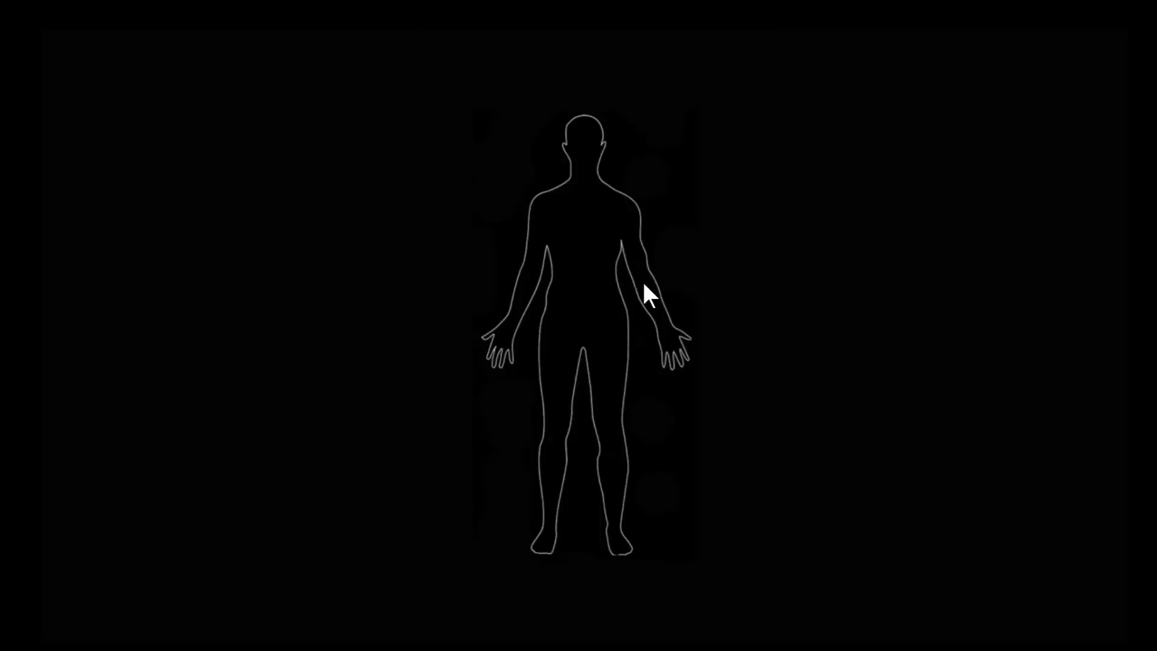
mouse_move(762, 436)
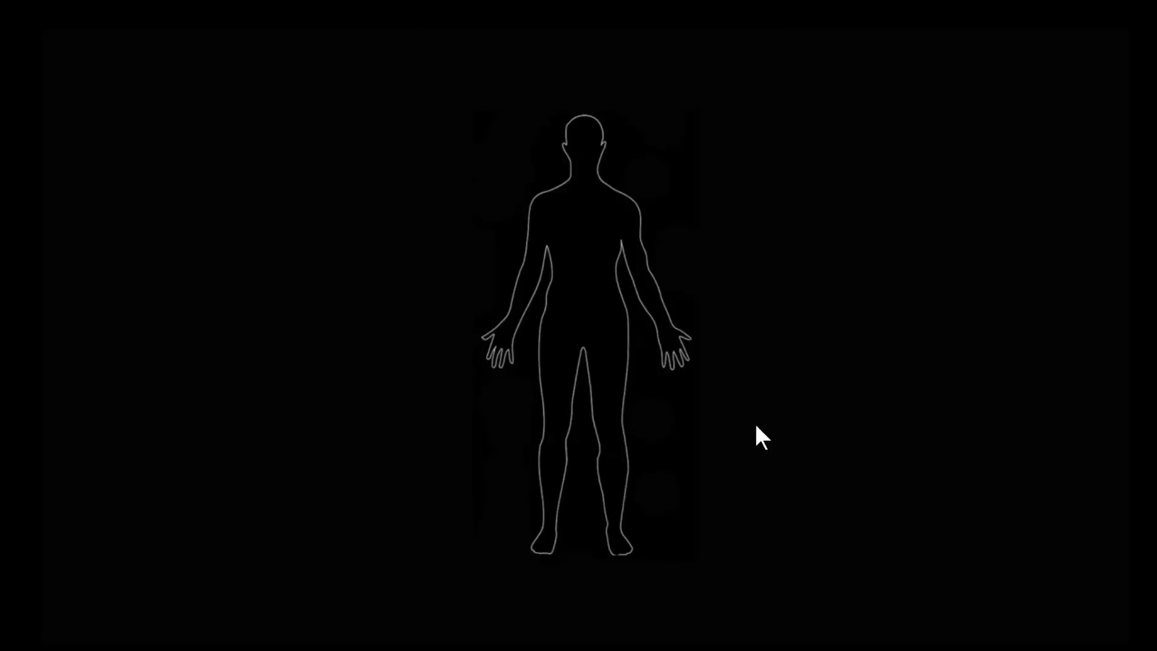
mouse_move(646, 292)
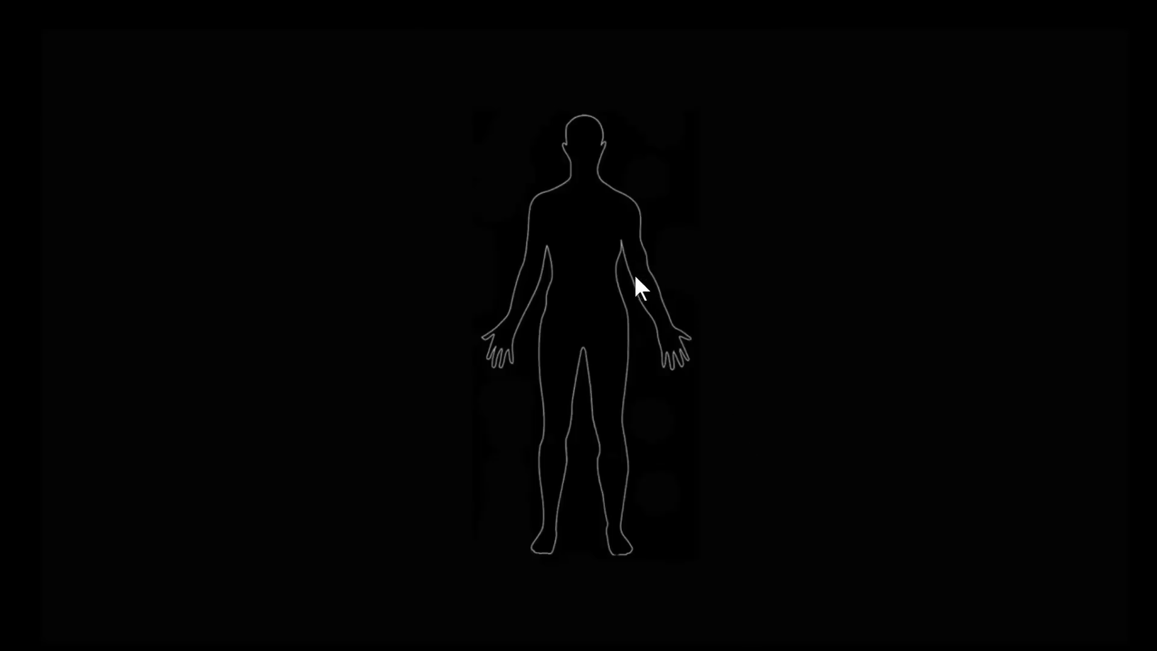
mouse_move(648, 275)
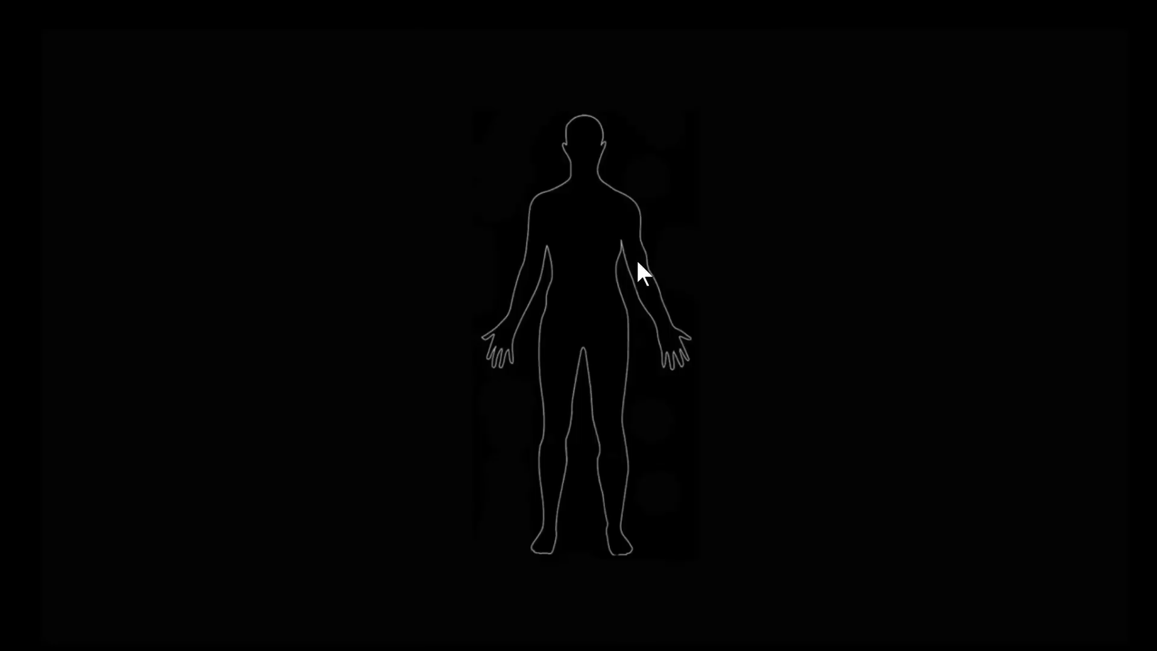
mouse_move(624, 212)
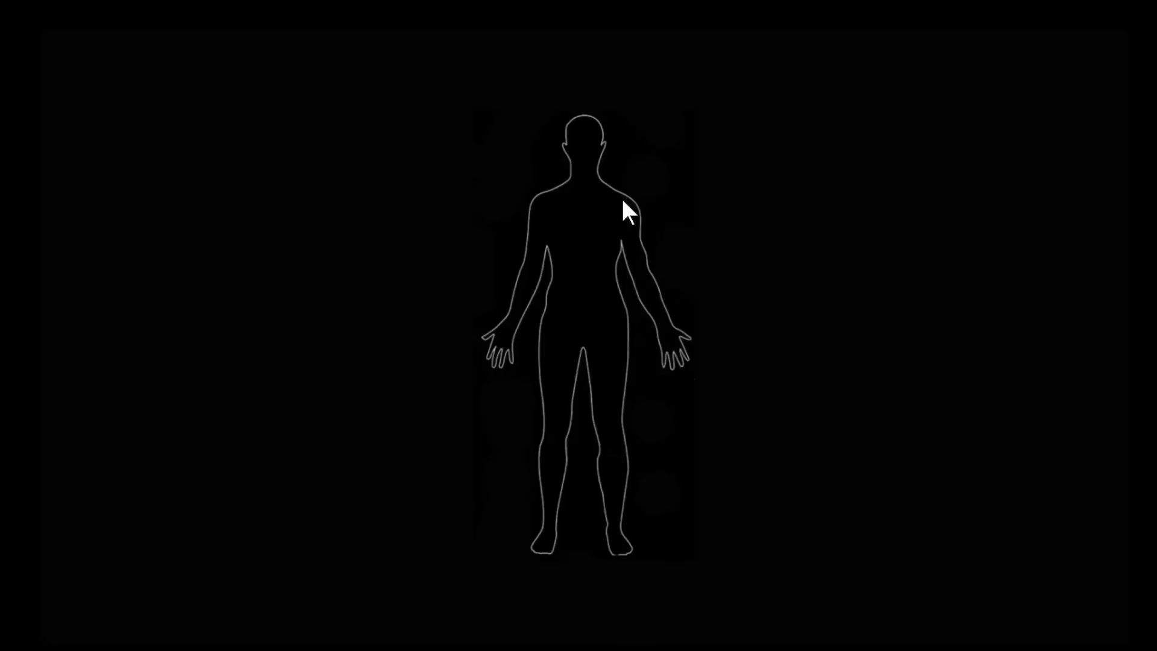
mouse_move(698, 347)
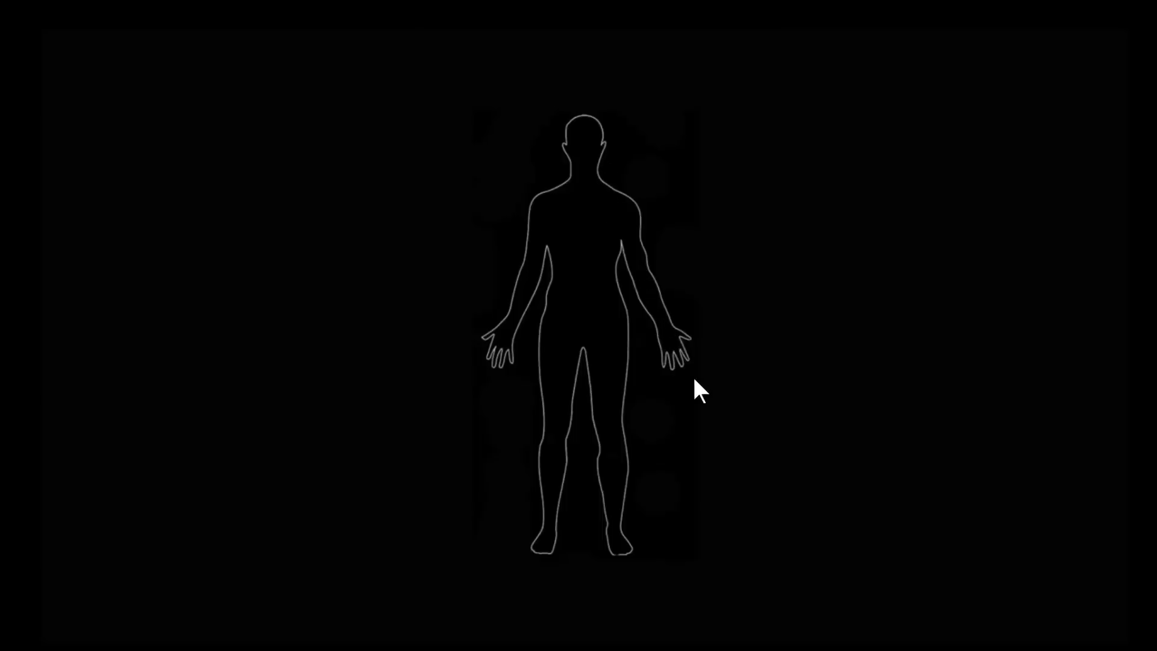
mouse_move(639, 262)
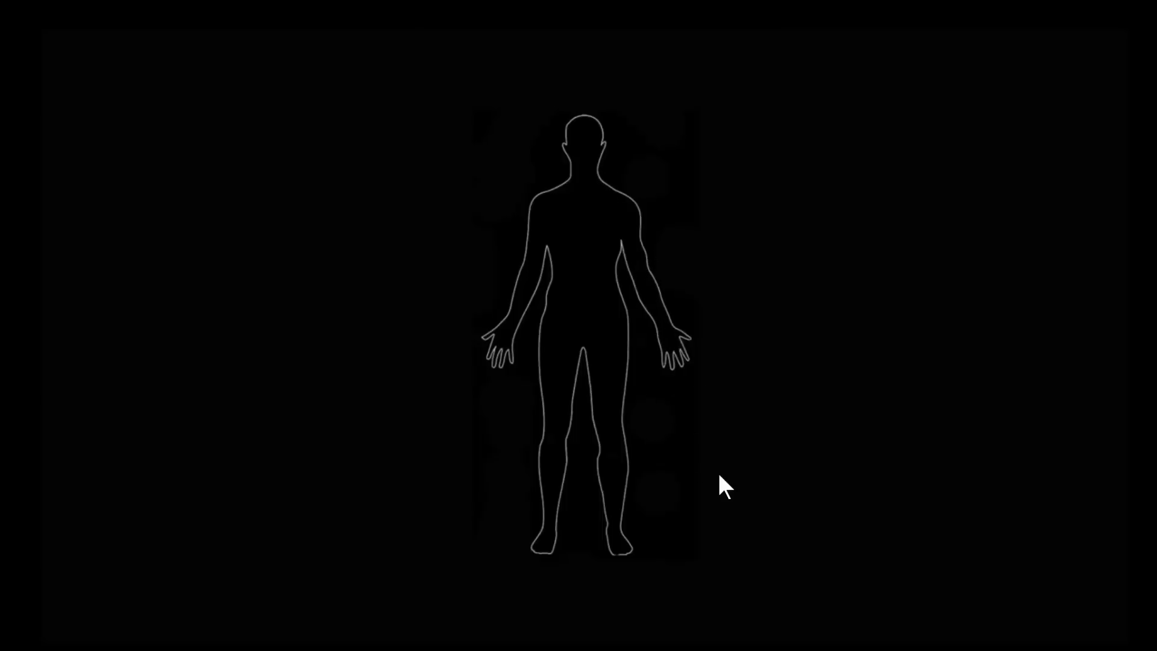
mouse_move(462, 421)
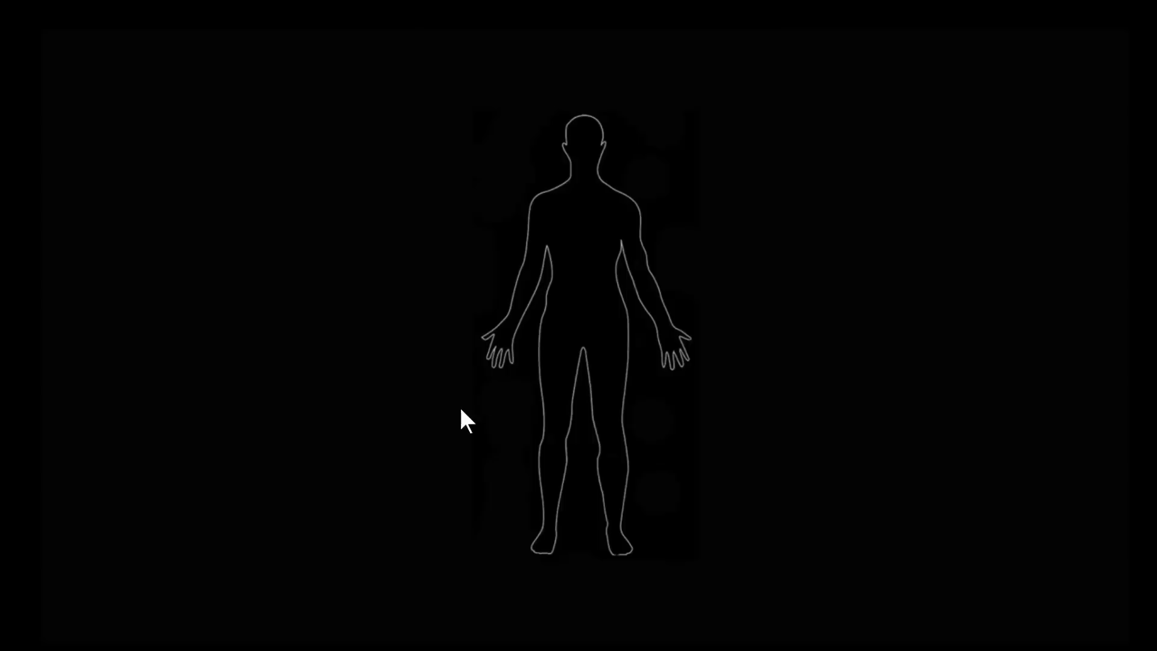
mouse_move(507, 321)
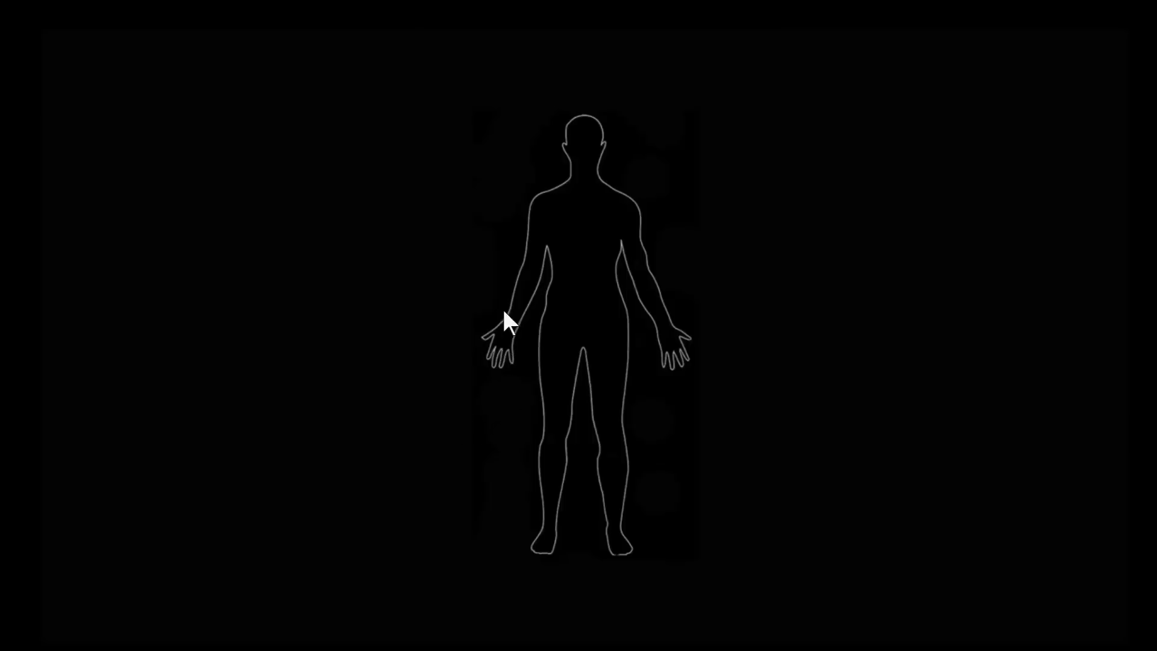
mouse_move(740, 477)
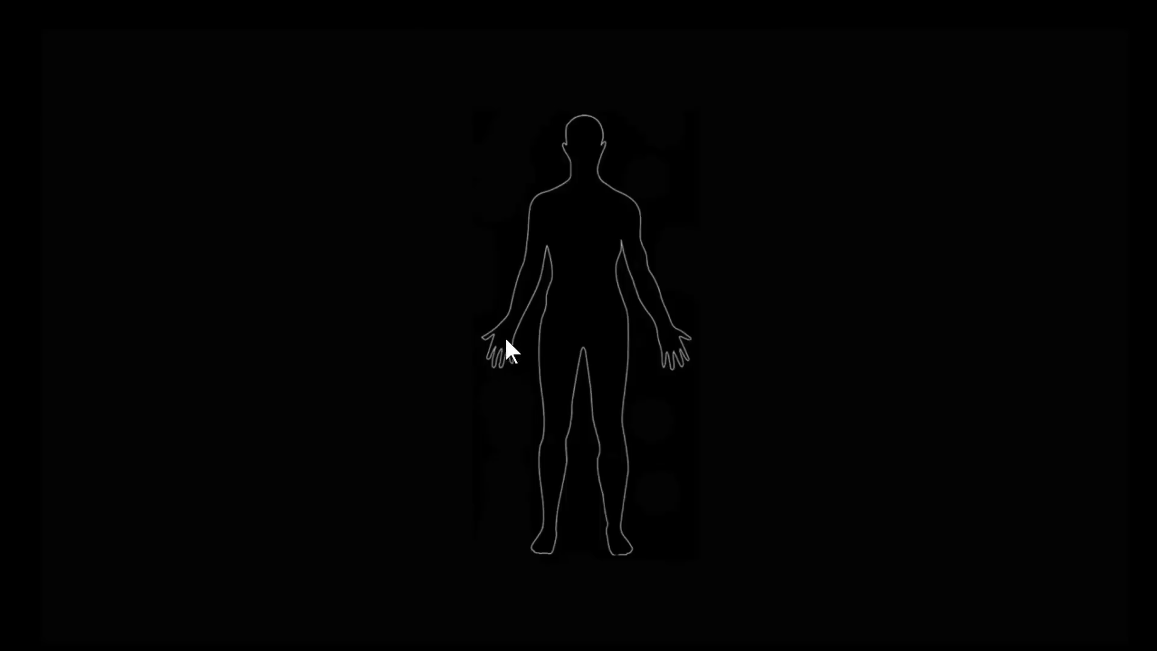
mouse_move(553, 557)
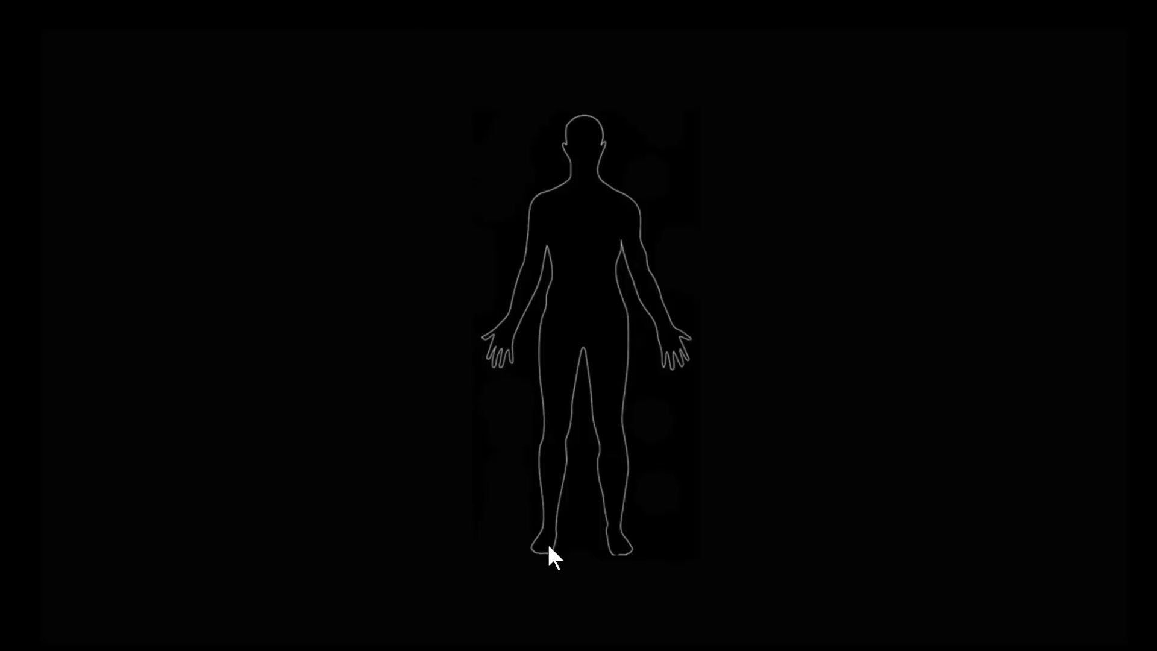
mouse_move(596, 166)
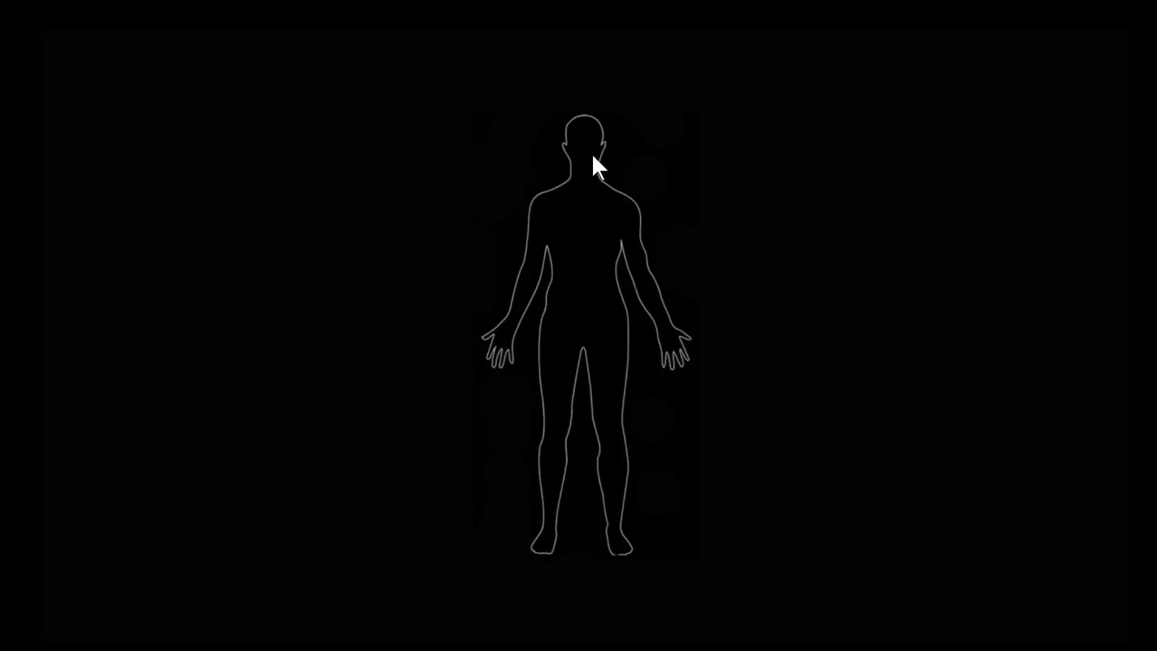
mouse_move(555, 209)
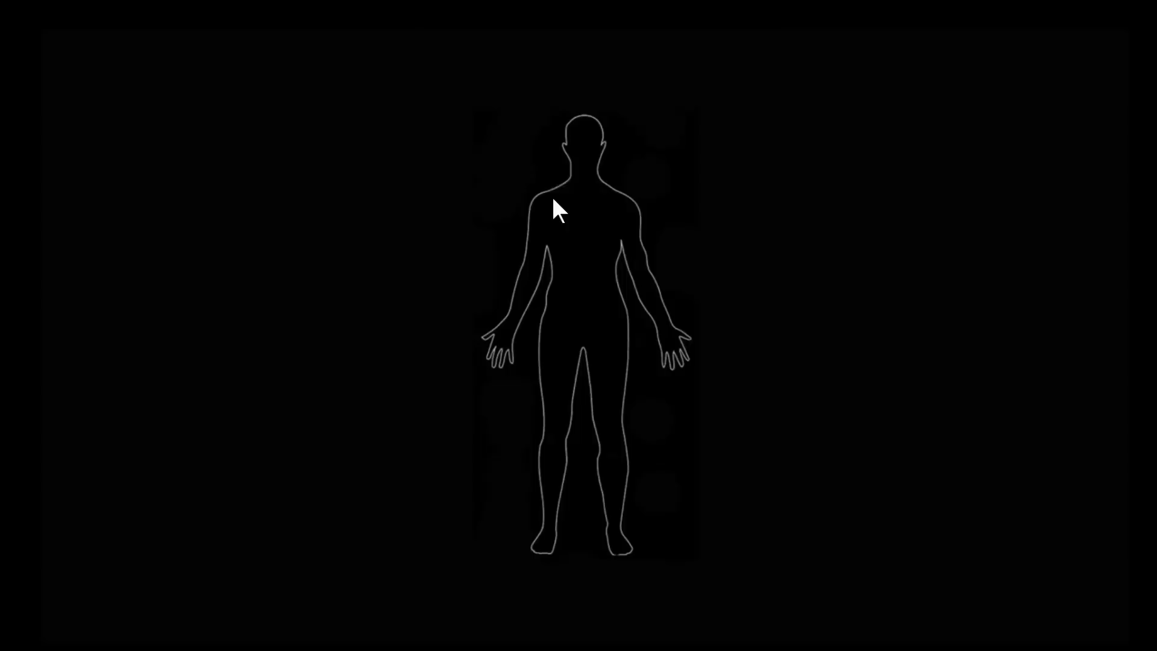
mouse_move(587, 184)
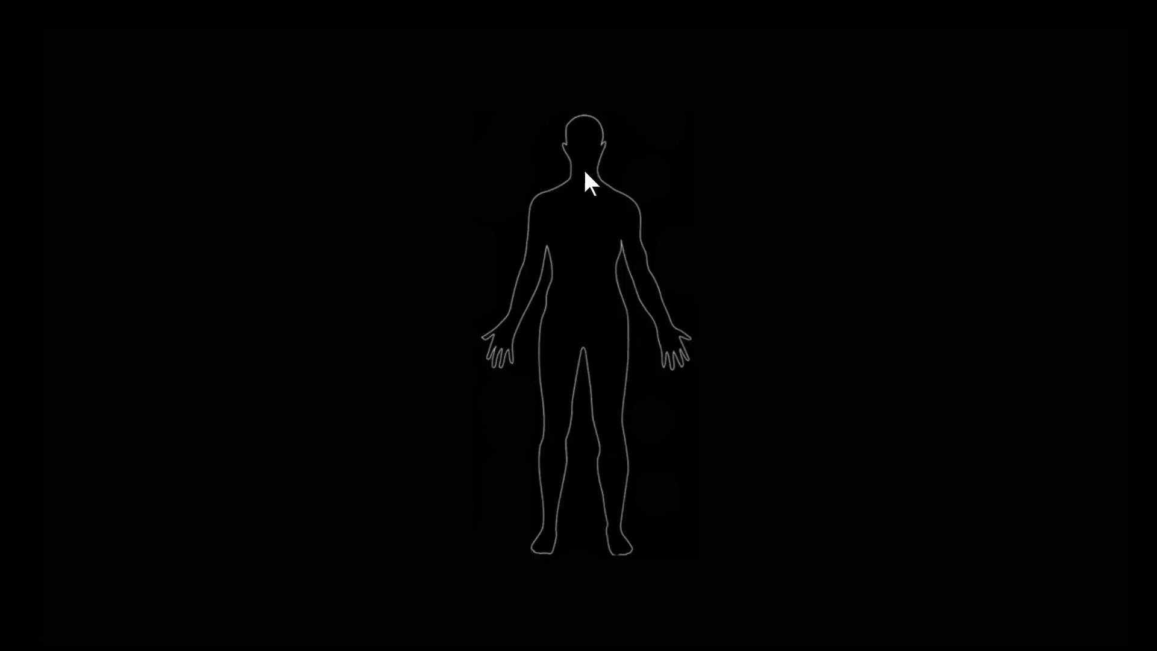
mouse_move(598, 188)
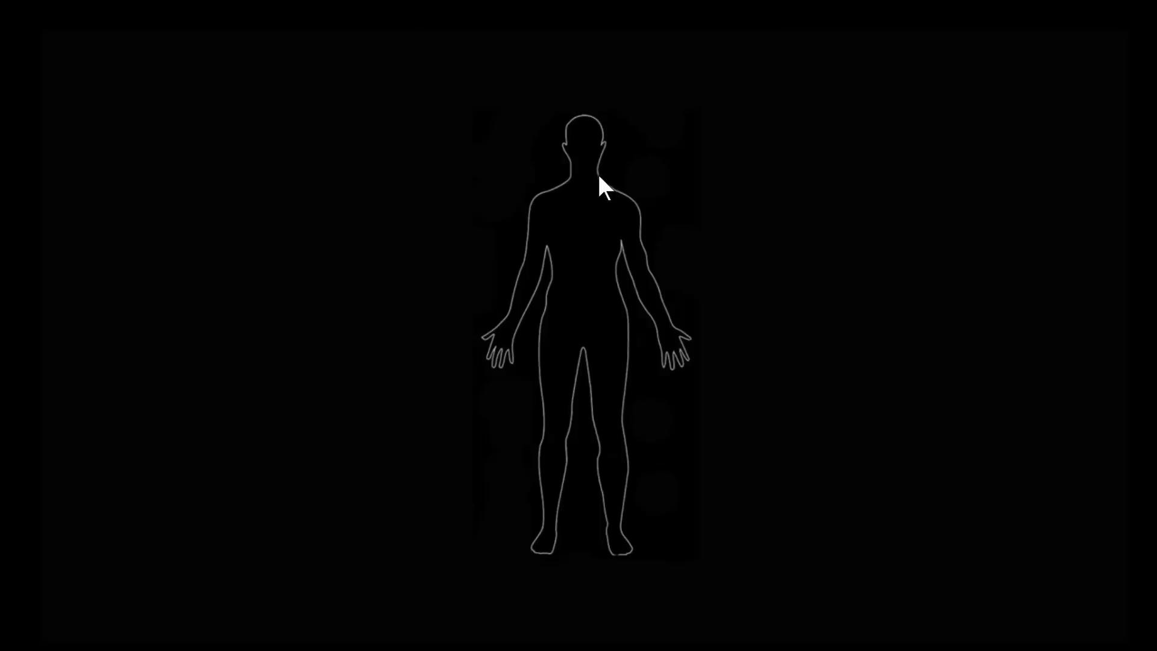
mouse_move(639, 435)
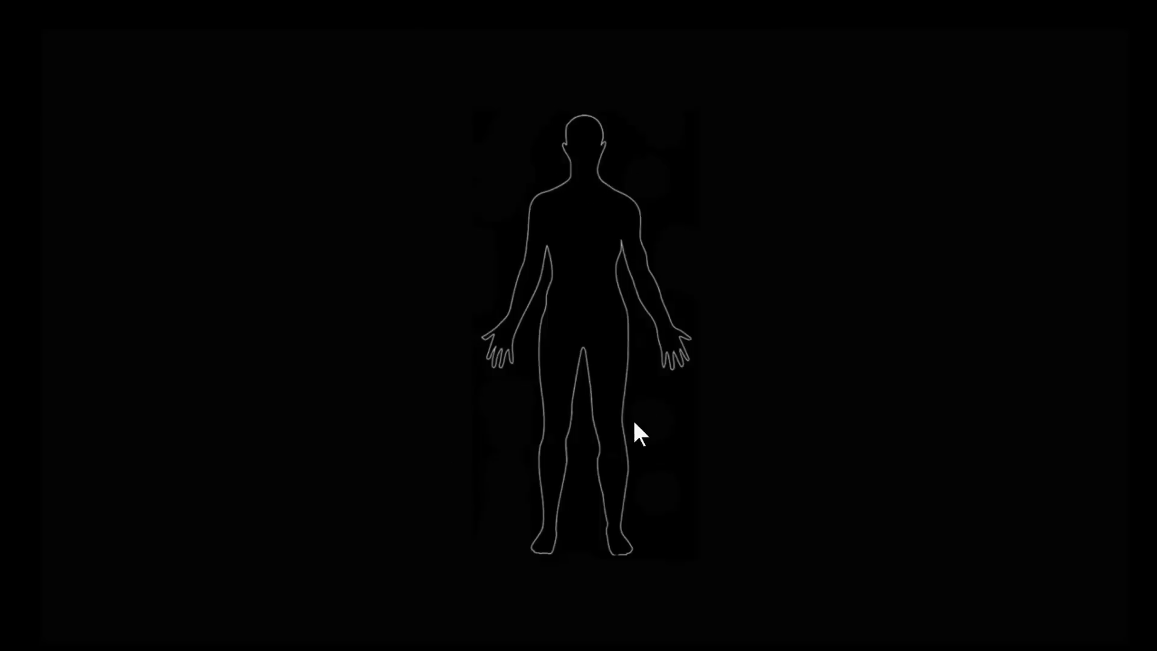
mouse_move(644, 558)
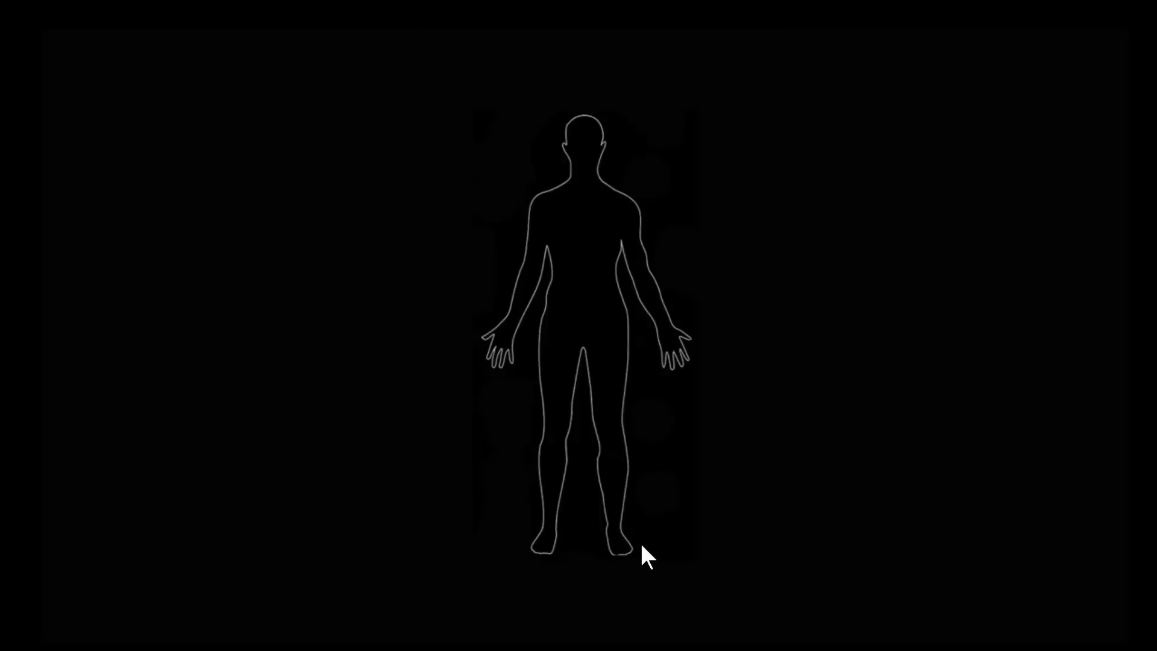
mouse_move(585, 136)
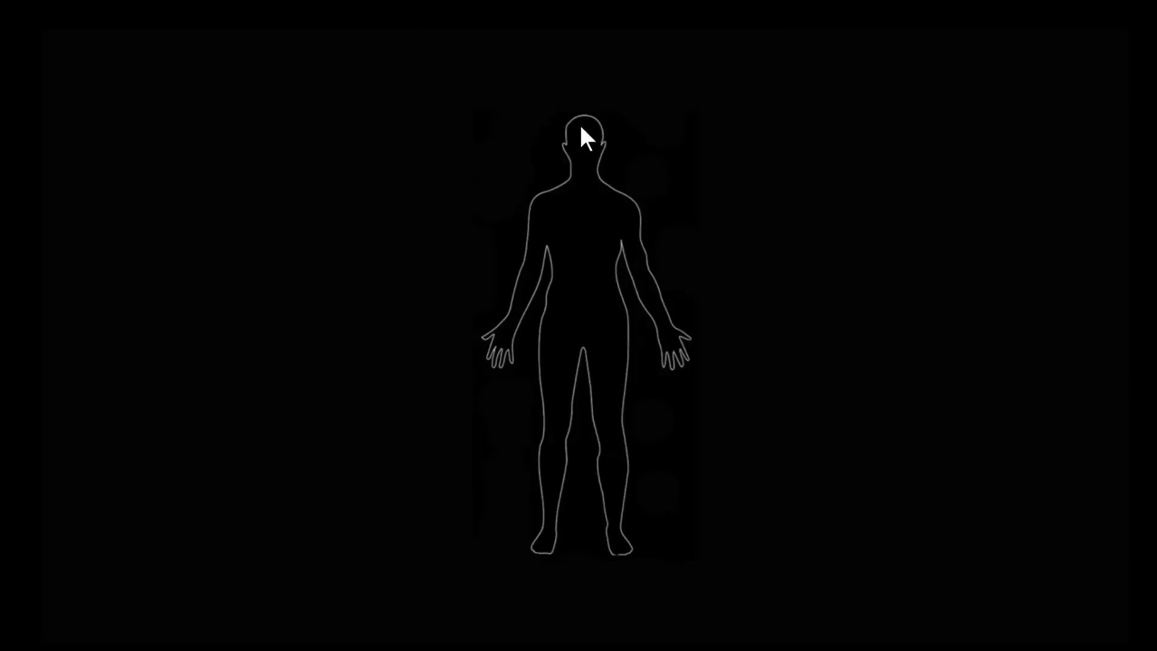
mouse_move(600, 148)
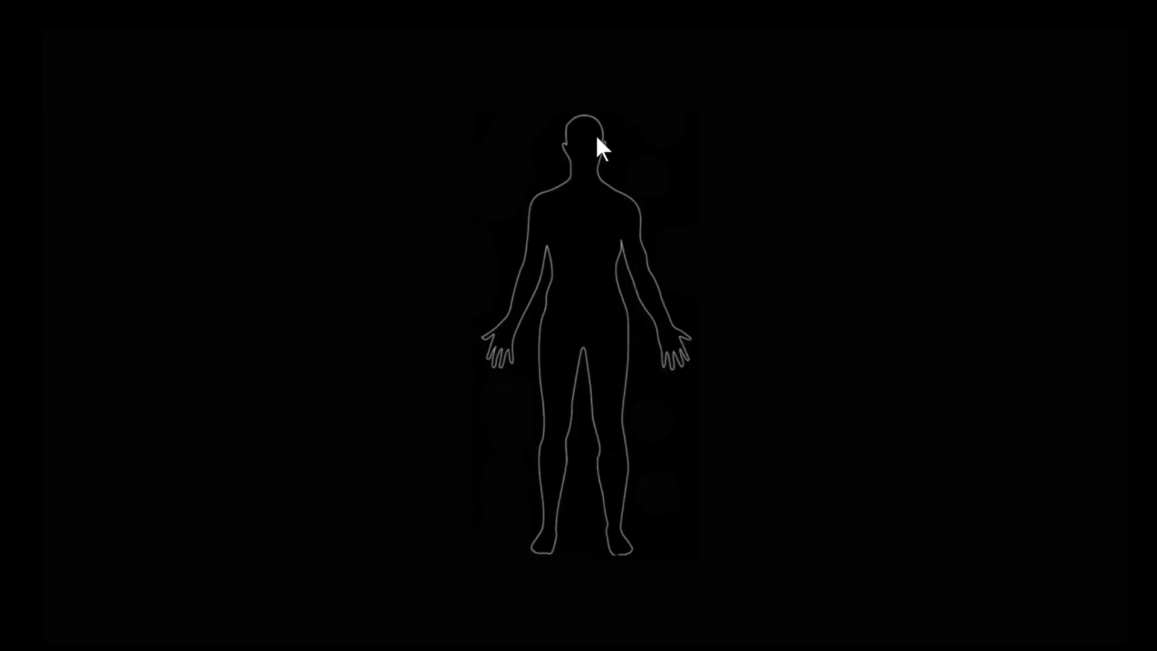
mouse_move(646, 250)
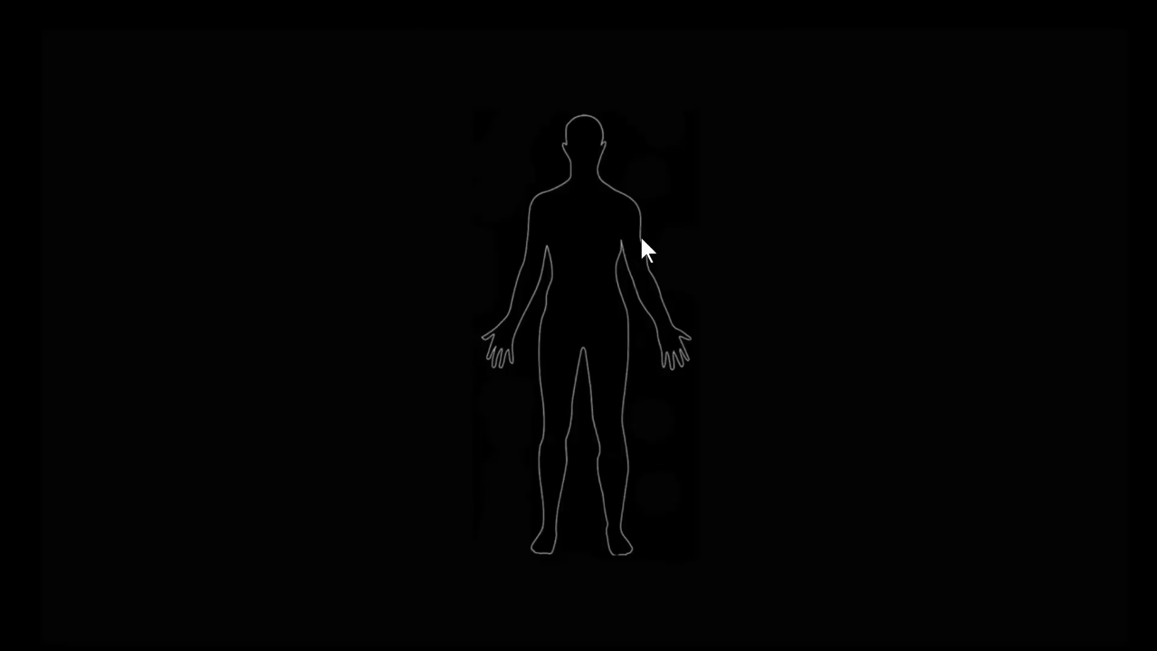
mouse_move(590, 136)
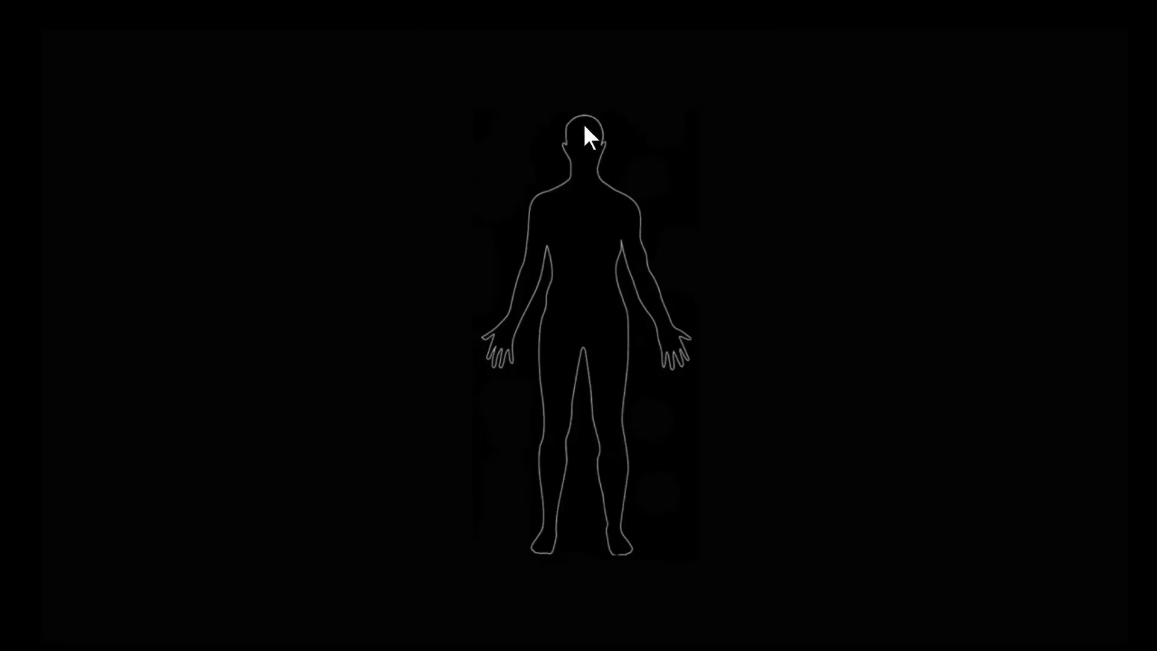
mouse_move(591, 152)
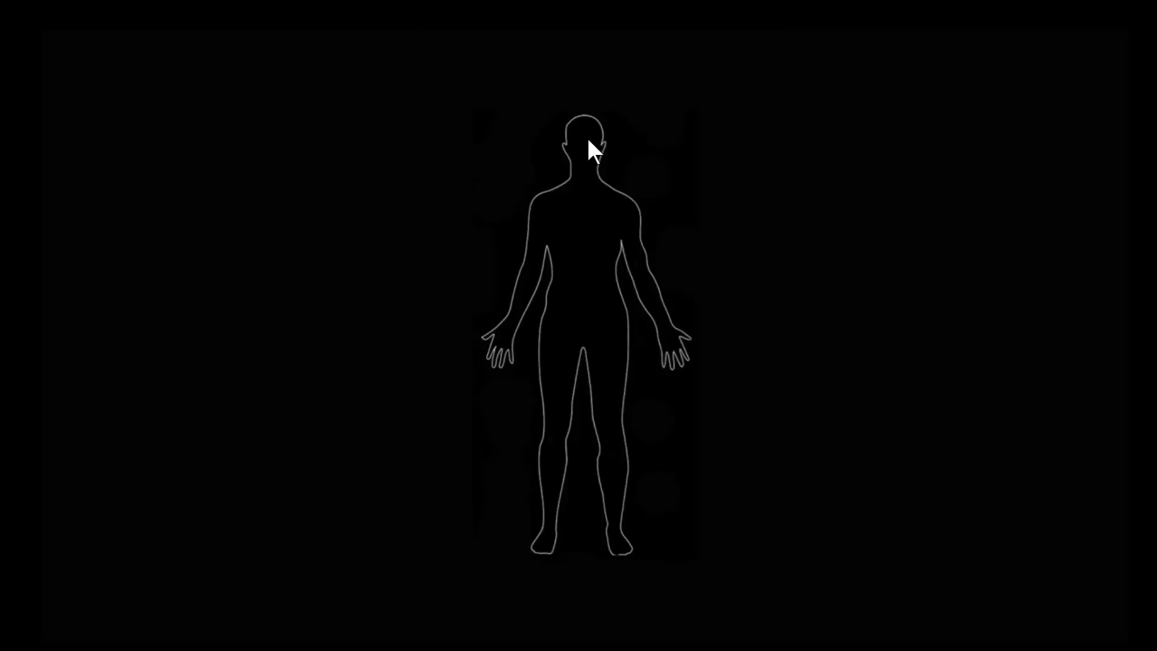
mouse_move(595, 164)
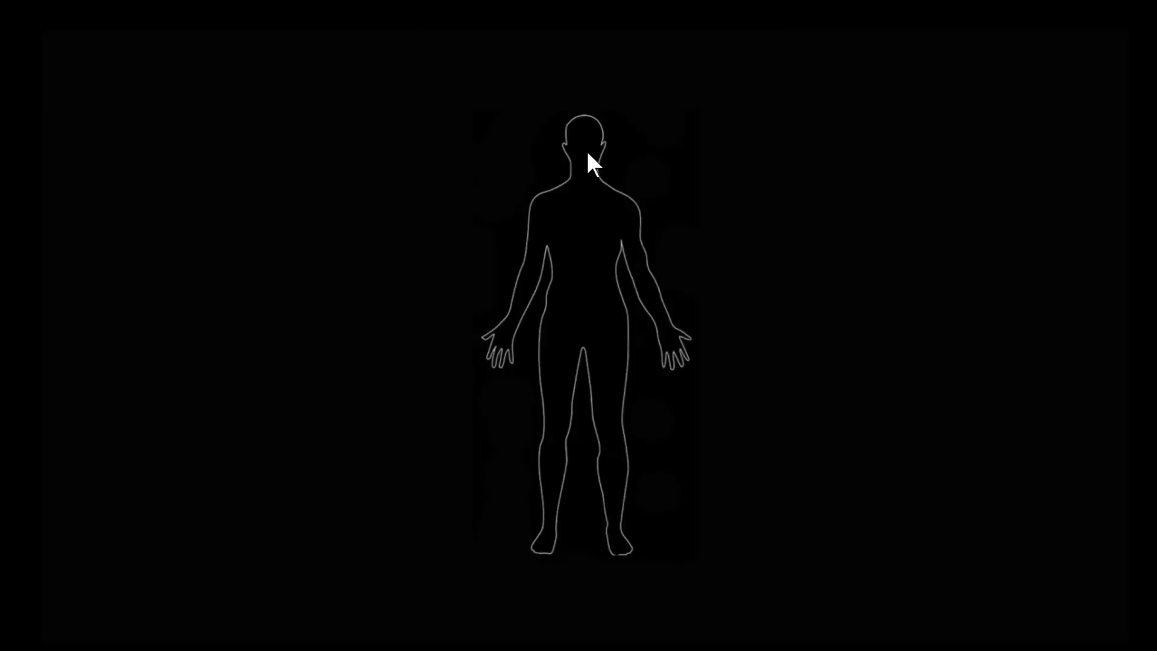
mouse_move(582, 157)
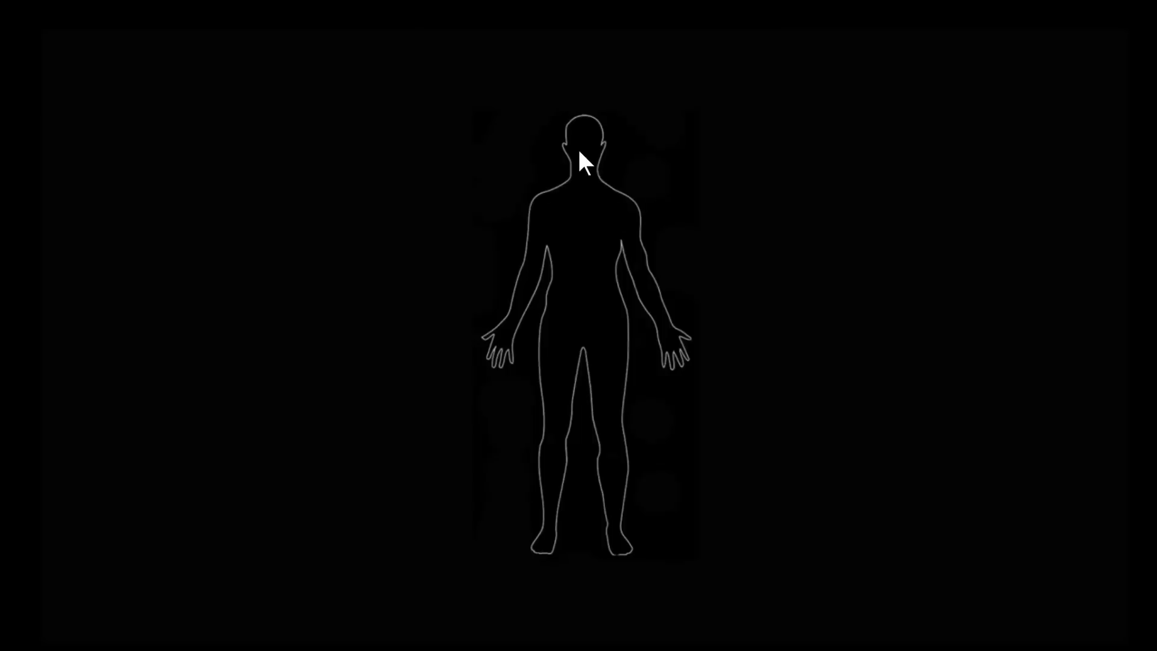
mouse_move(589, 275)
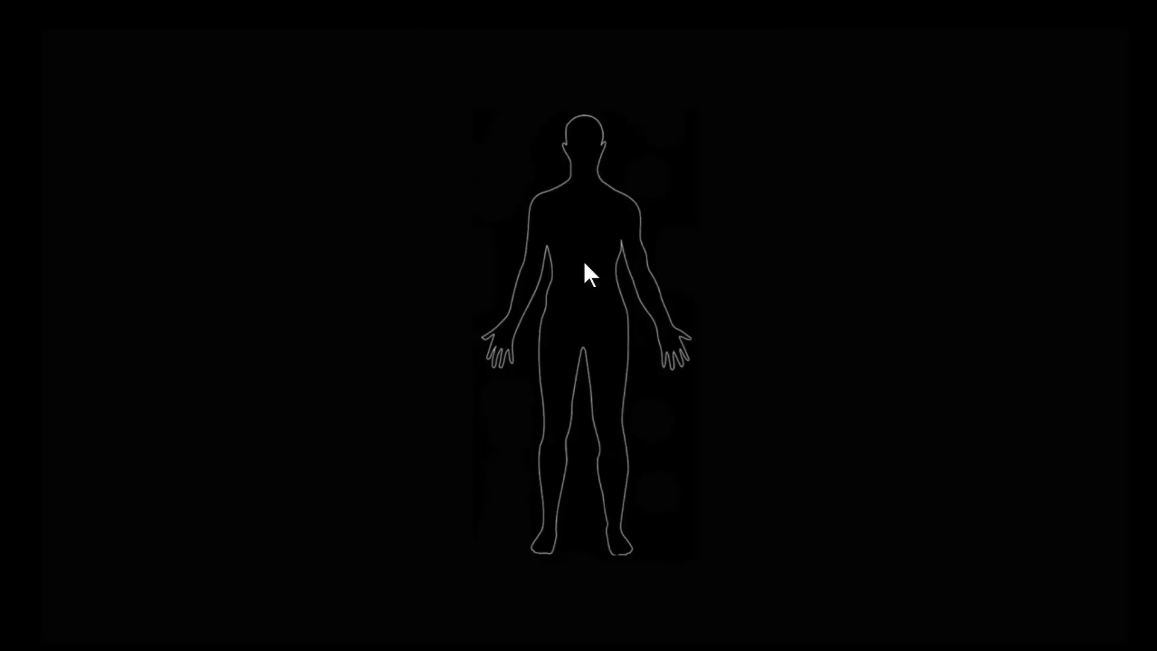
mouse_move(511, 316)
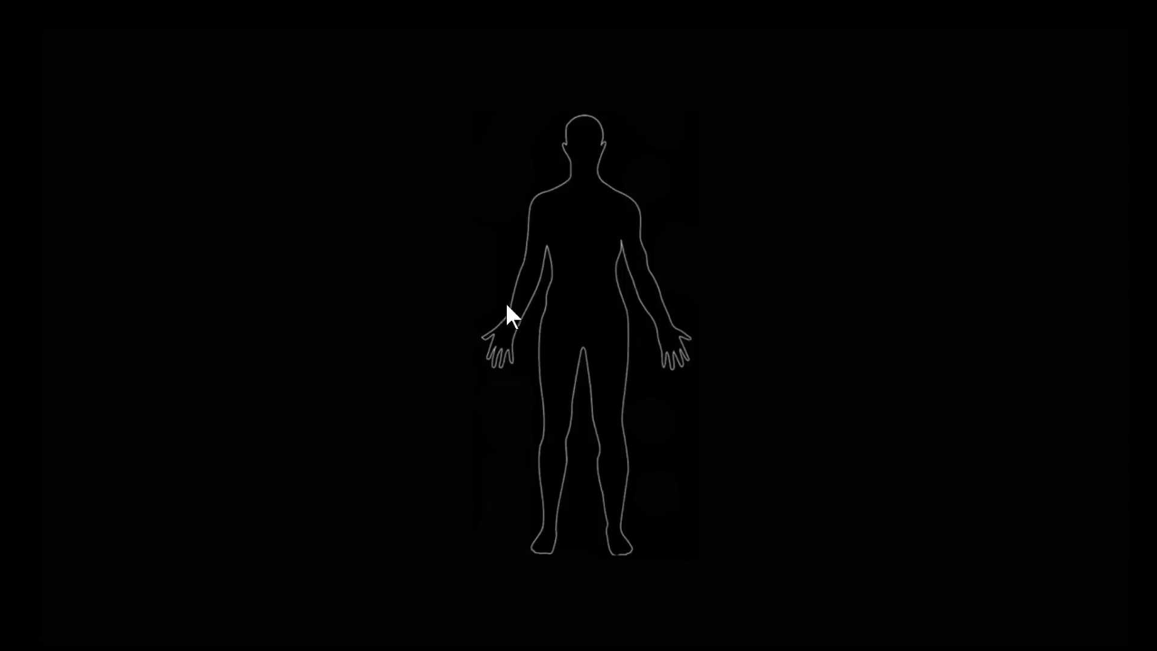
mouse_move(581, 139)
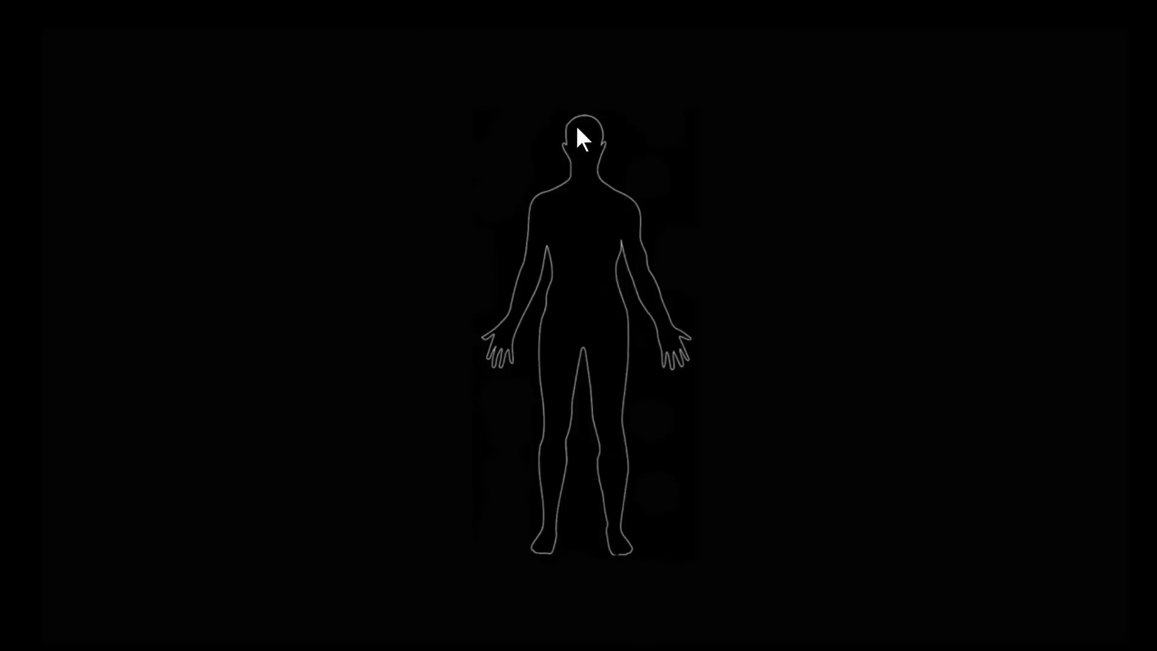
mouse_move(856, 274)
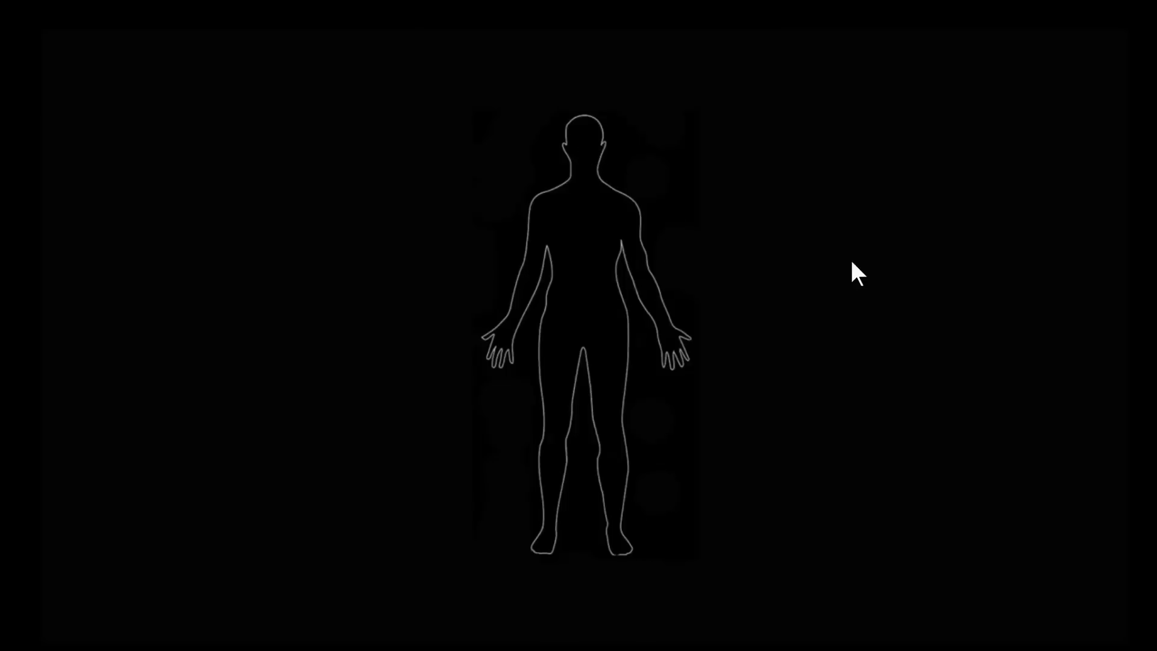
mouse_move(817, 498)
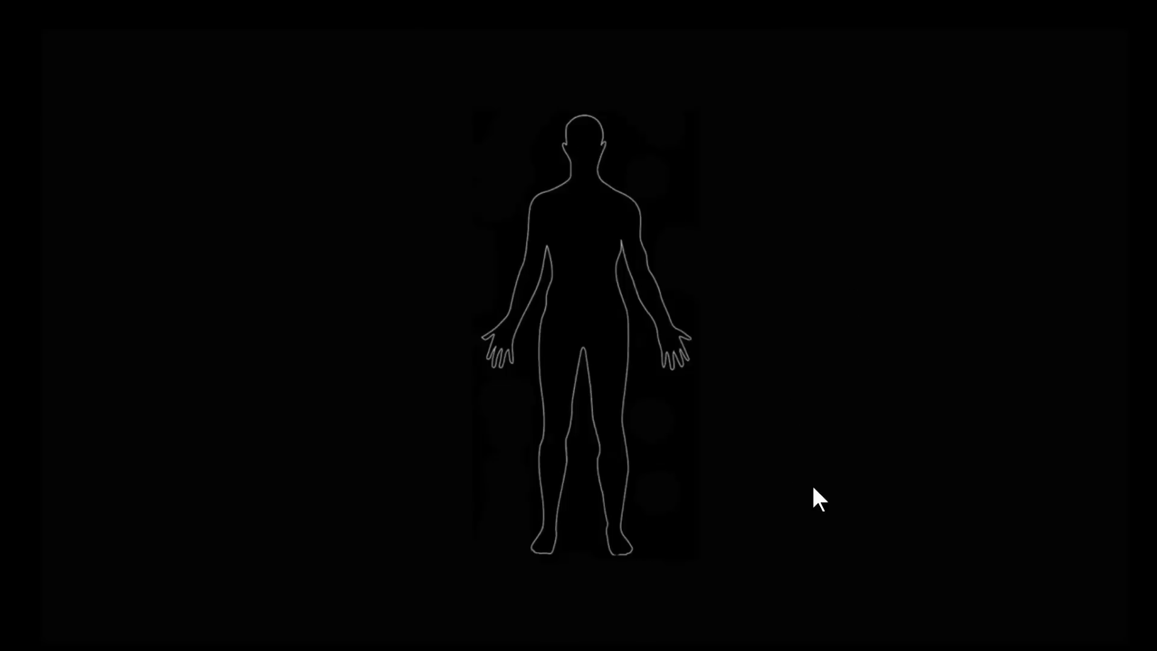
mouse_move(817, 525)
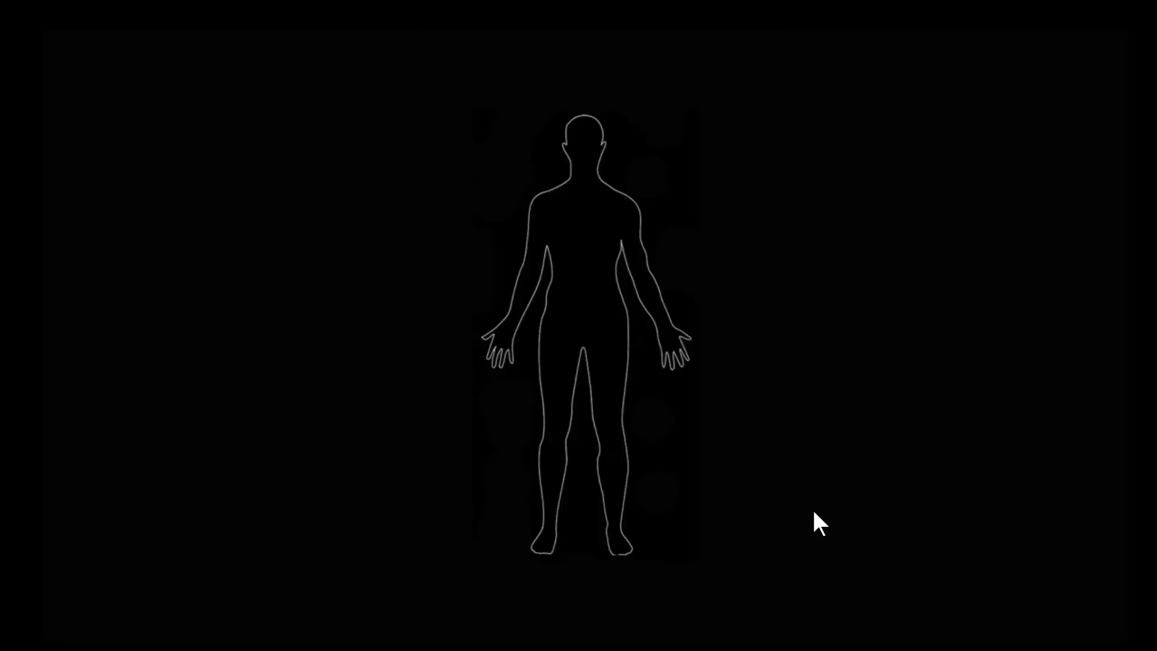
mouse_move(538, 177)
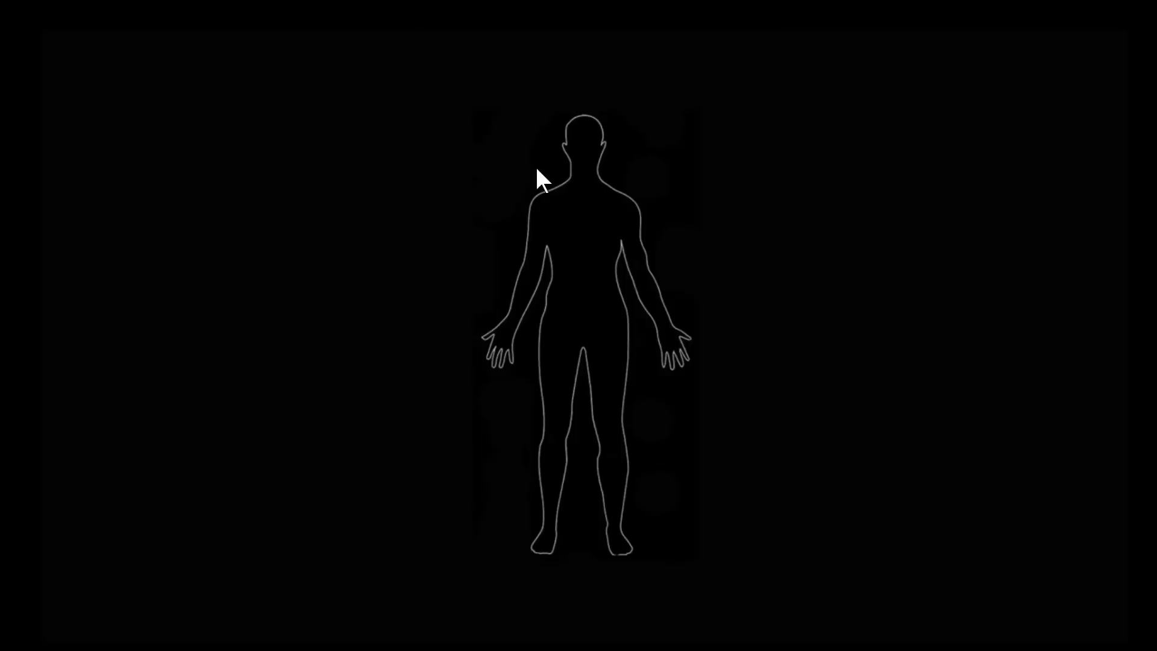
mouse_move(321, 228)
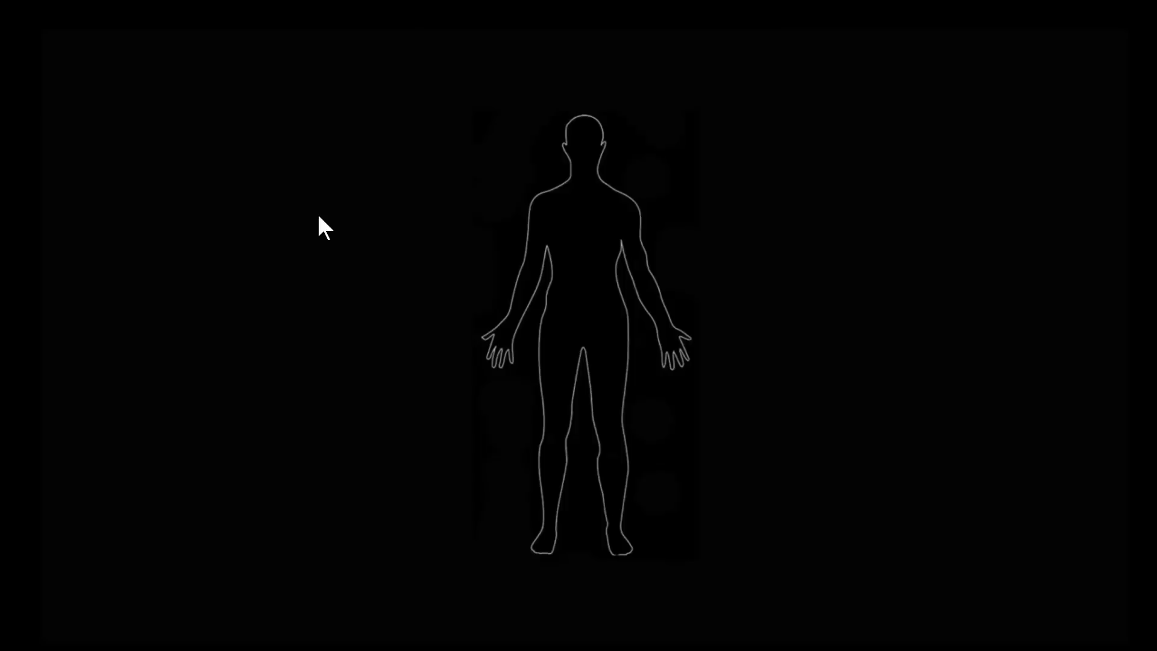
mouse_move(502, 306)
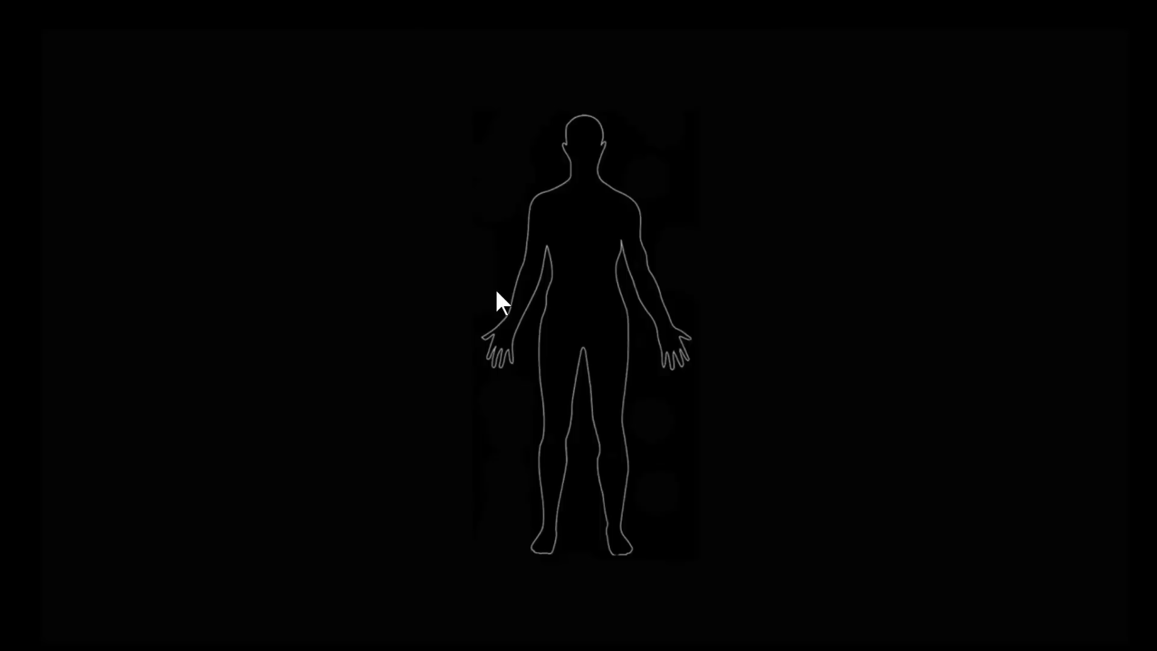
mouse_move(534, 577)
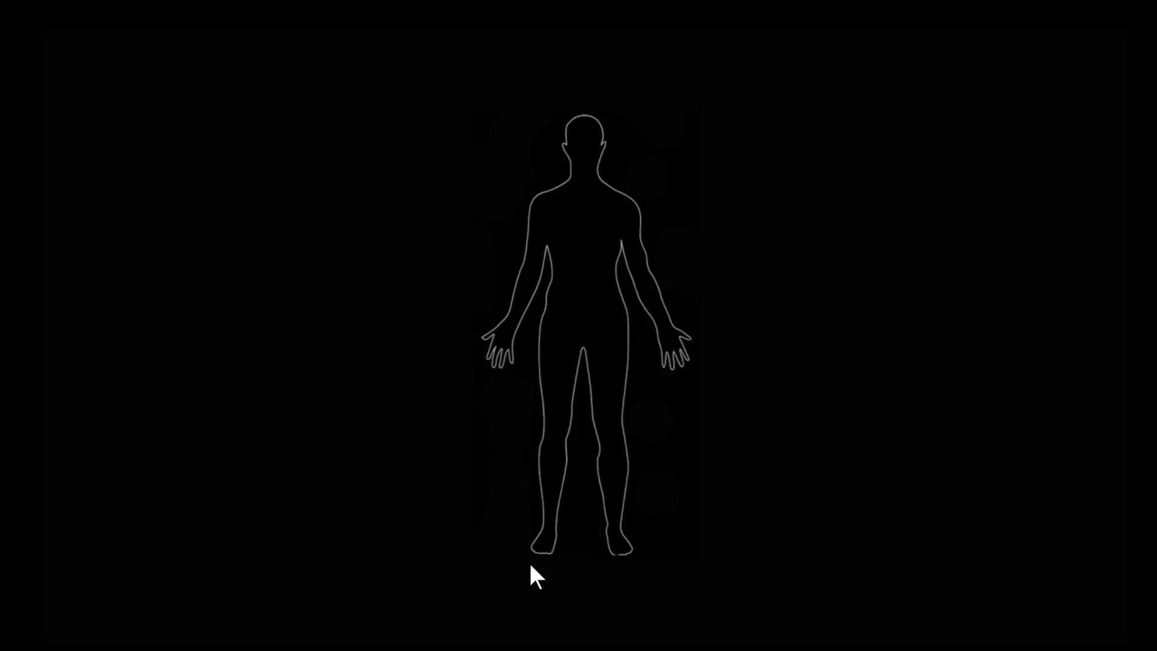